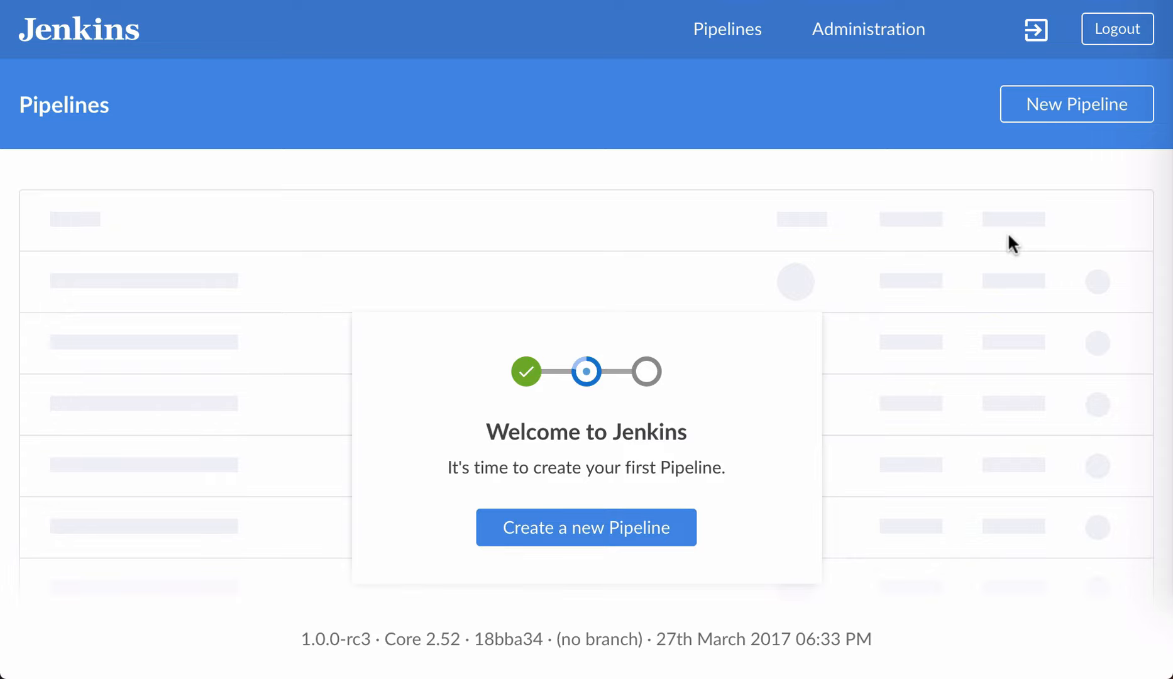
mouse_move(544, 476)
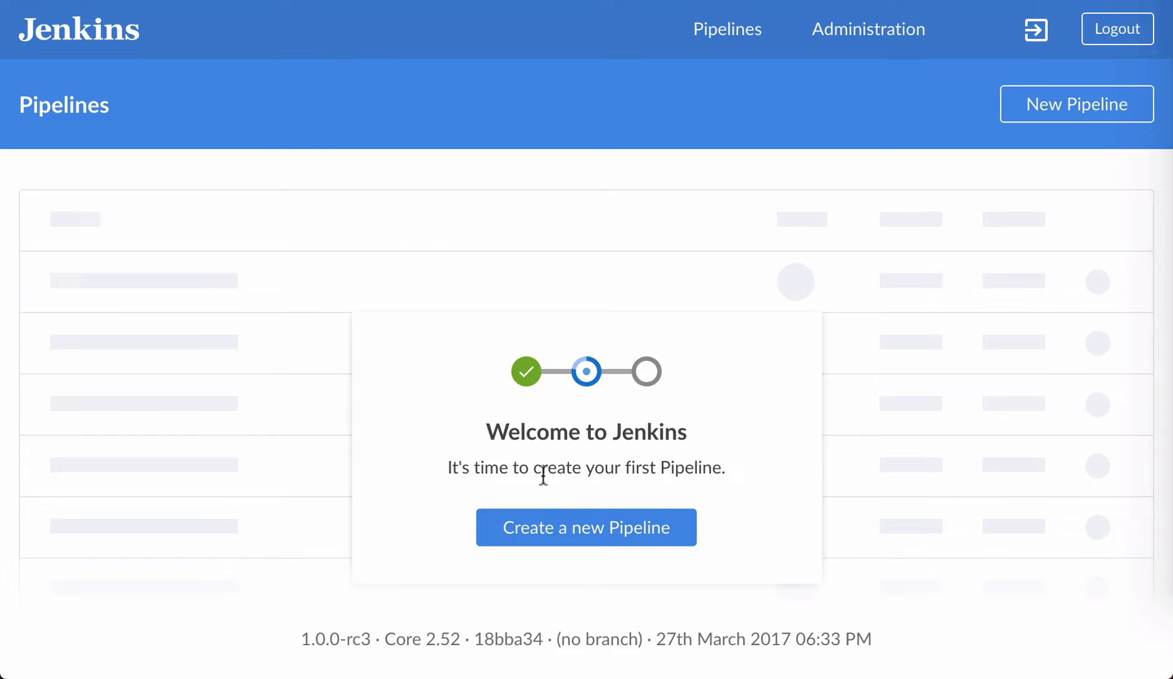
mouse_move(397, 296)
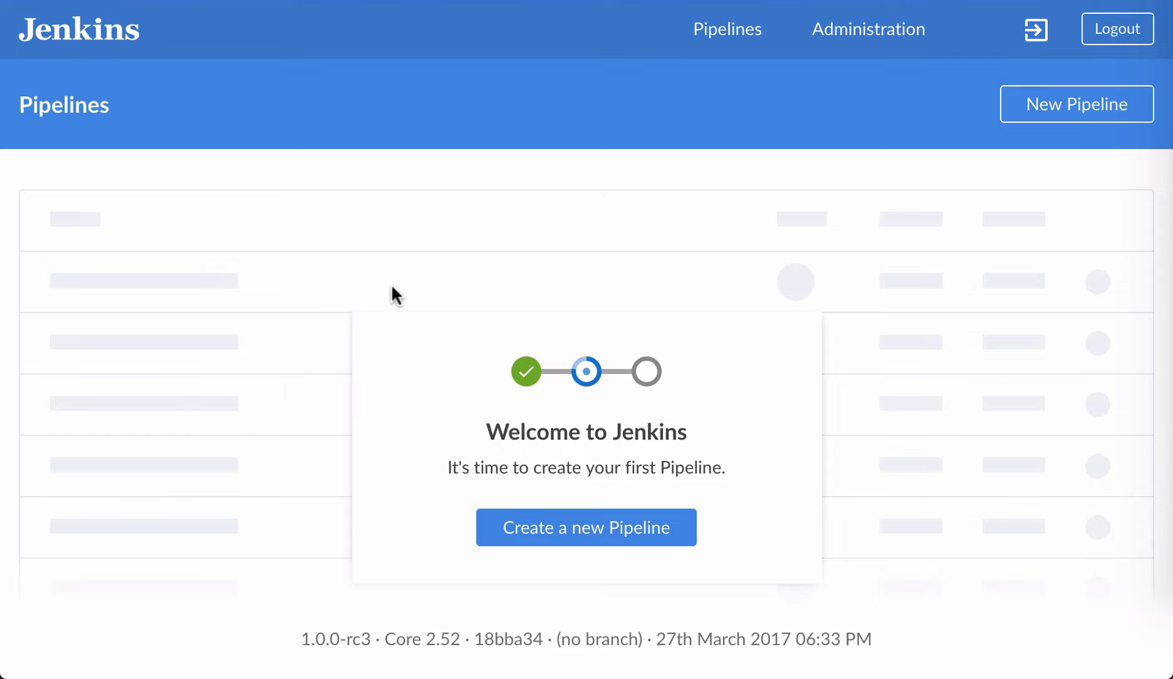
mouse_move(869, 531)
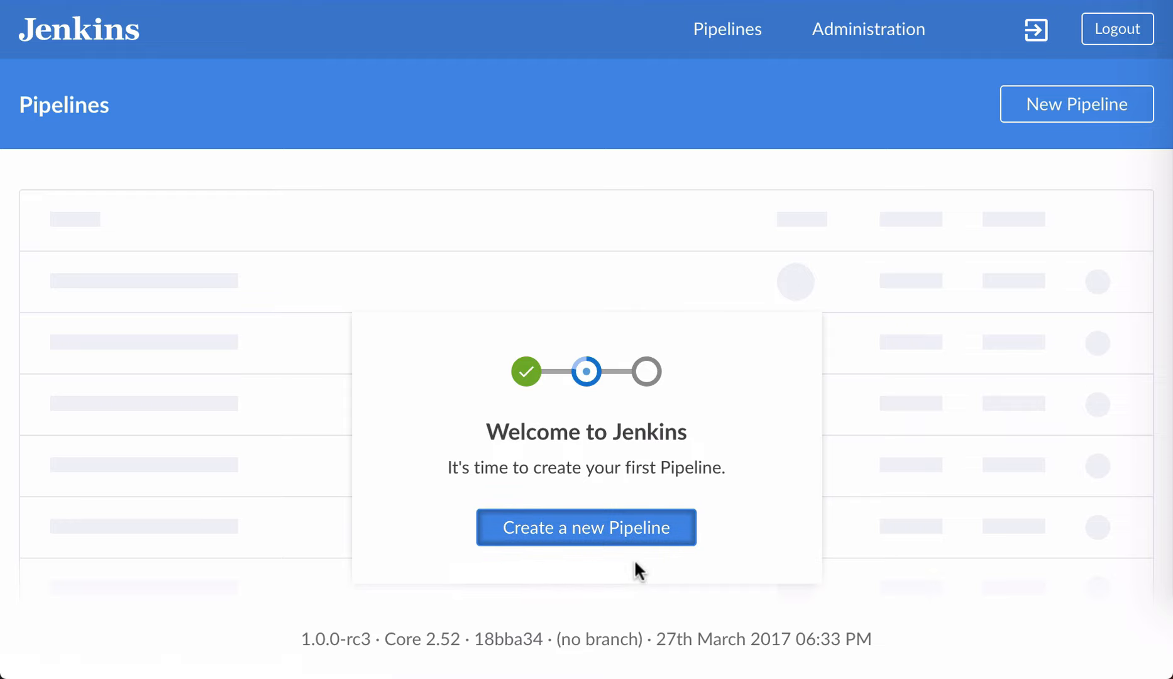
Begin a new pipeline and pick GitHub as where the code is stored
left_click(586, 527)
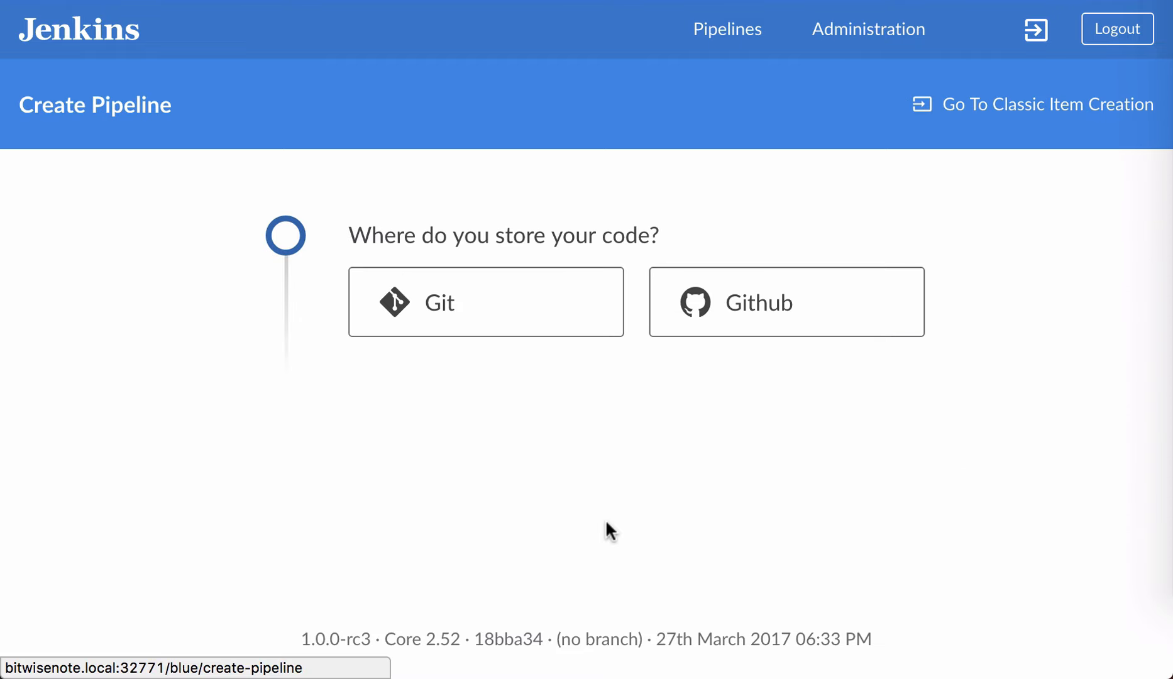
mouse_move(791, 214)
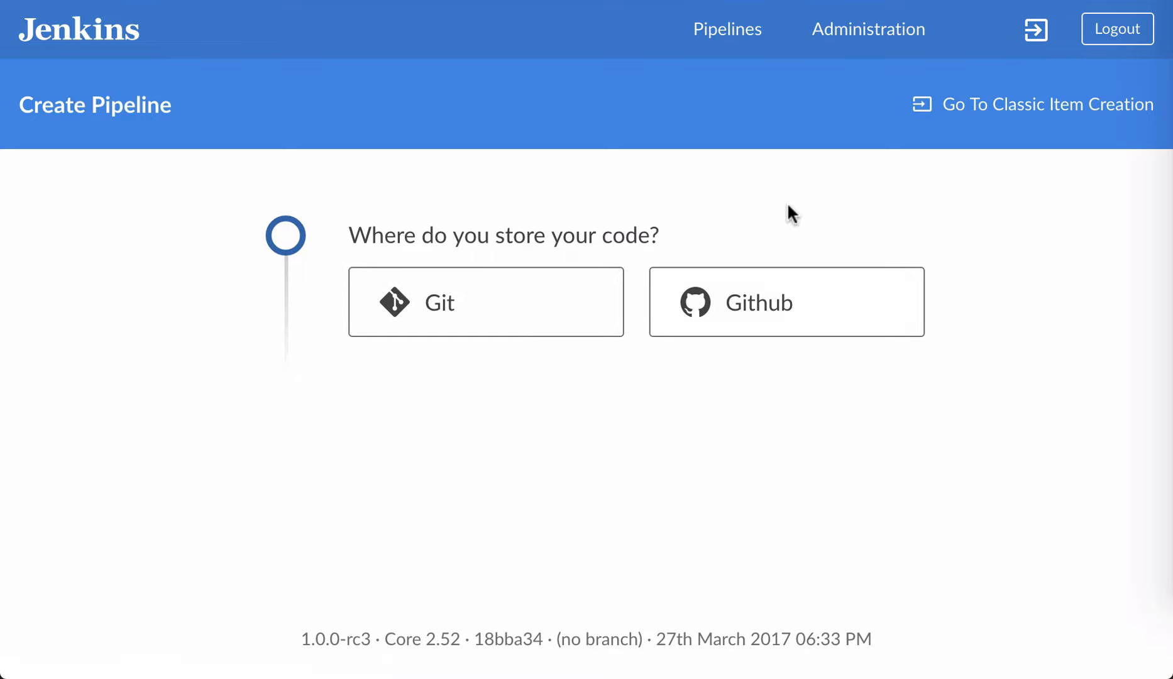
mouse_move(391, 230)
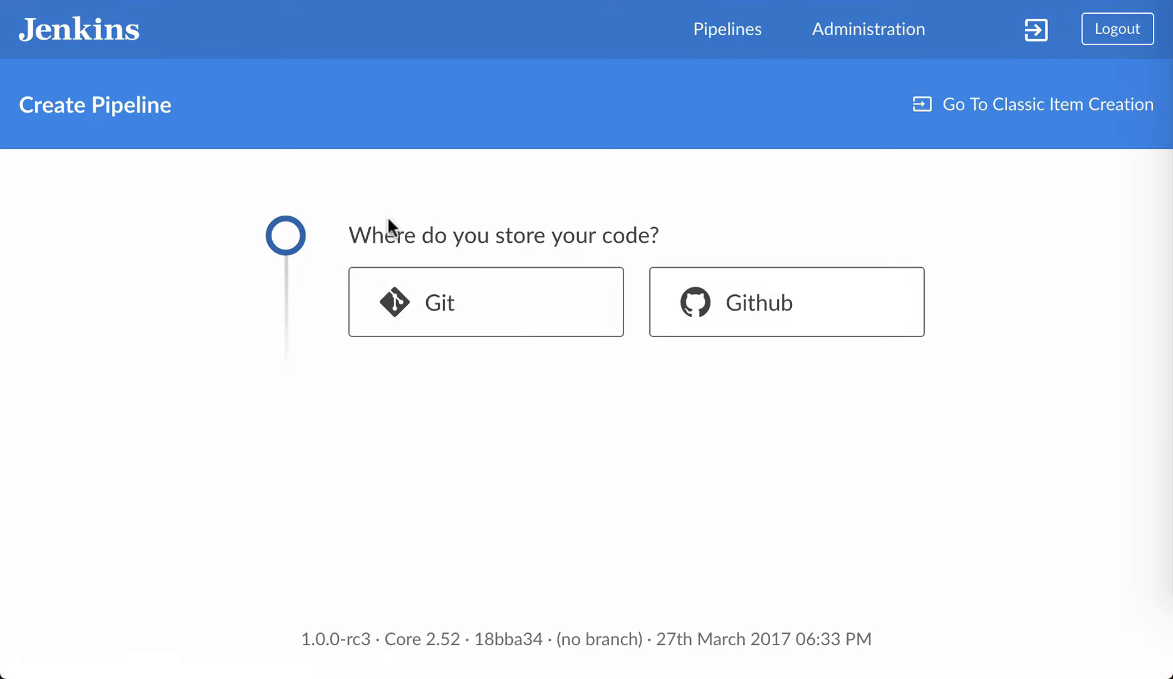
mouse_move(806, 305)
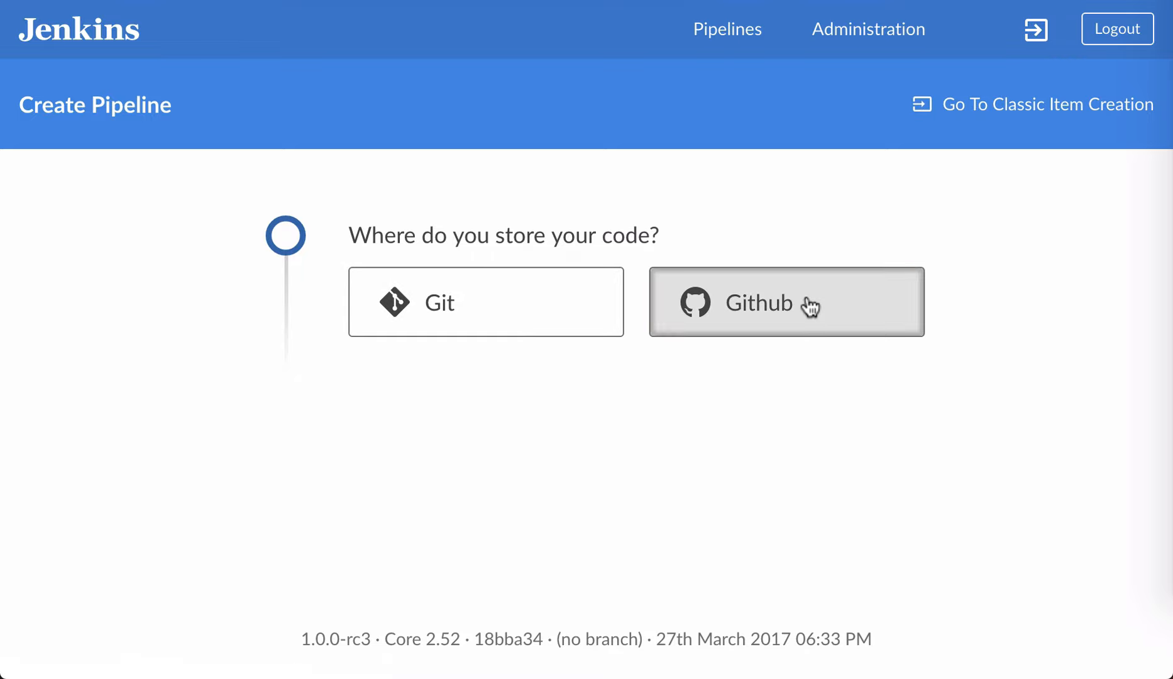
left_click(786, 302)
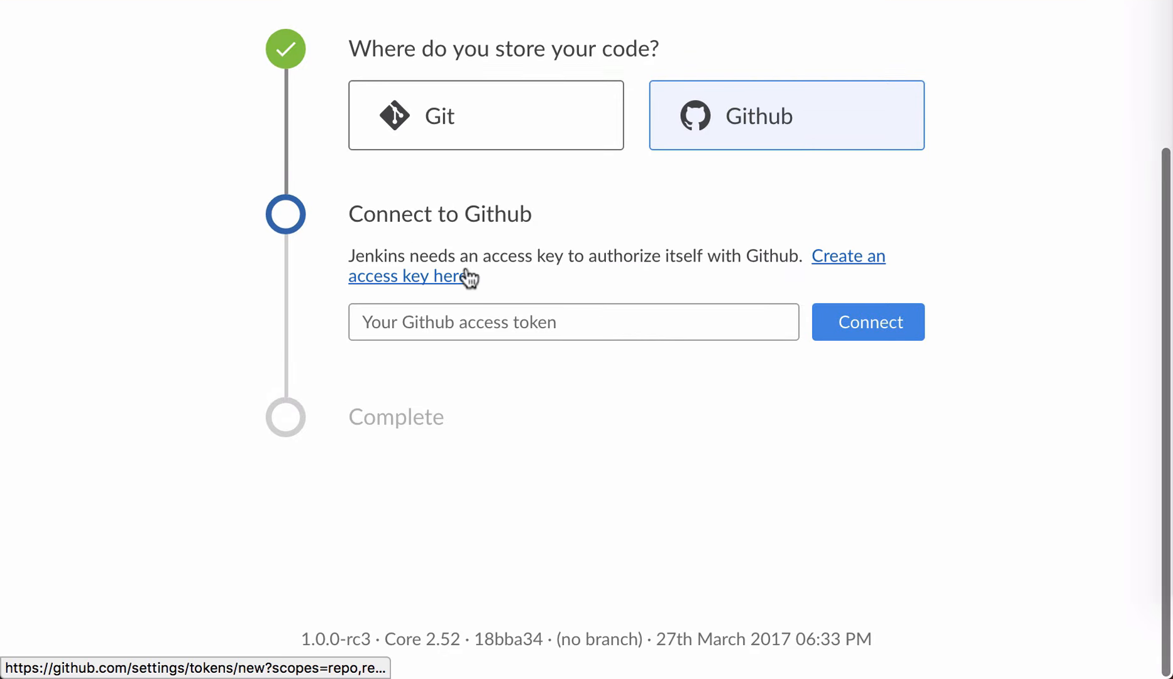
mouse_move(432, 302)
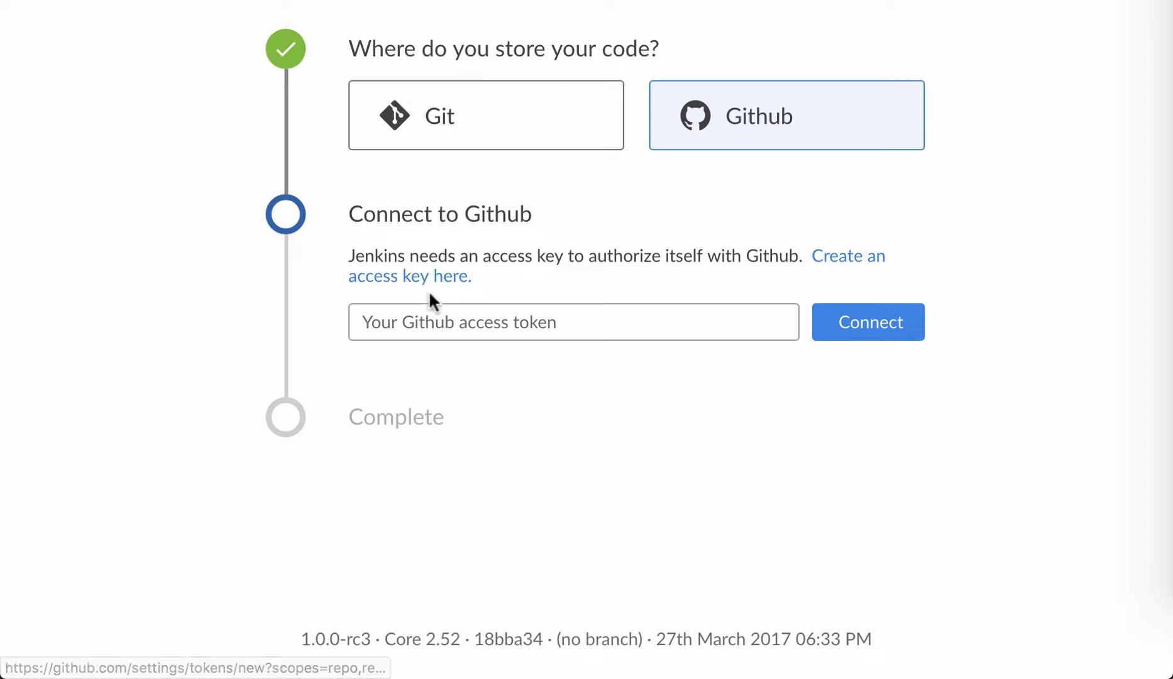
mouse_move(384, 248)
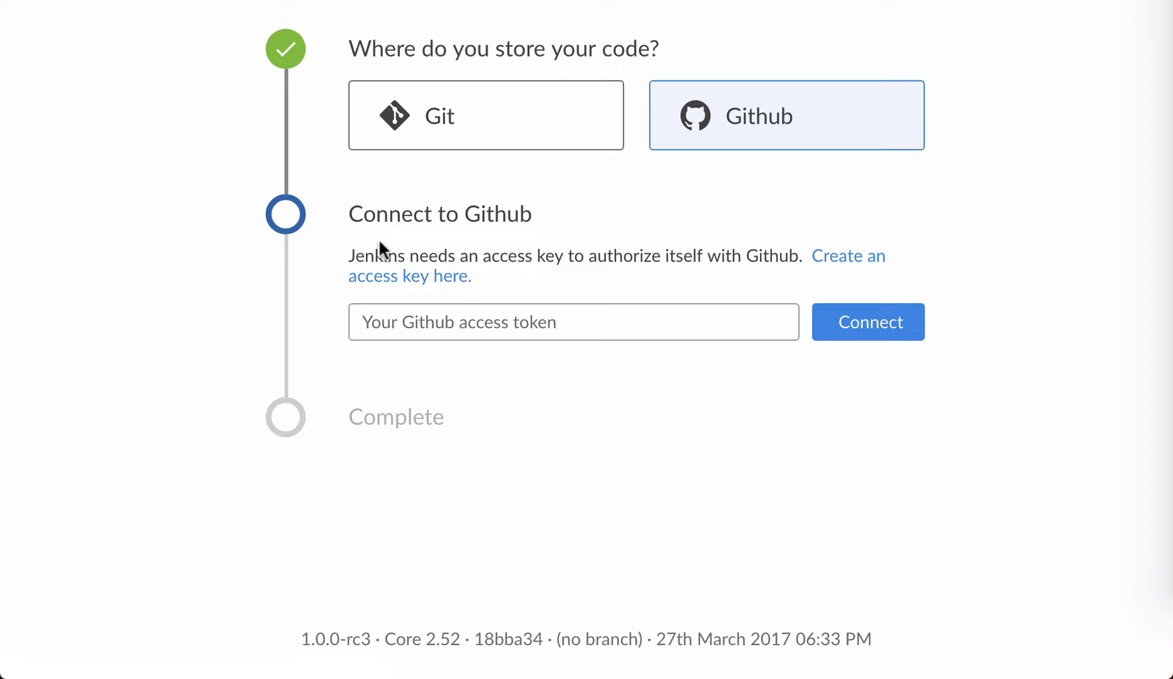
mouse_move(410, 275)
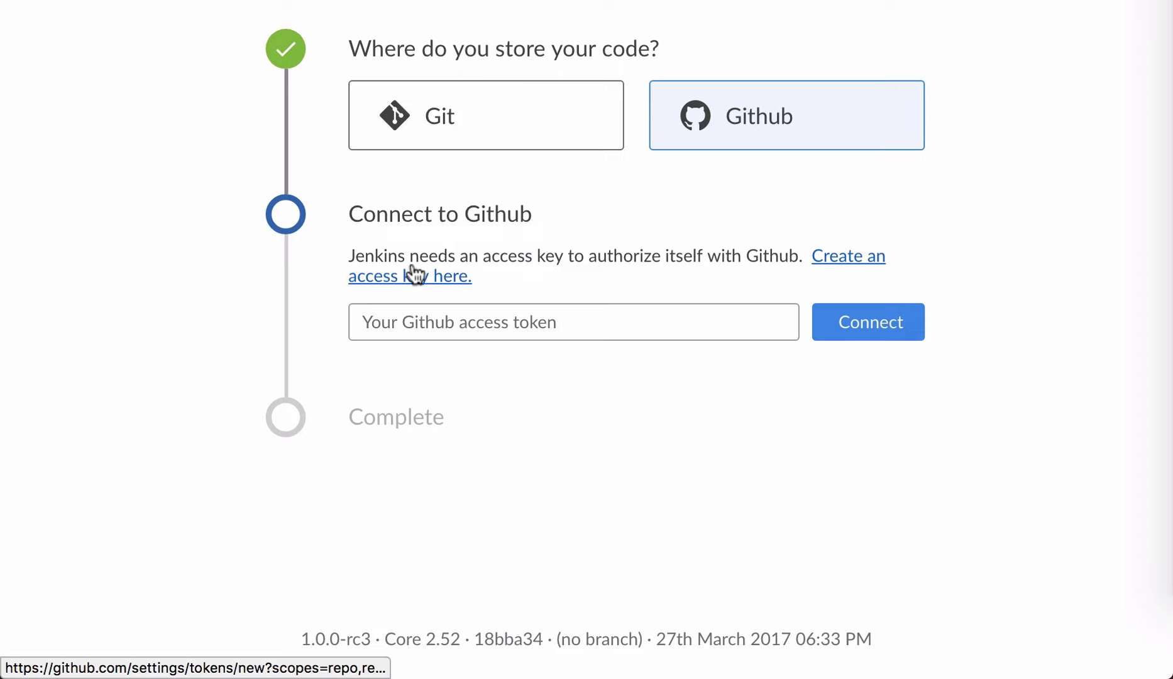
mouse_move(586, 276)
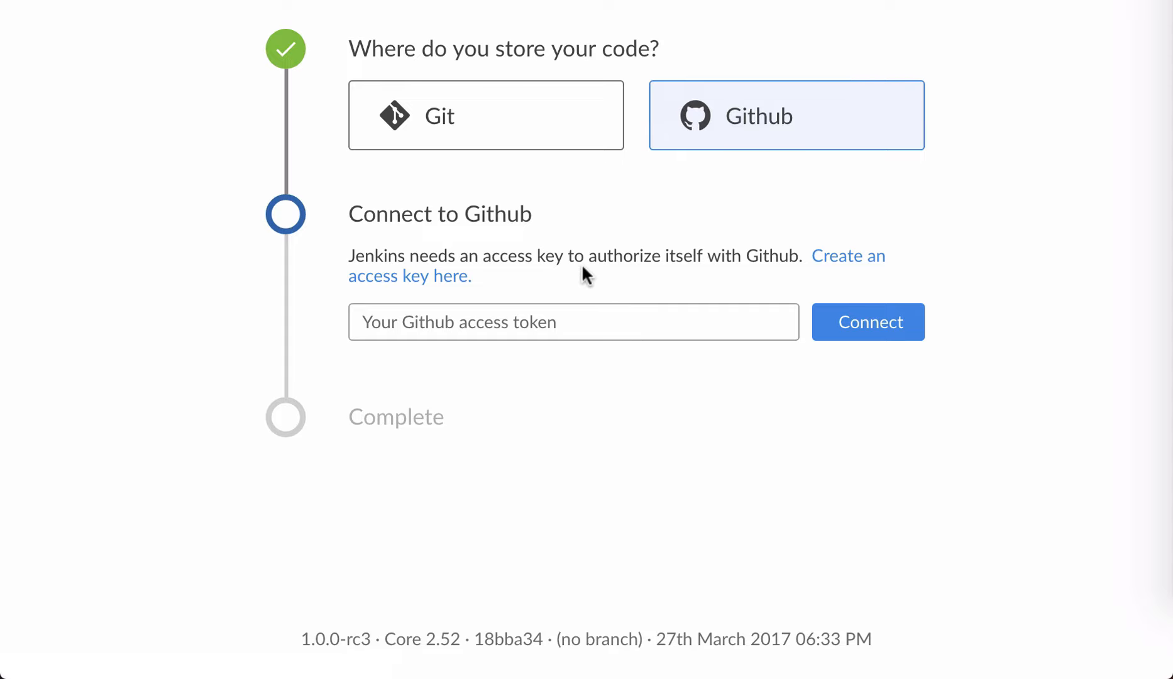
mouse_move(848, 261)
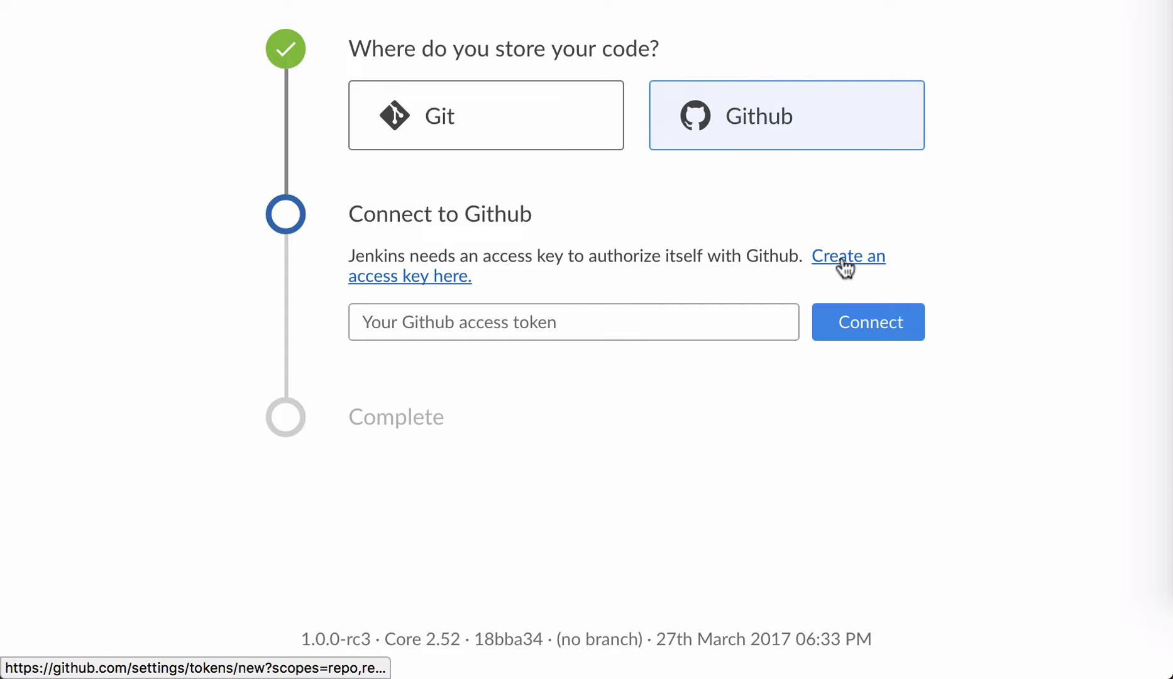
Generate a GitHub personal access token described 'Blue Ocean' with the preselected repo and user scopes
left_click(848, 255)
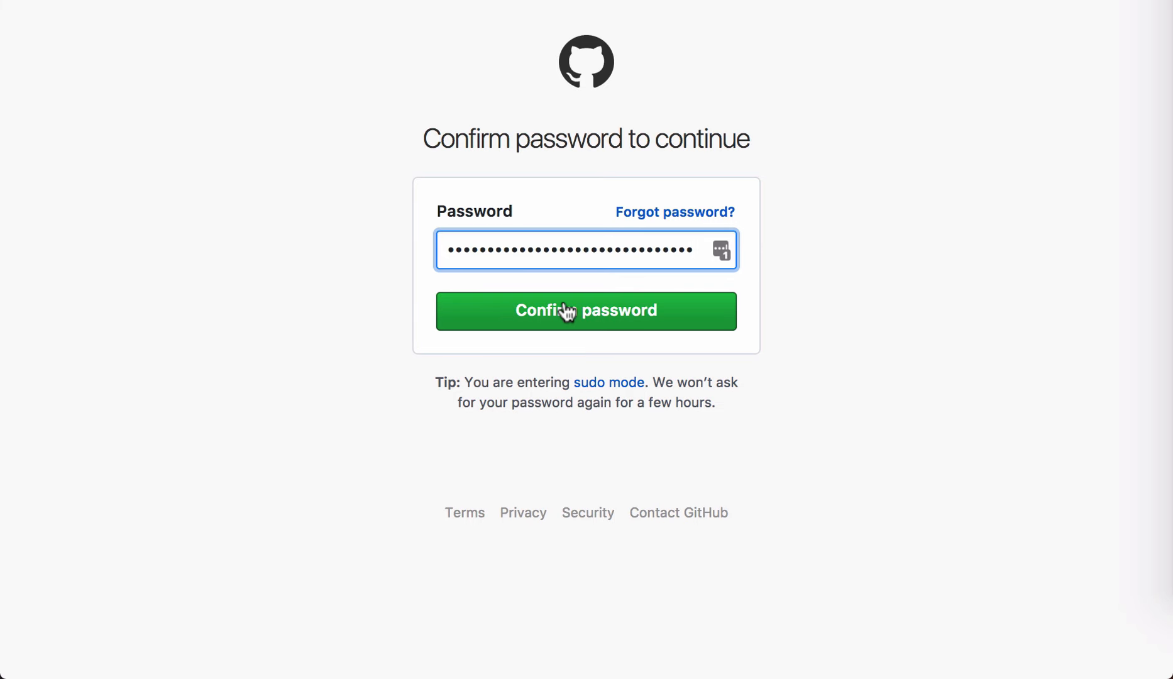
left_click(586, 311)
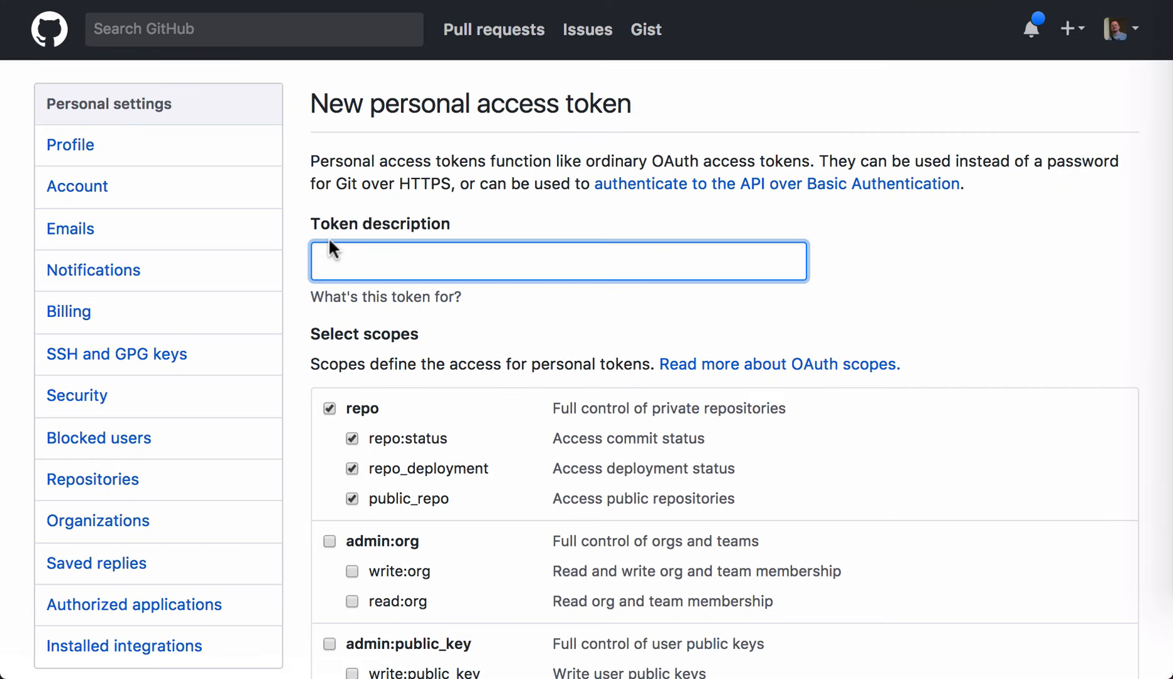
mouse_move(604, 237)
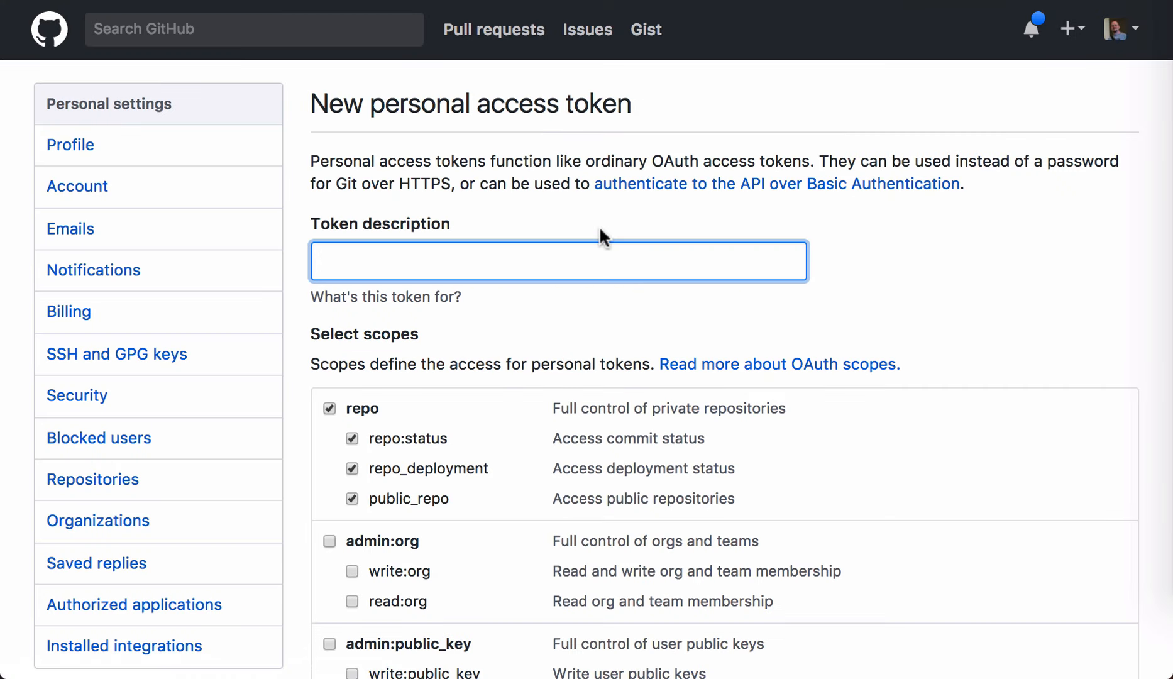
scroll("down", 3)
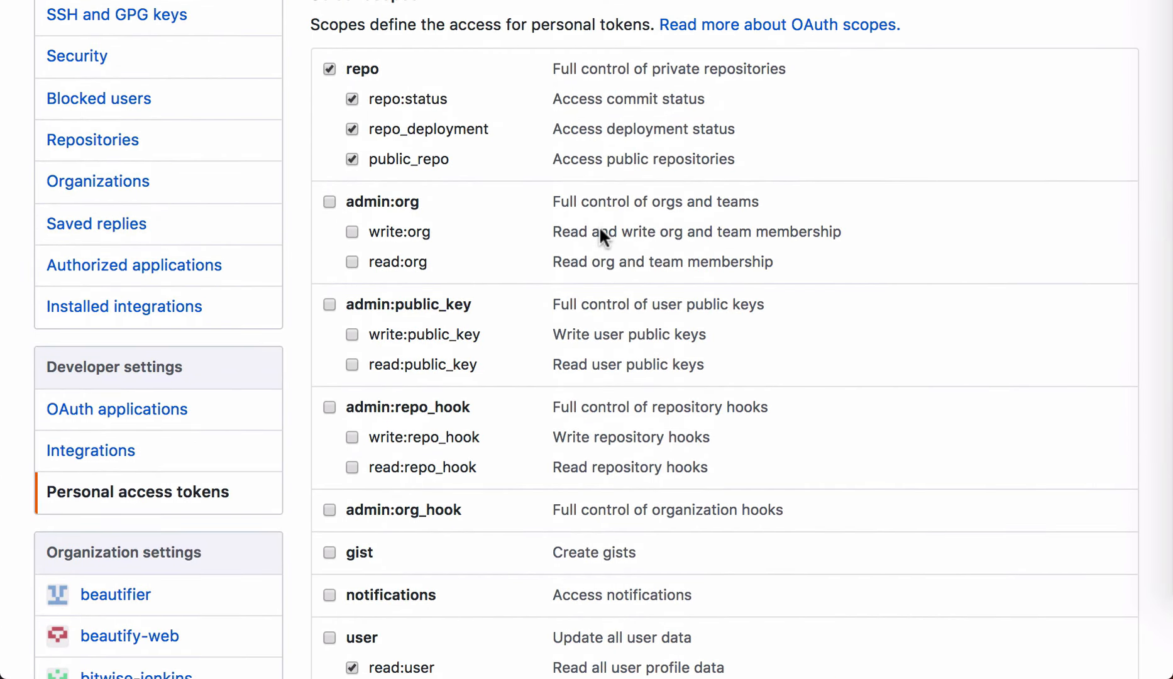
scroll("up", 3)
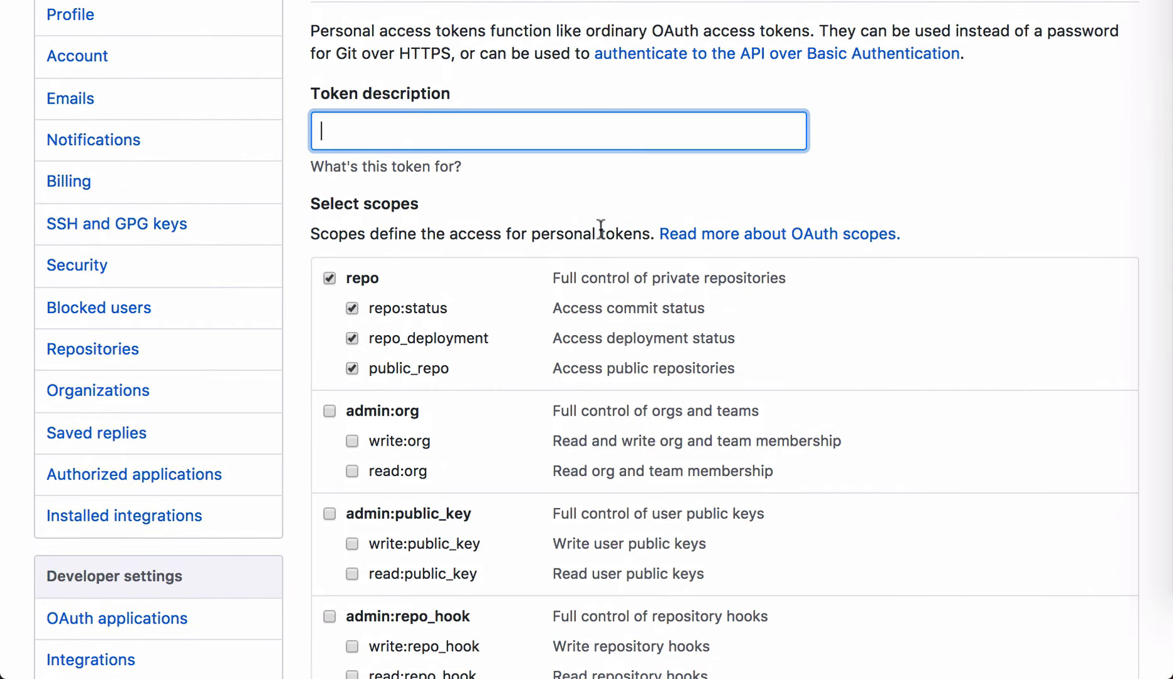
type("Blue Ocean")
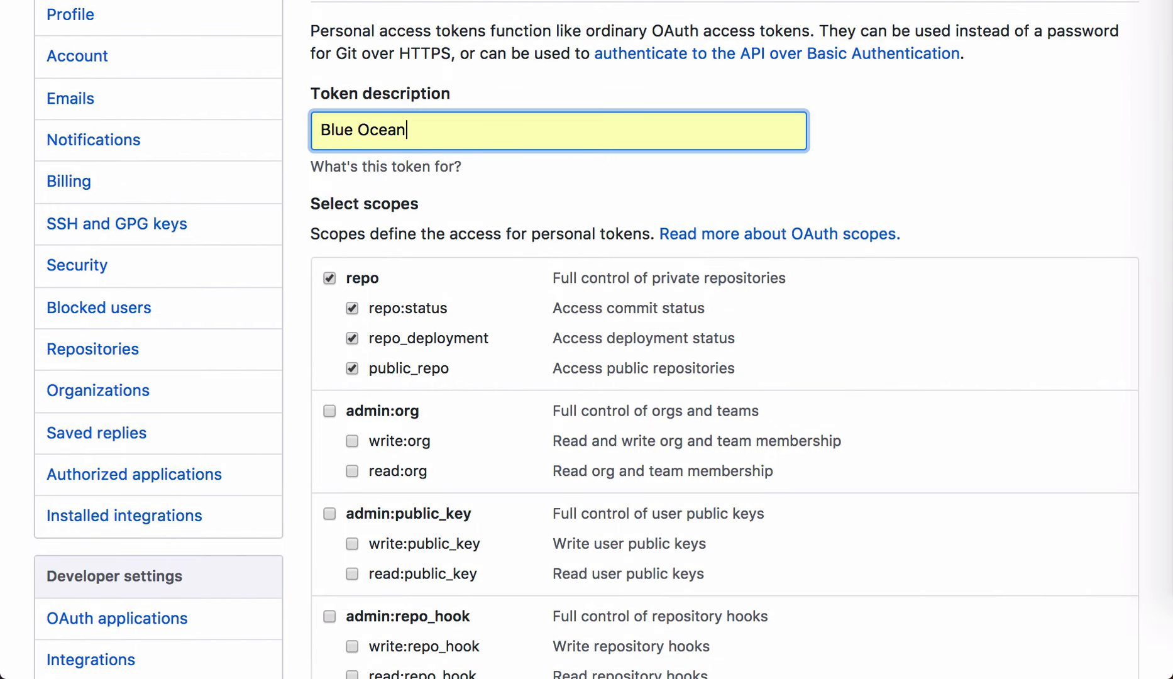
scroll("down", 3)
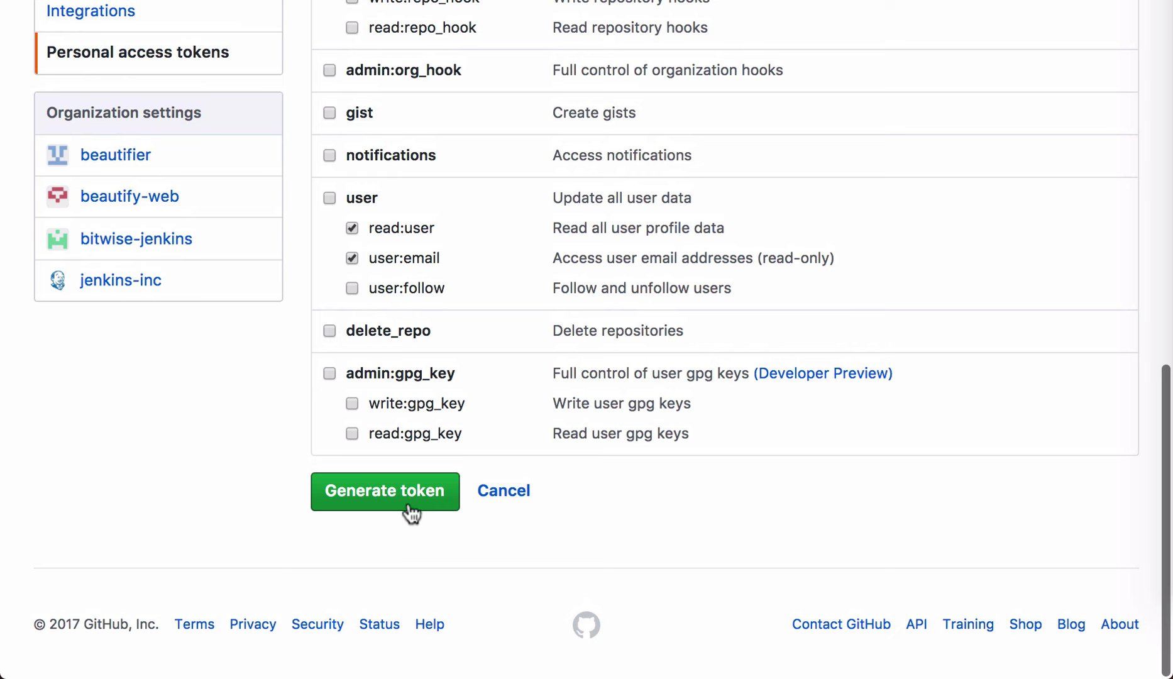
left_click(385, 490)
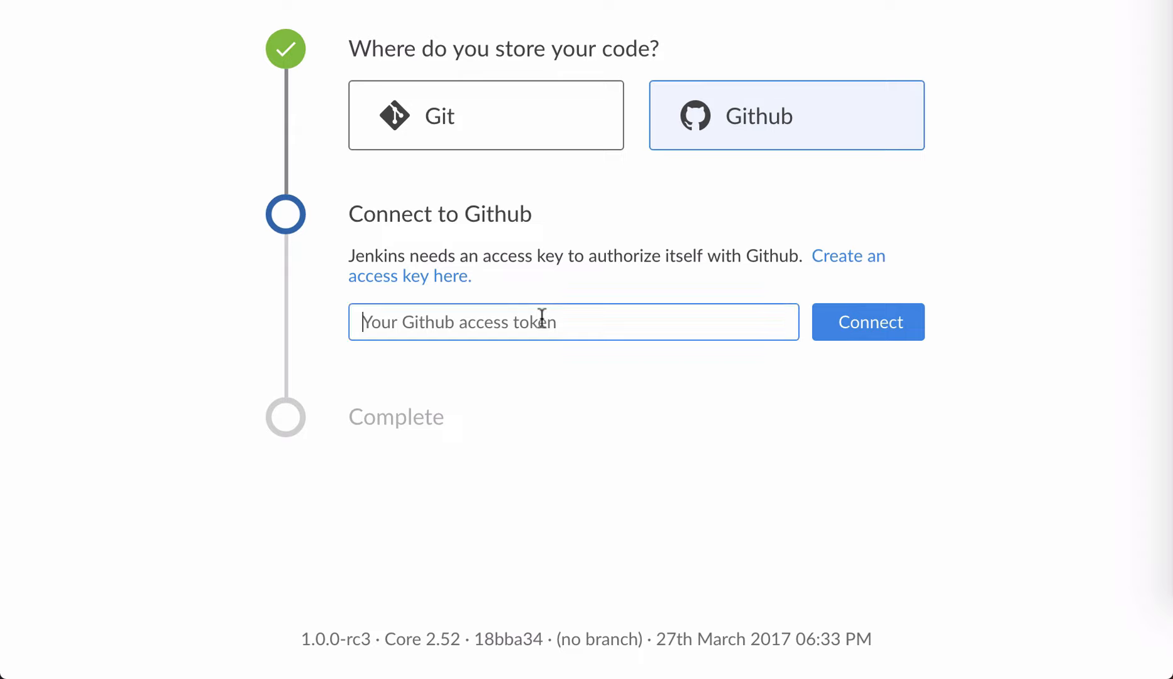
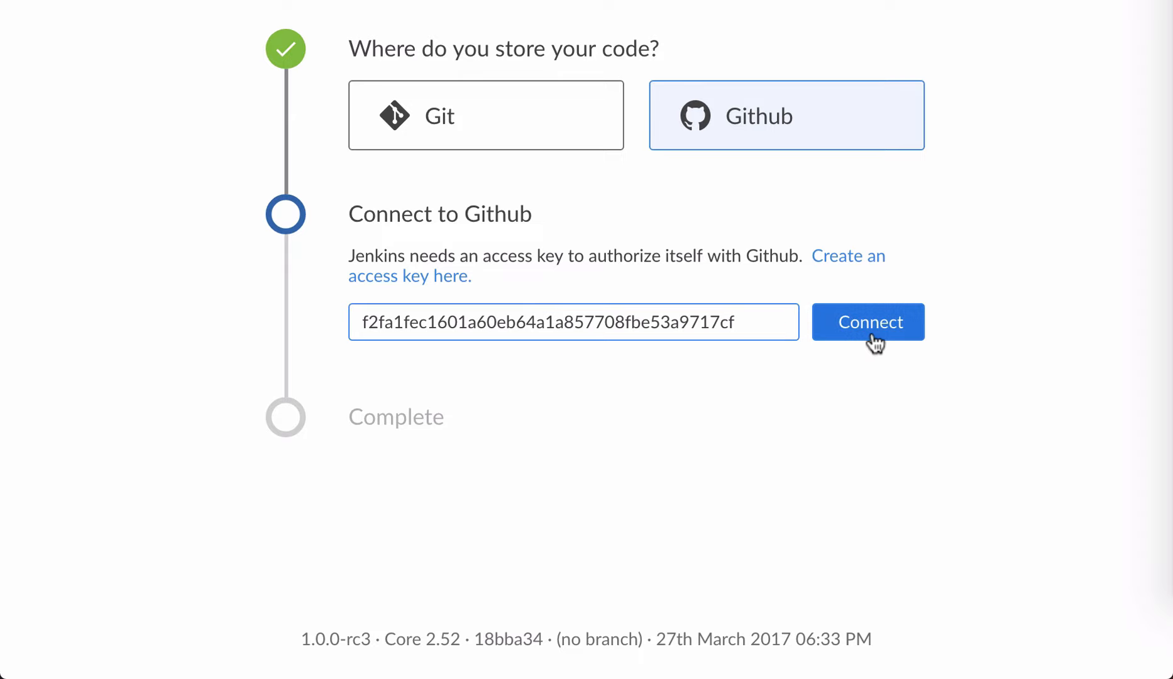
Connect Jenkins to GitHub with the pasted token and choose the bitwise-jenkins organization
left_click(868, 322)
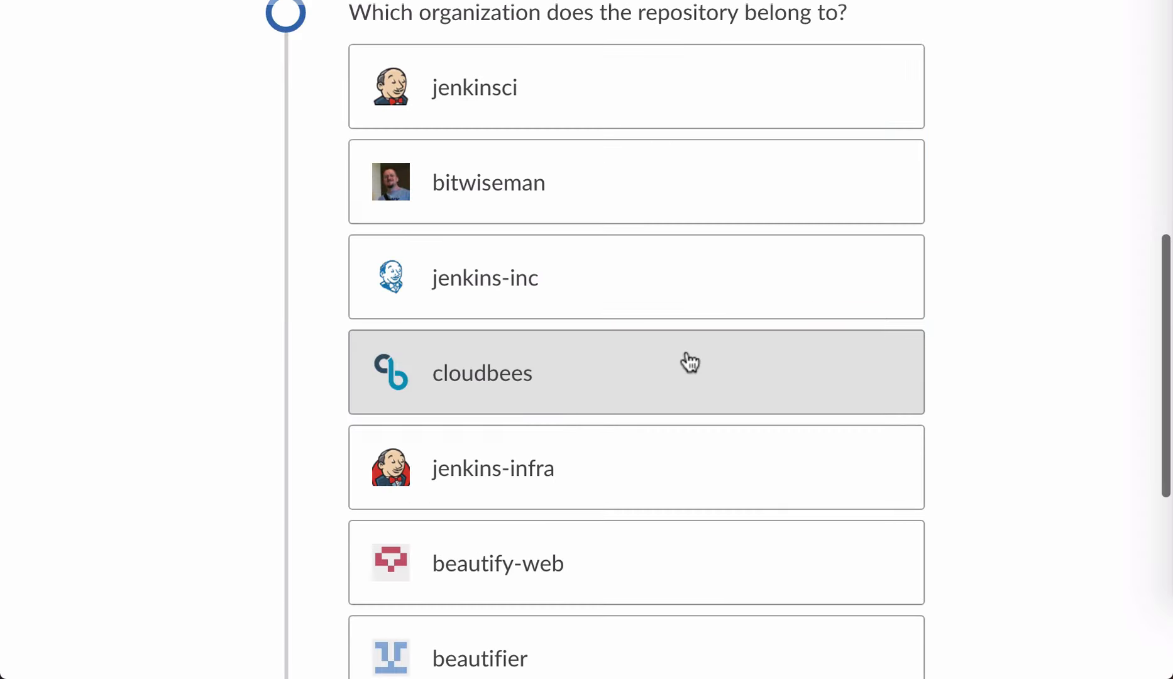
scroll("down", 3)
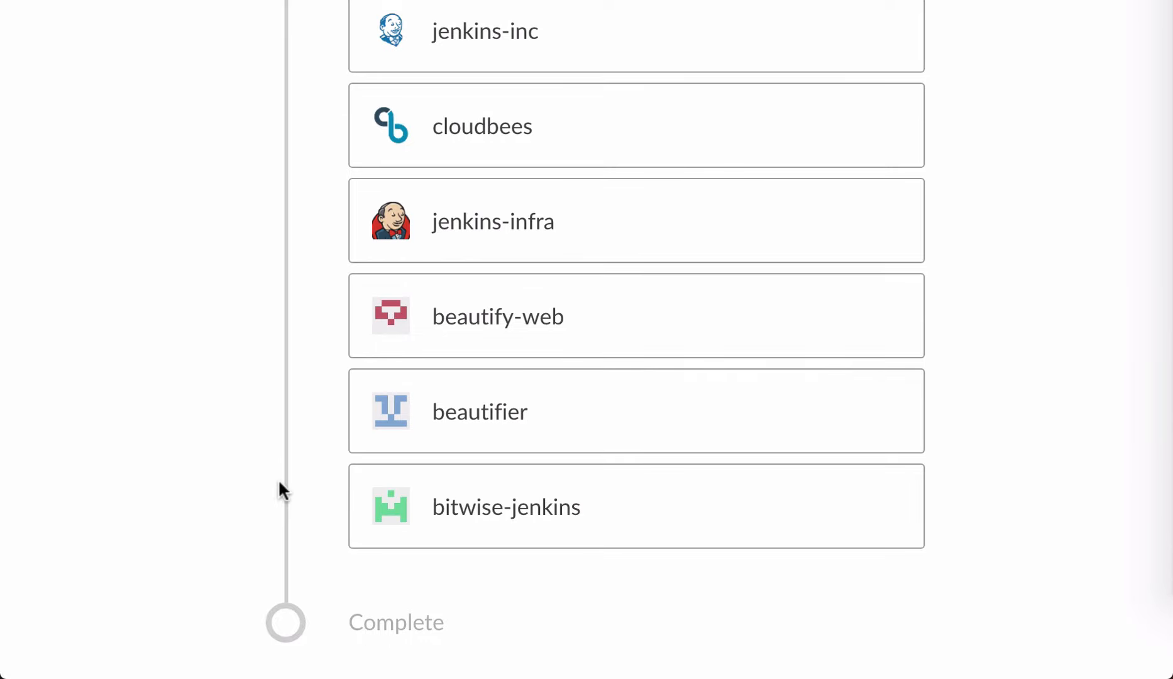
mouse_move(513, 515)
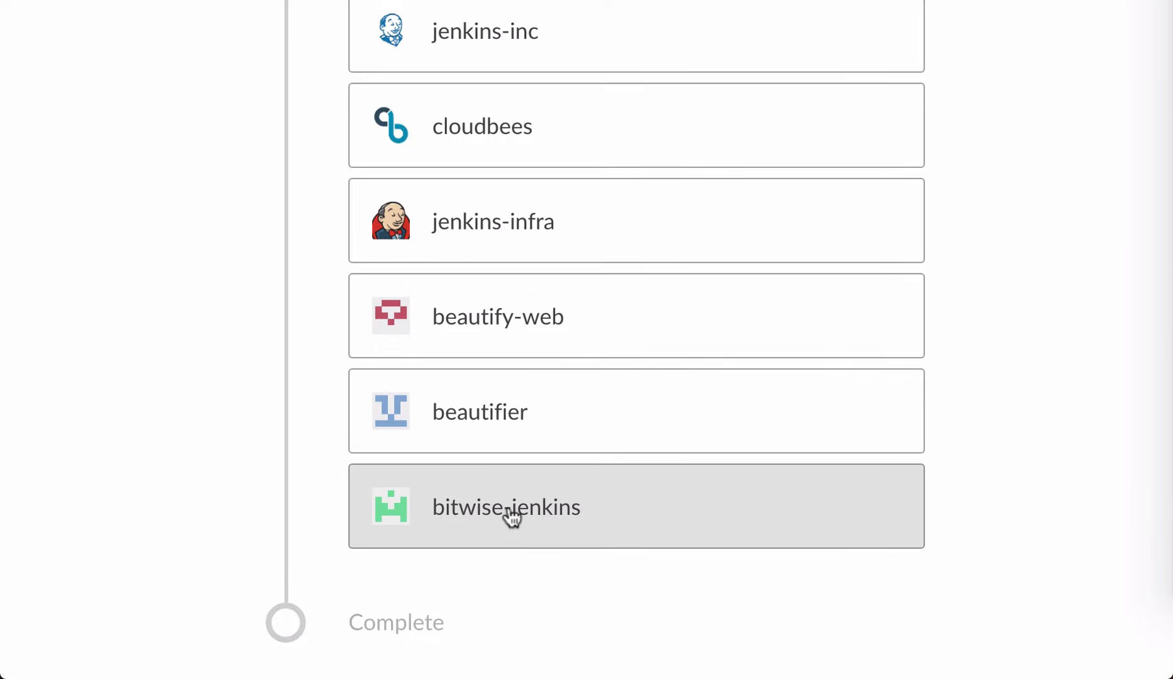
left_click(507, 507)
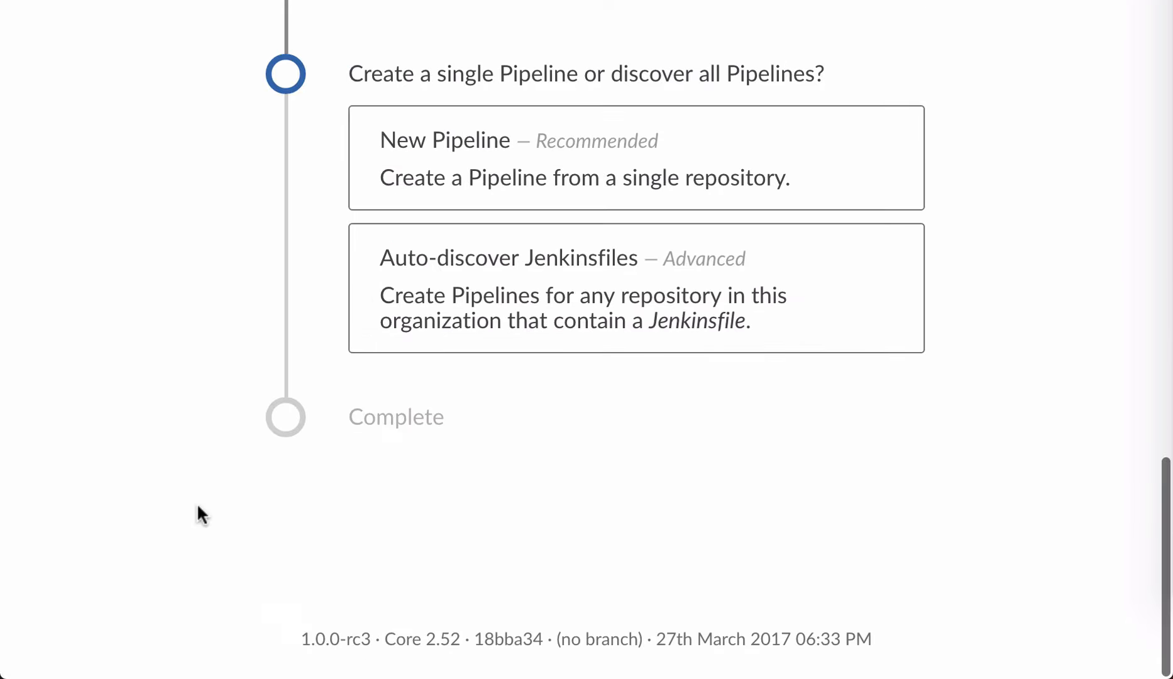
mouse_move(166, 180)
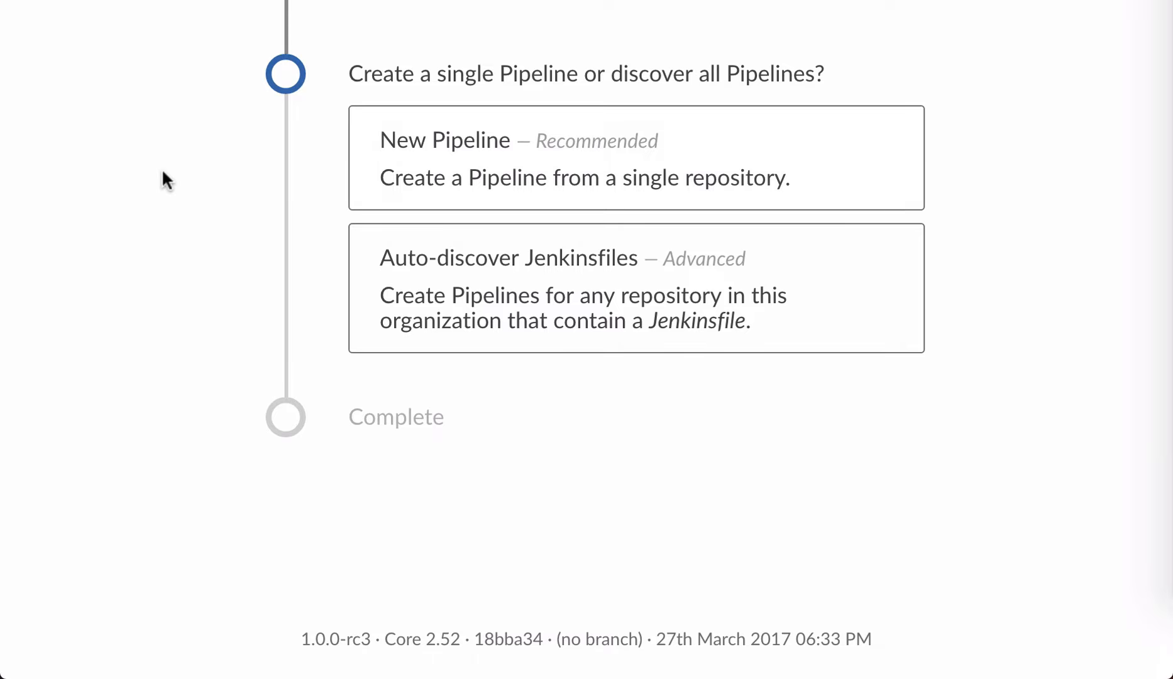
mouse_move(582, 226)
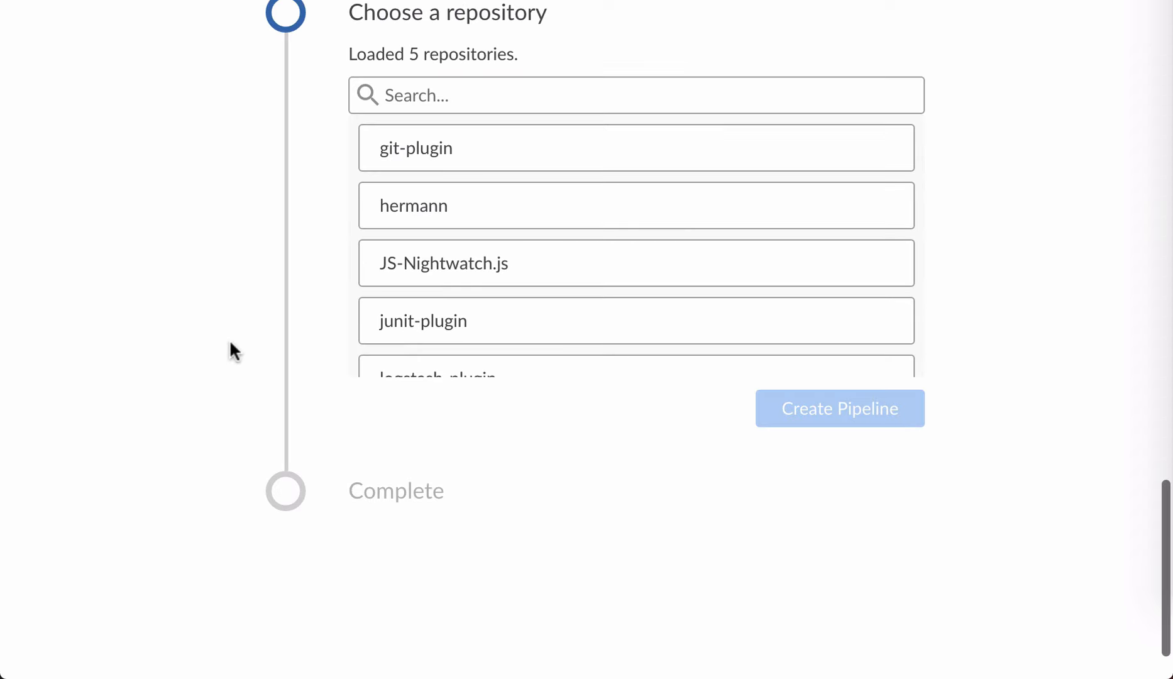
mouse_move(576, 262)
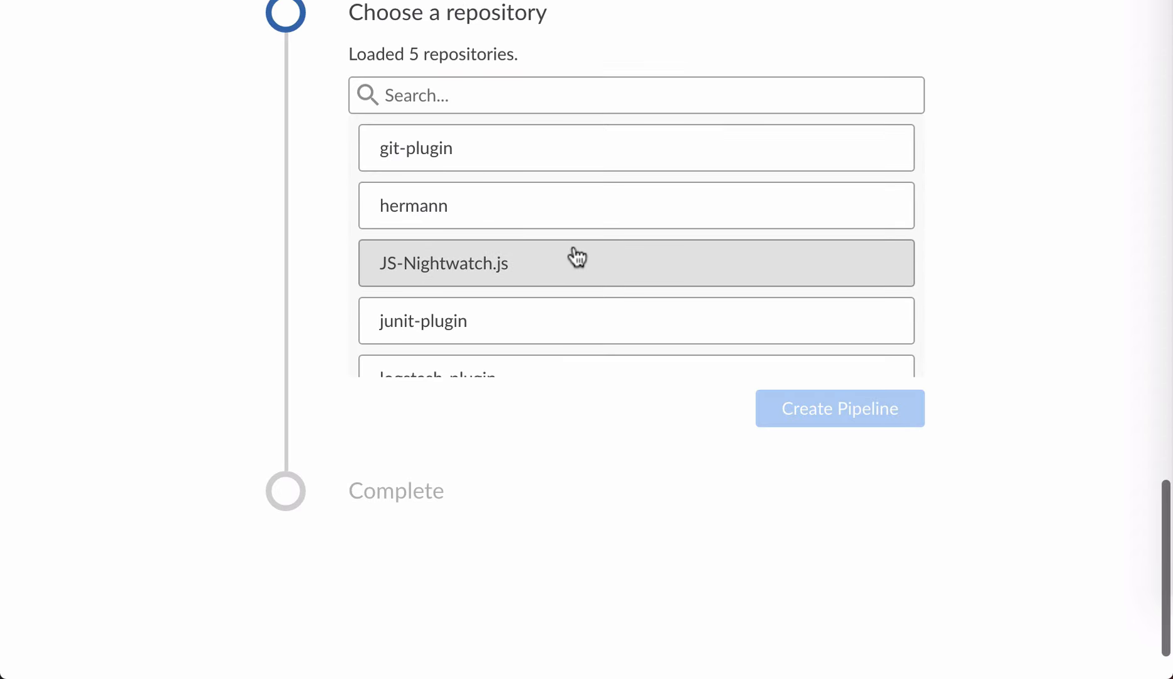
Create a pipeline for the junit-plugin repository and start a blank one since it has no Jenkinsfile
scroll("down", 3)
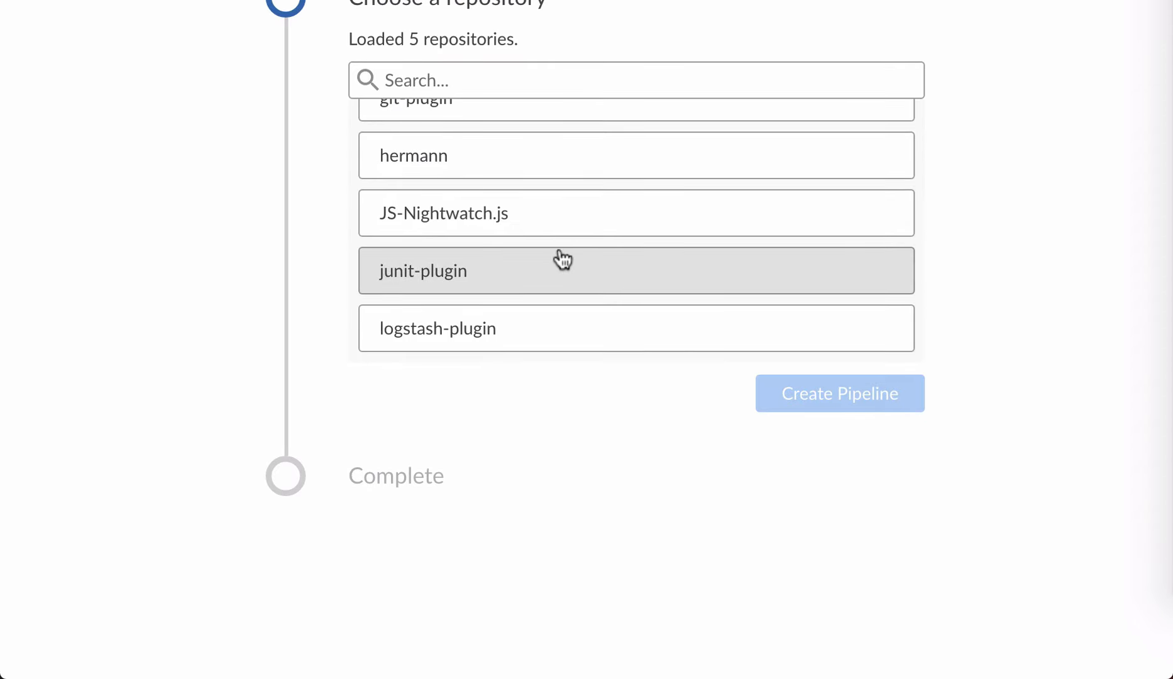
mouse_move(475, 296)
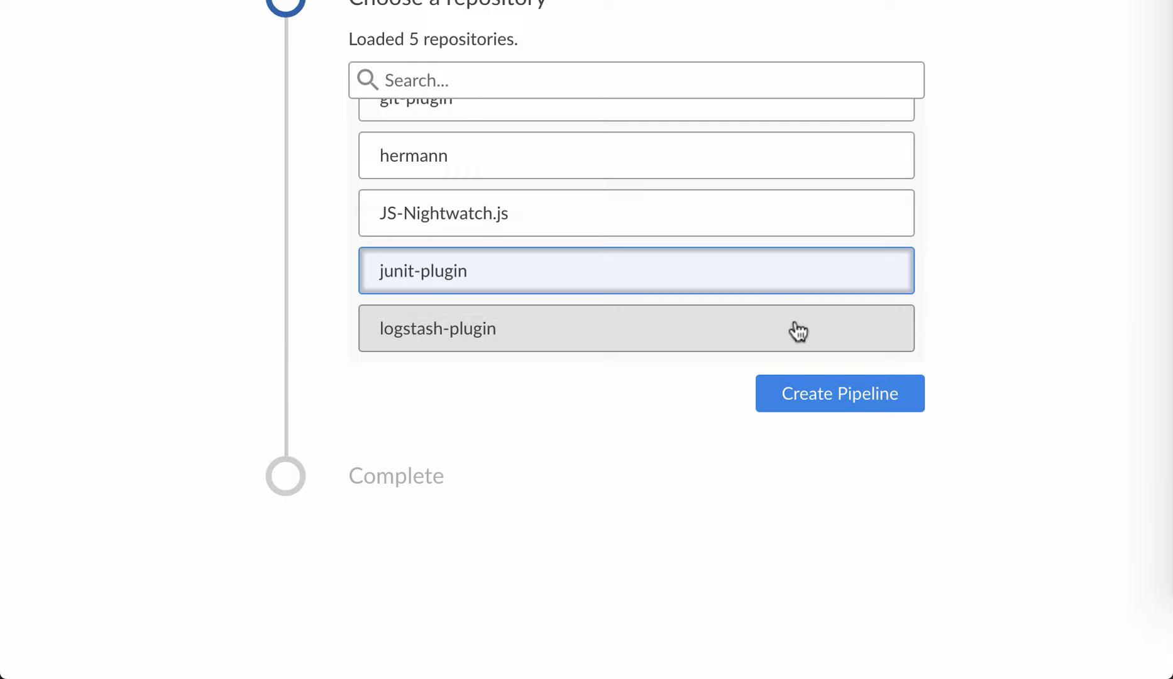
left_click(839, 394)
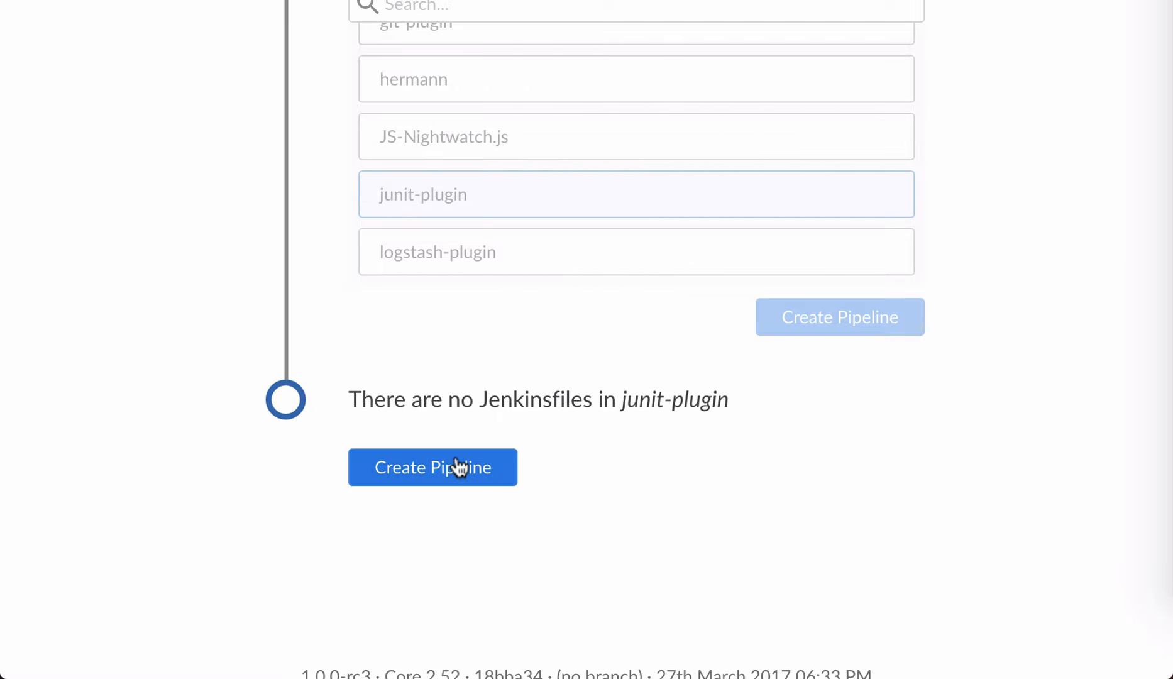
left_click(433, 467)
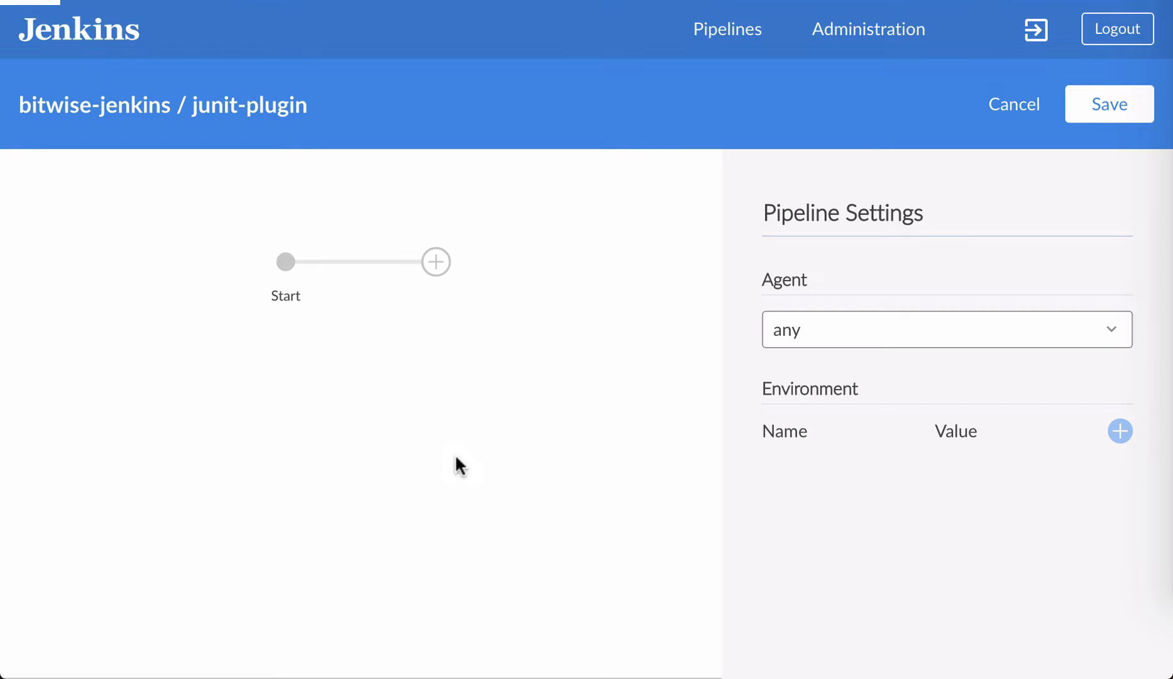
mouse_move(534, 475)
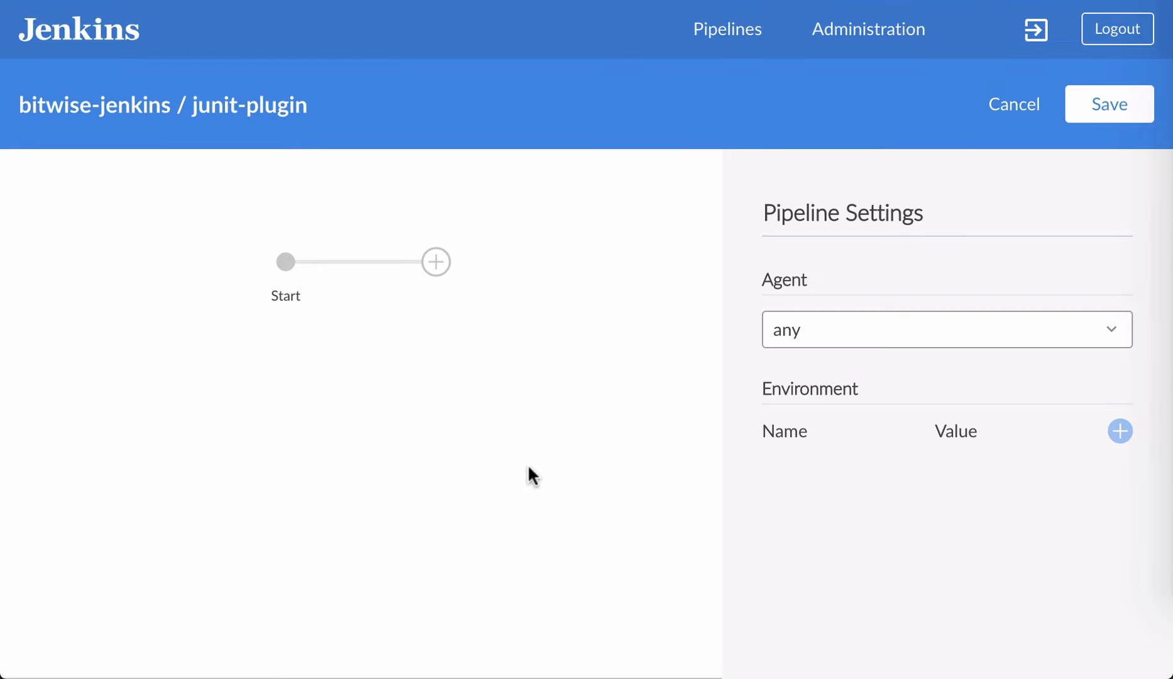
mouse_move(549, 269)
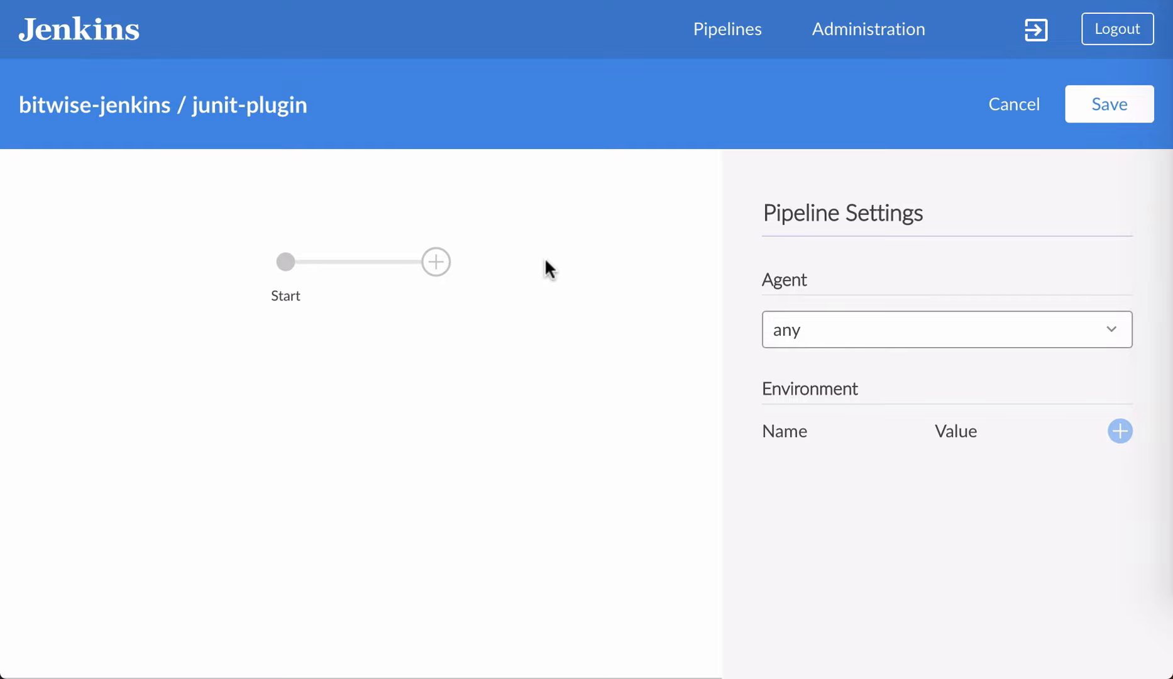
mouse_move(557, 273)
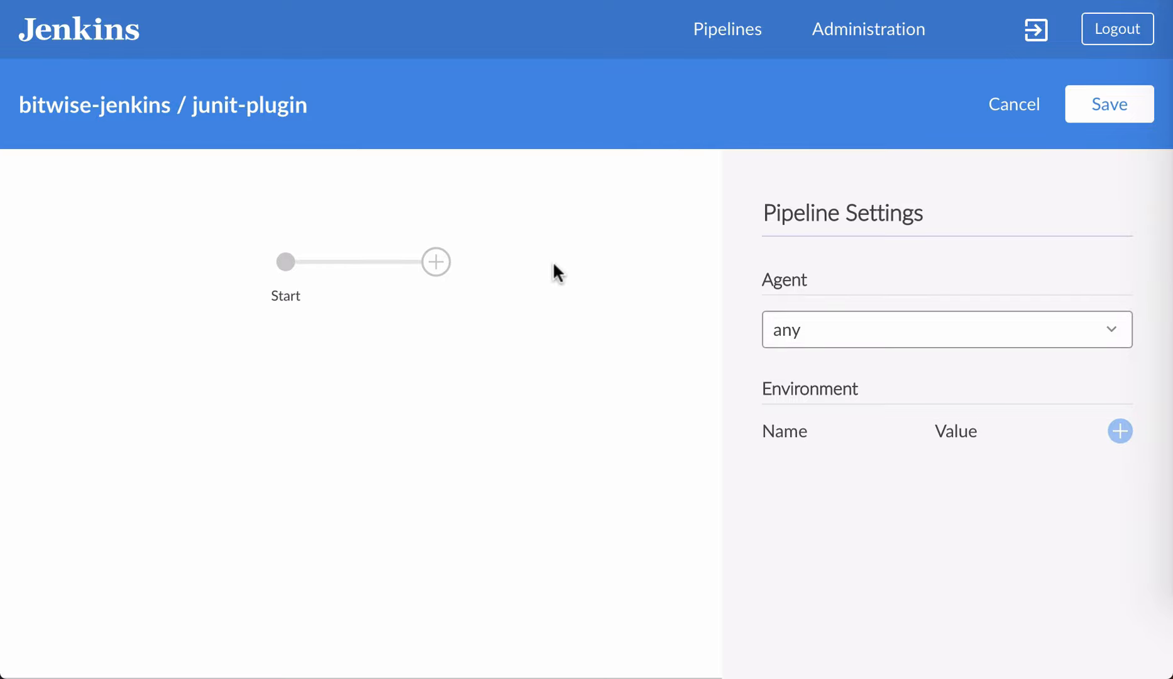
mouse_move(435, 261)
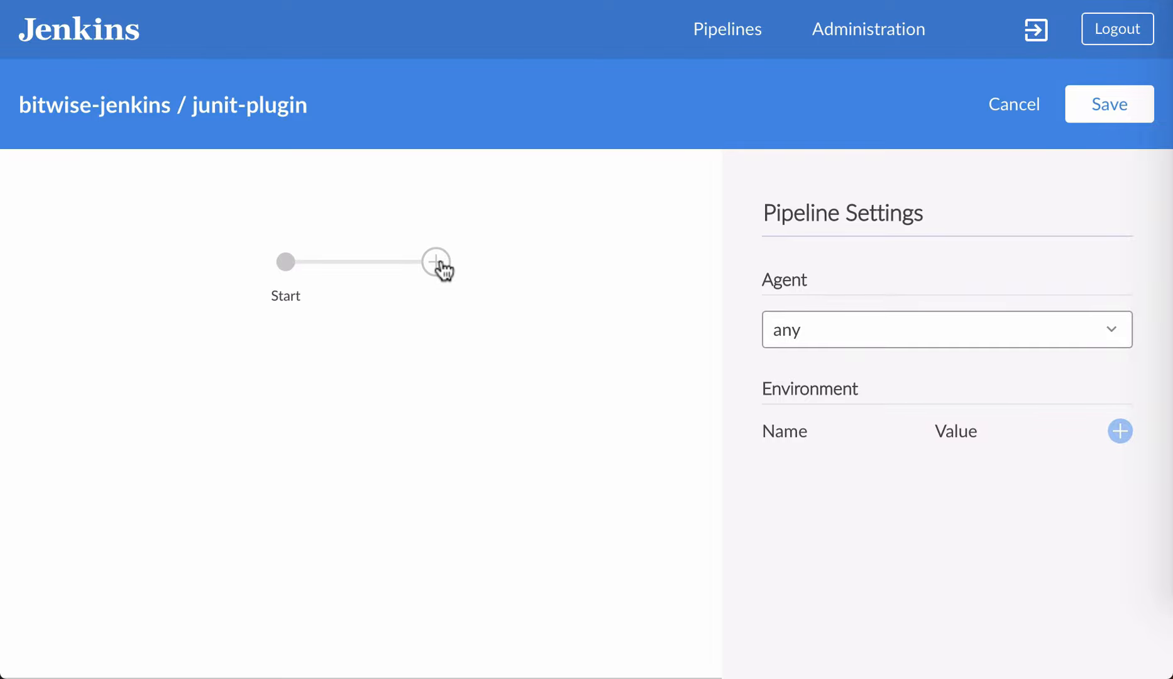
Add an Initialize stage with a Print Message step reading 'This is a minimal pipeline.'
left_click(436, 263)
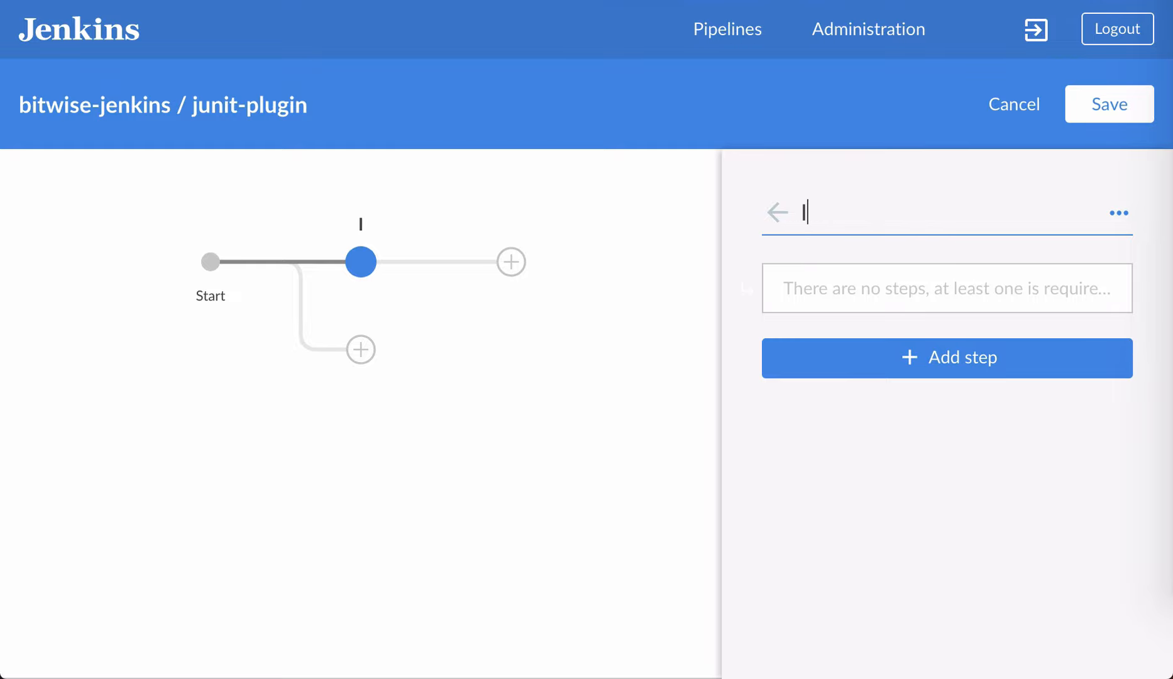
type("n")
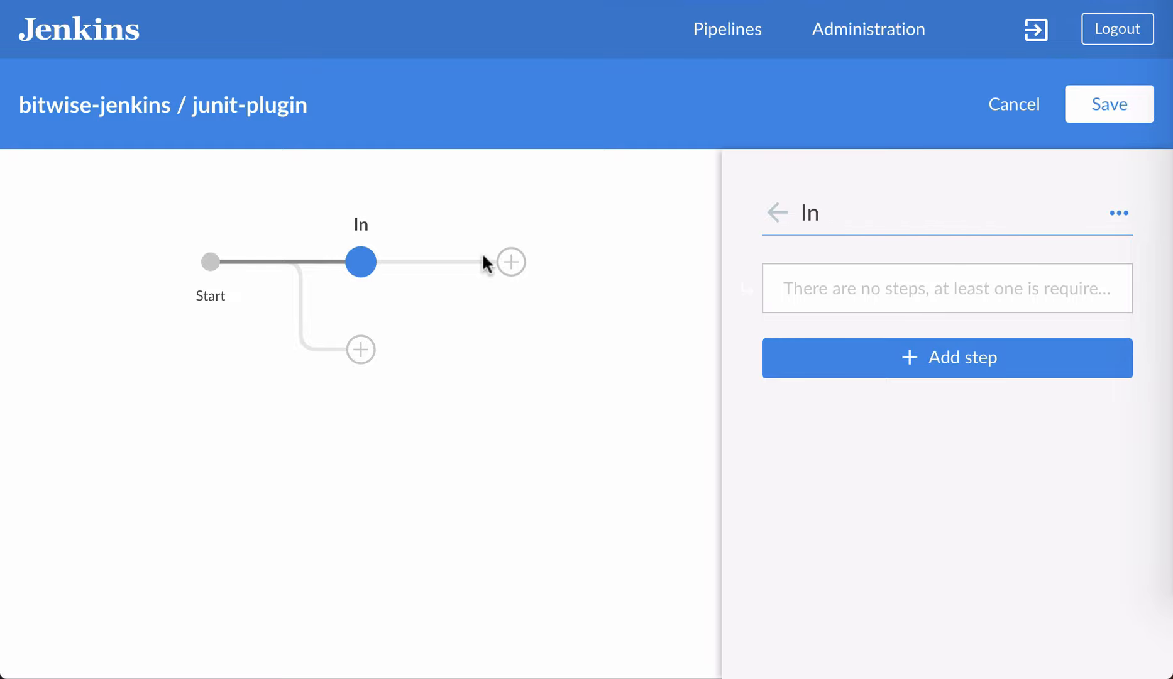
mouse_move(963, 267)
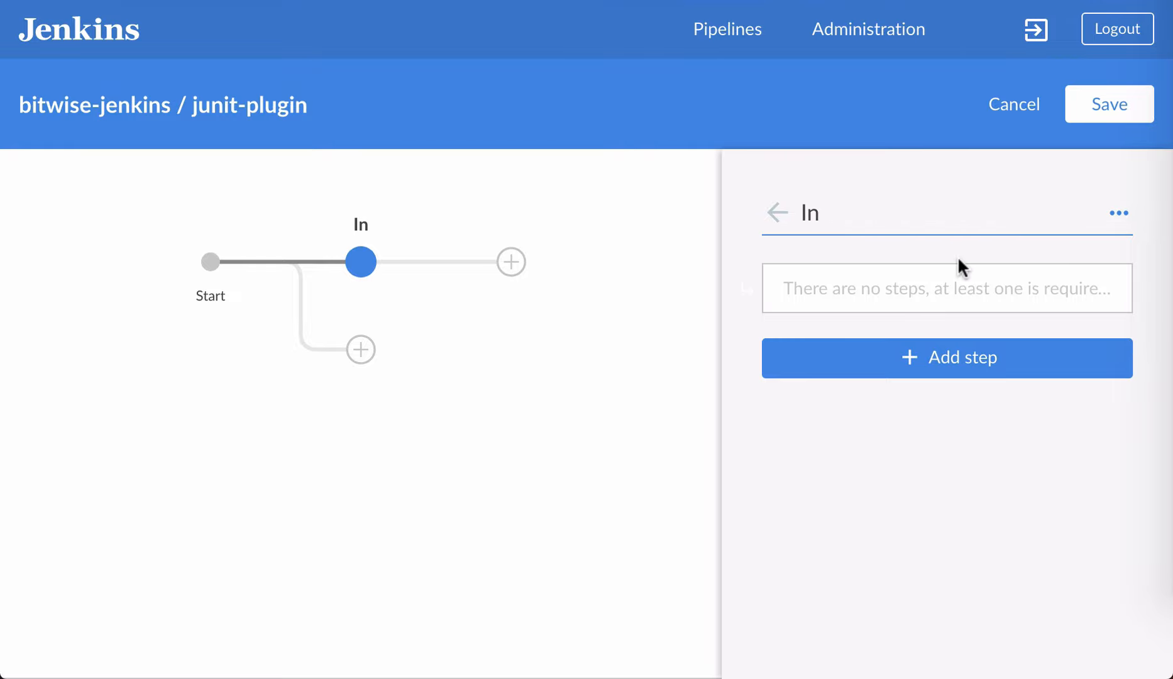
type("Initiali")
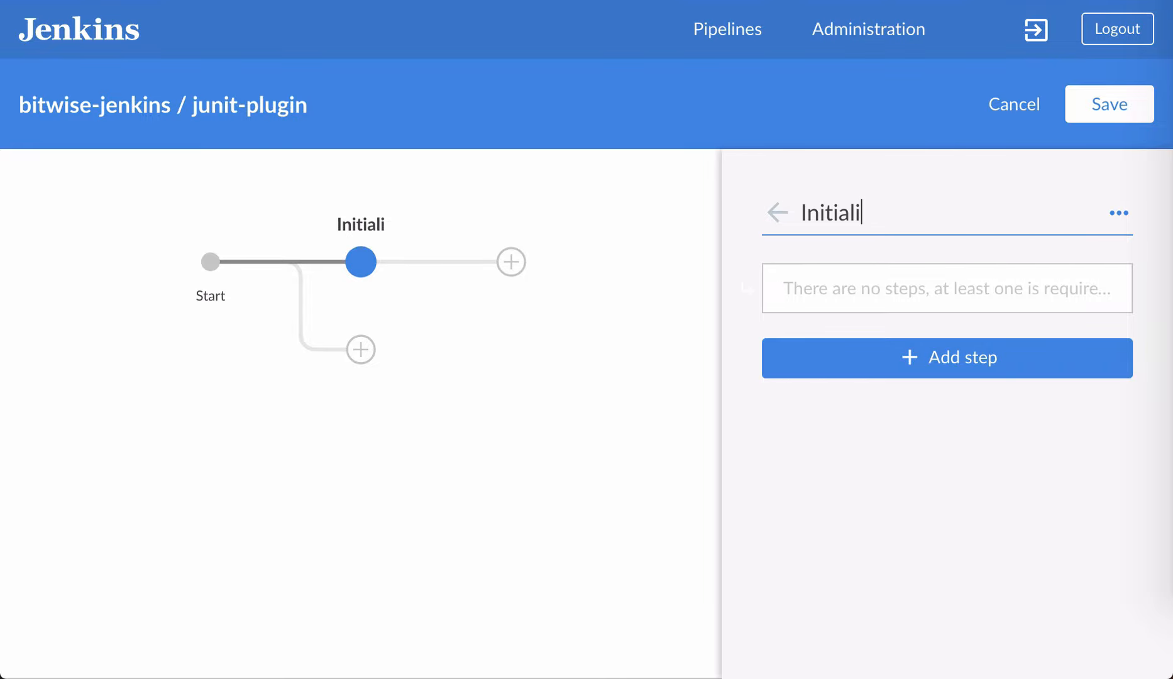
type("ze")
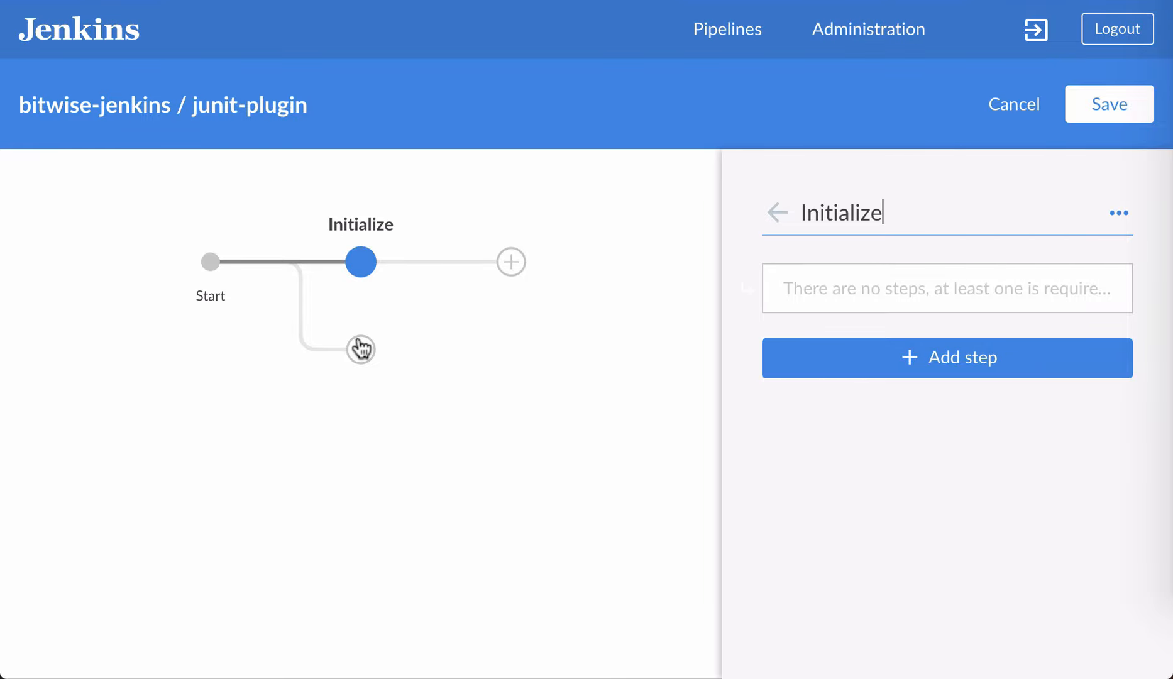
left_click(946, 357)
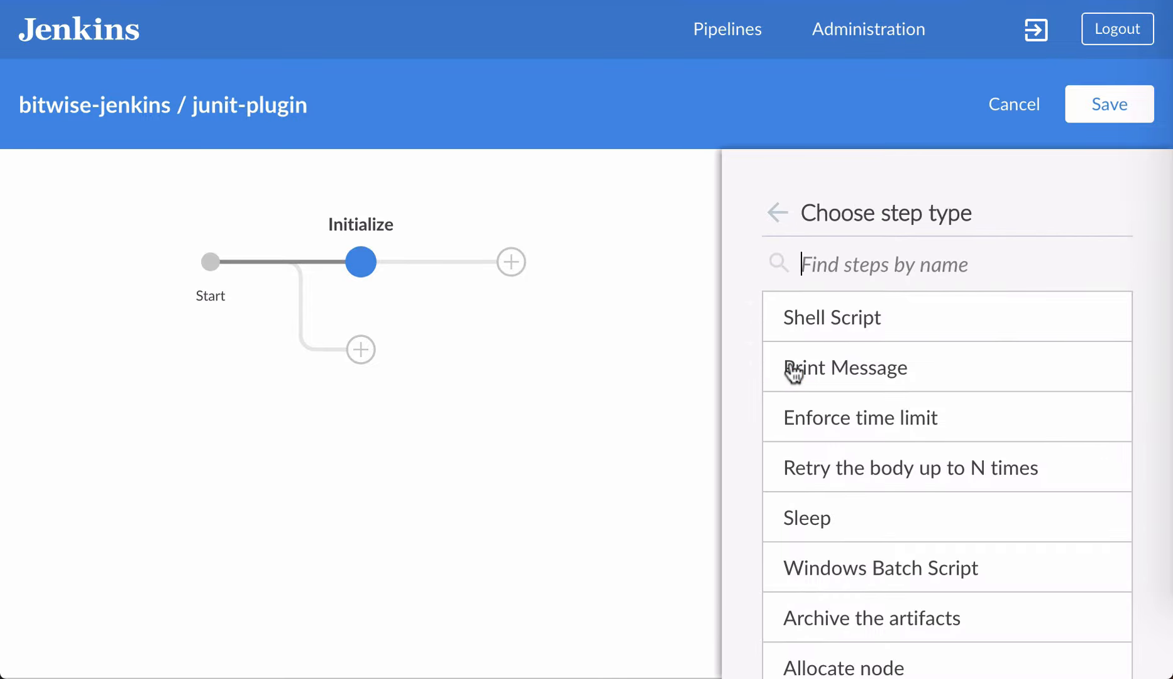
left_click(844, 367)
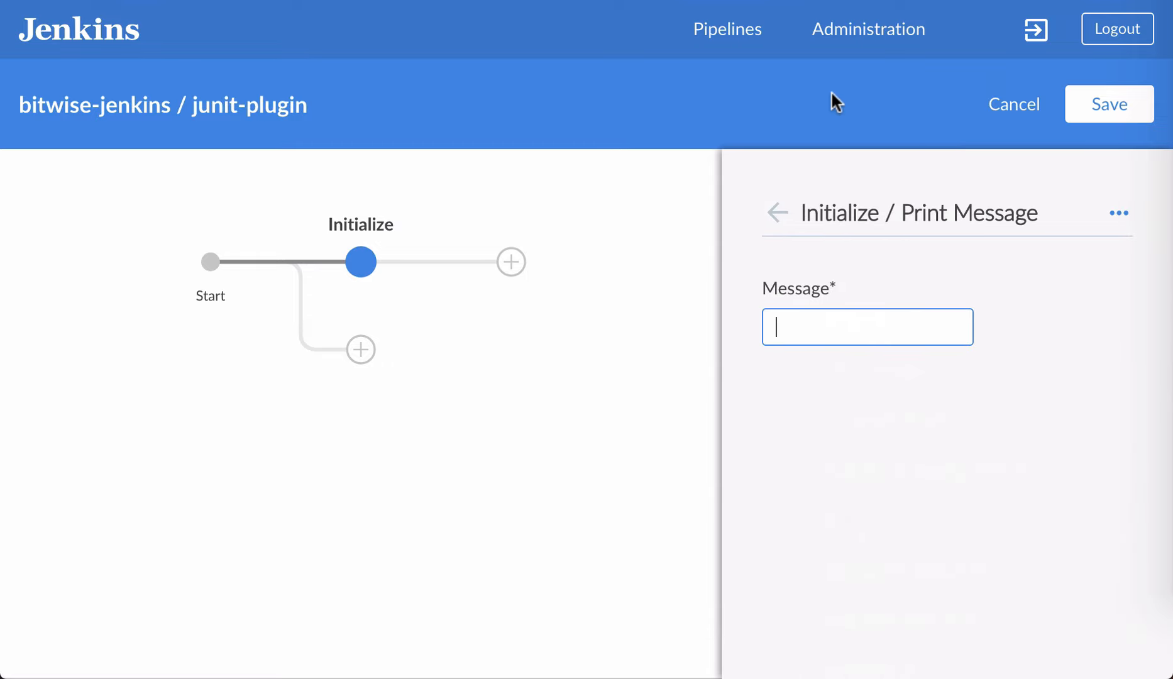
type("This is a minimal pipeline.")
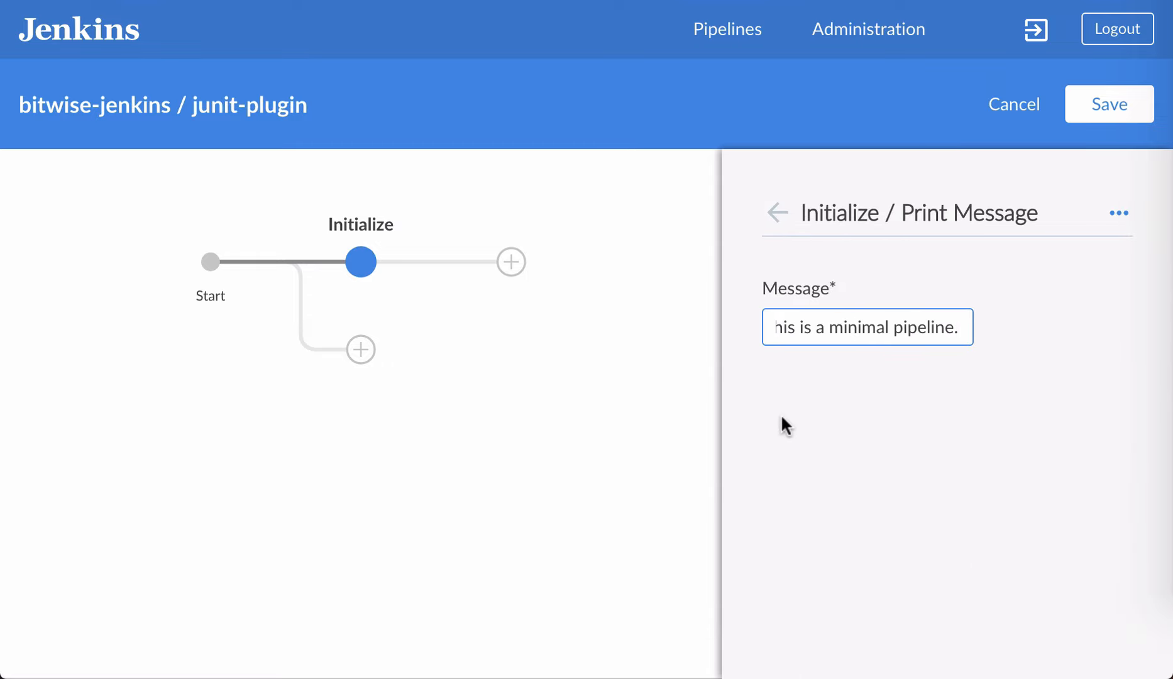
mouse_move(1117, 147)
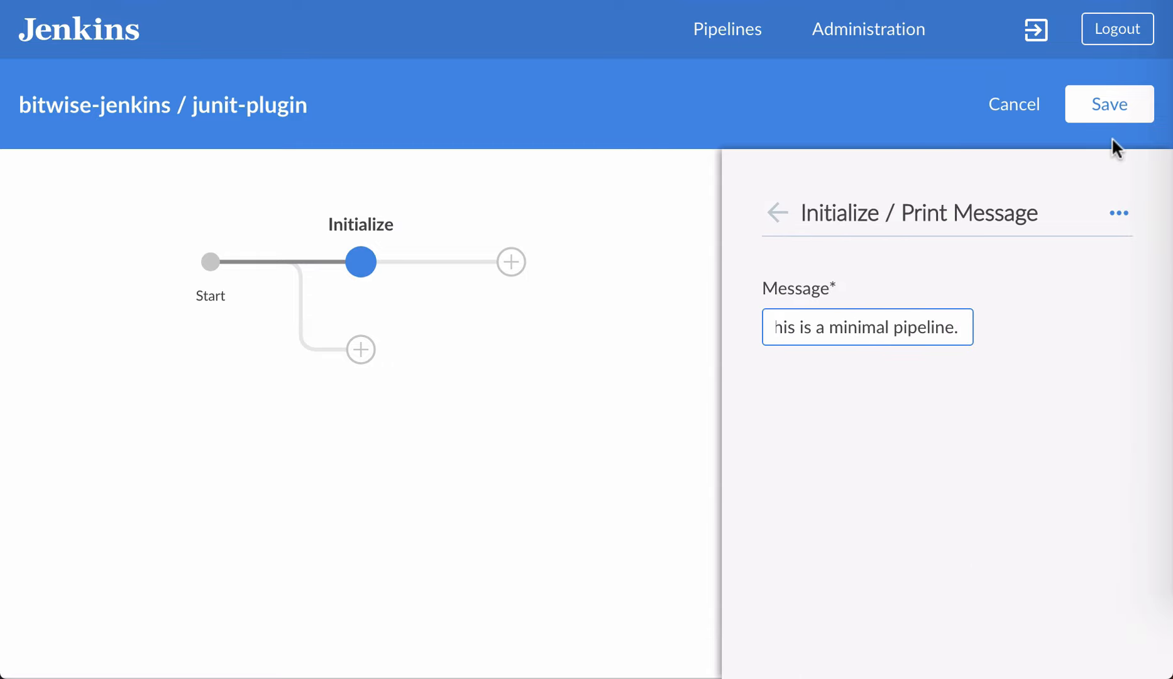
Start saving the pipeline with the commit description 'Add Minimal Pipeline'
left_click(1108, 103)
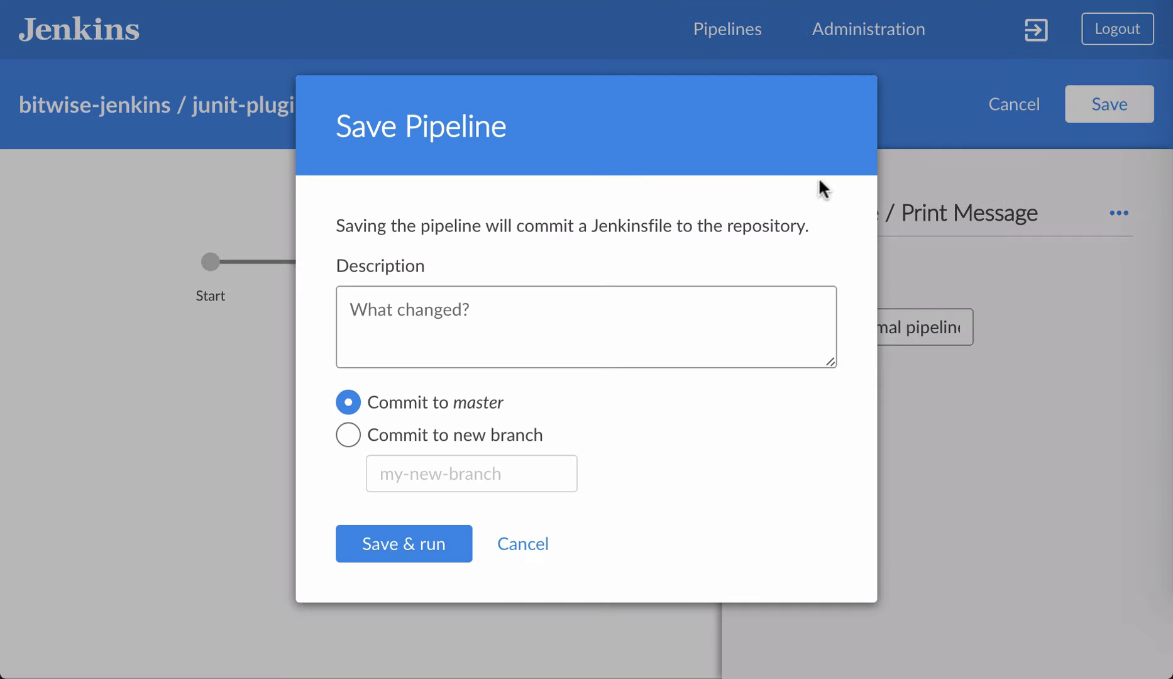
type("Add")
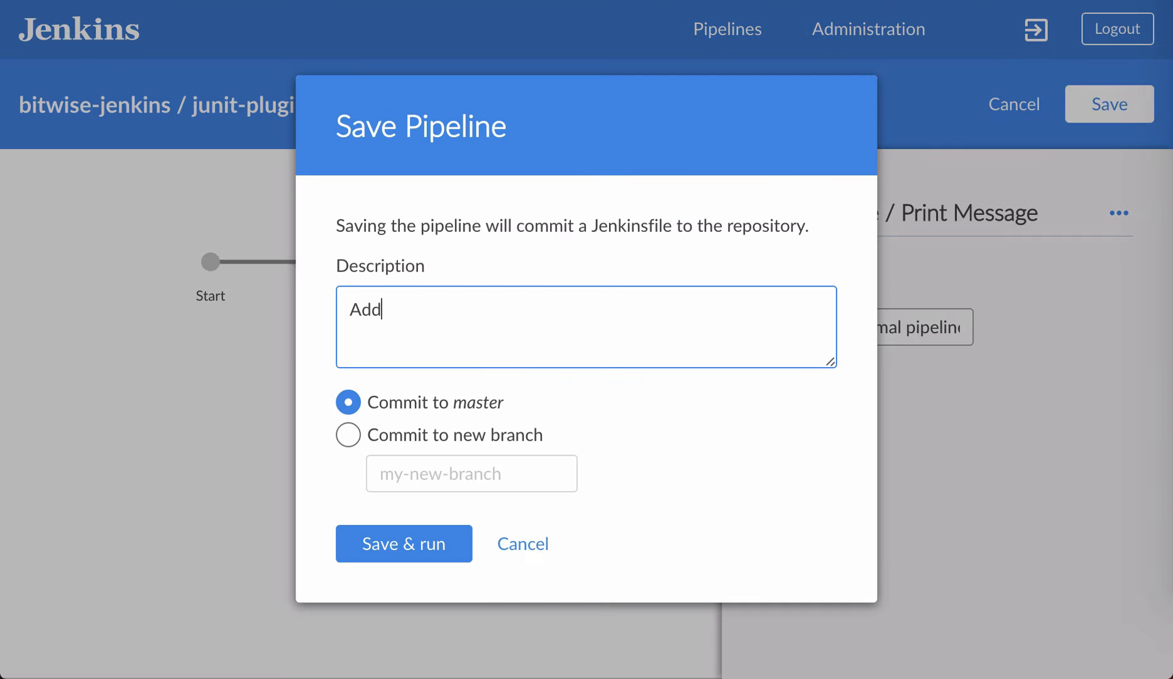
type("Min")
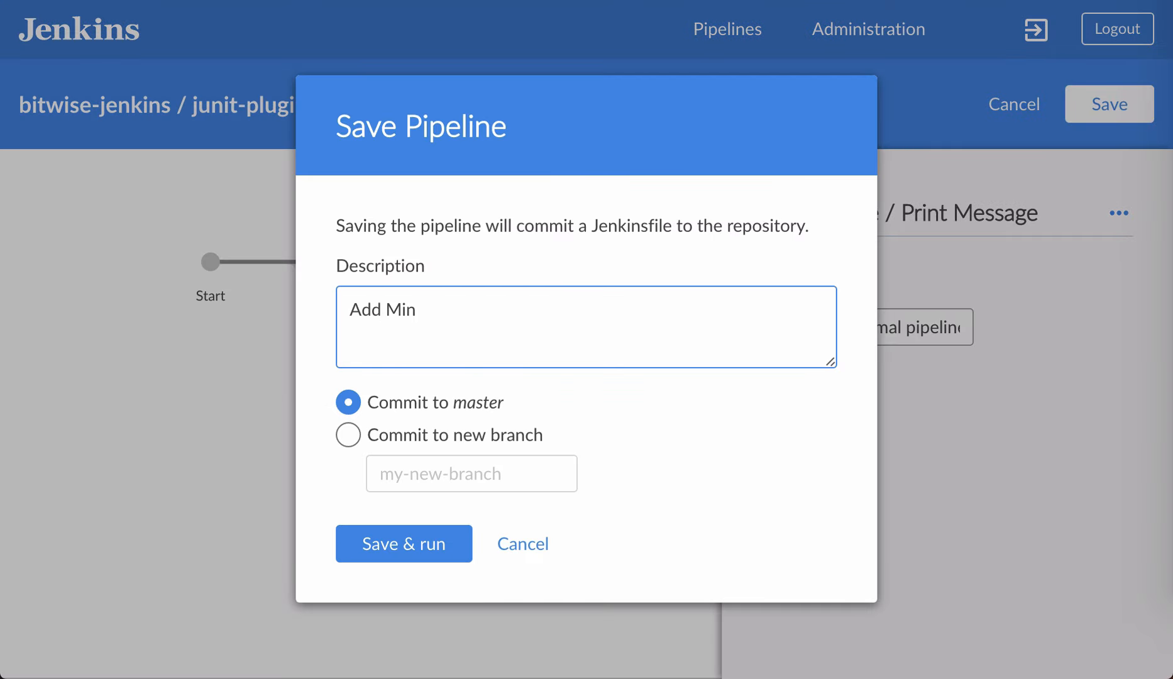
type("i")
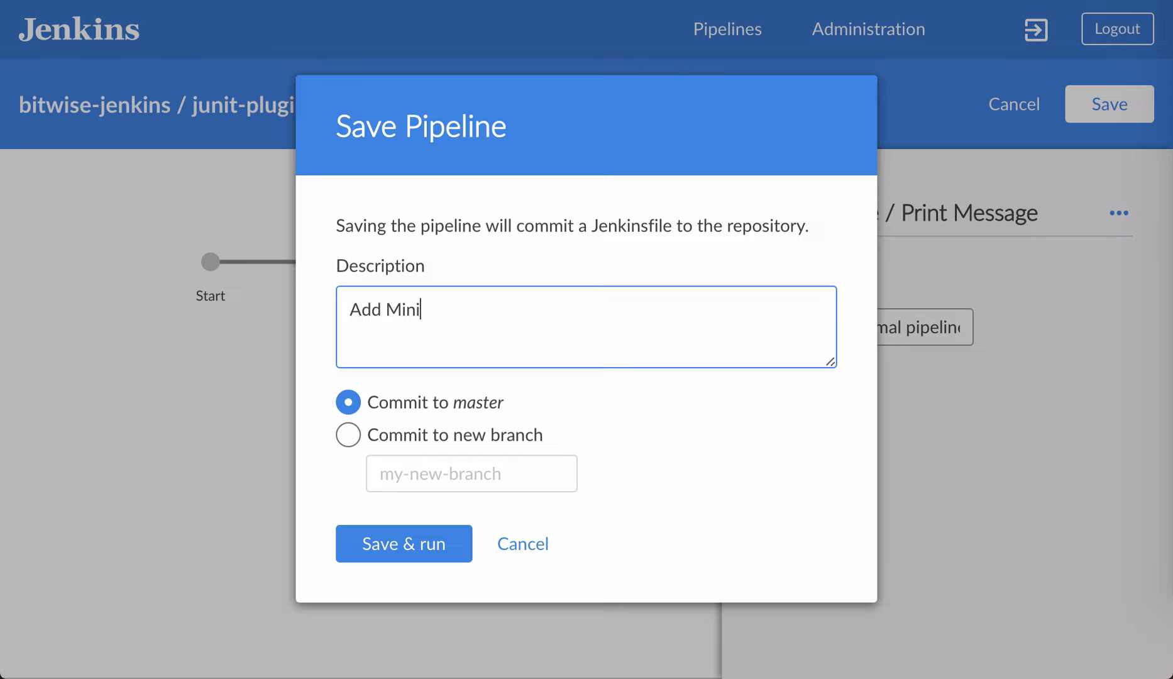
type("mal Mi")
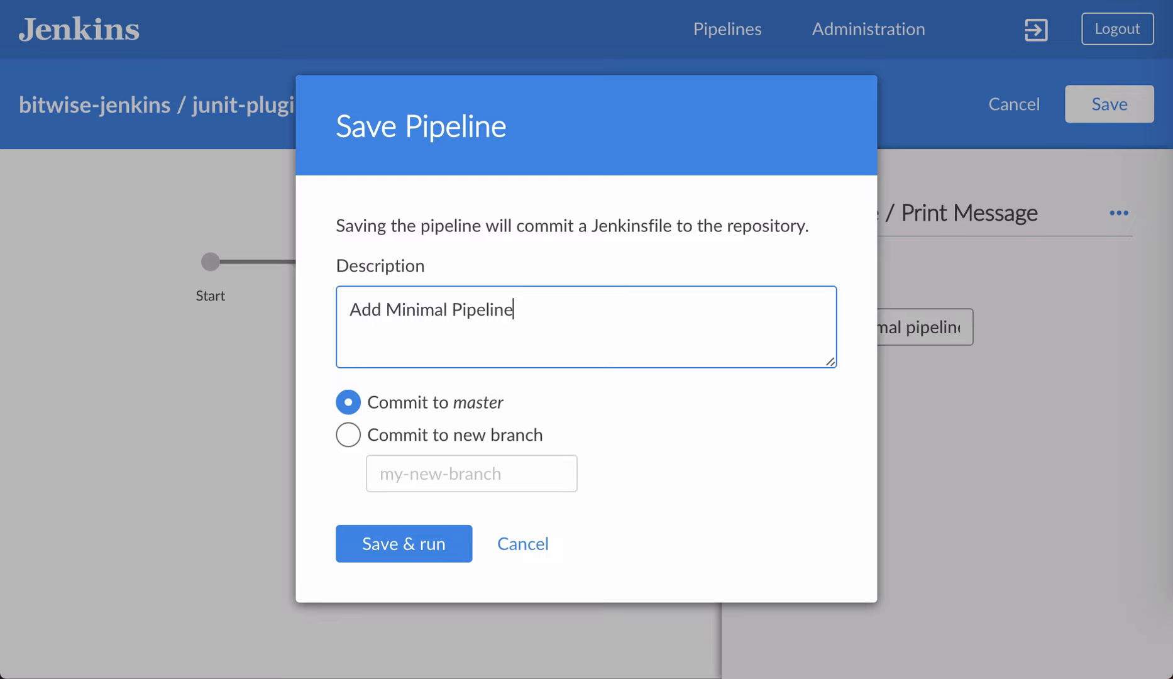
Commit to the new branch blog/blue-ocean-editor and save & run the pipeline
left_click(349, 435)
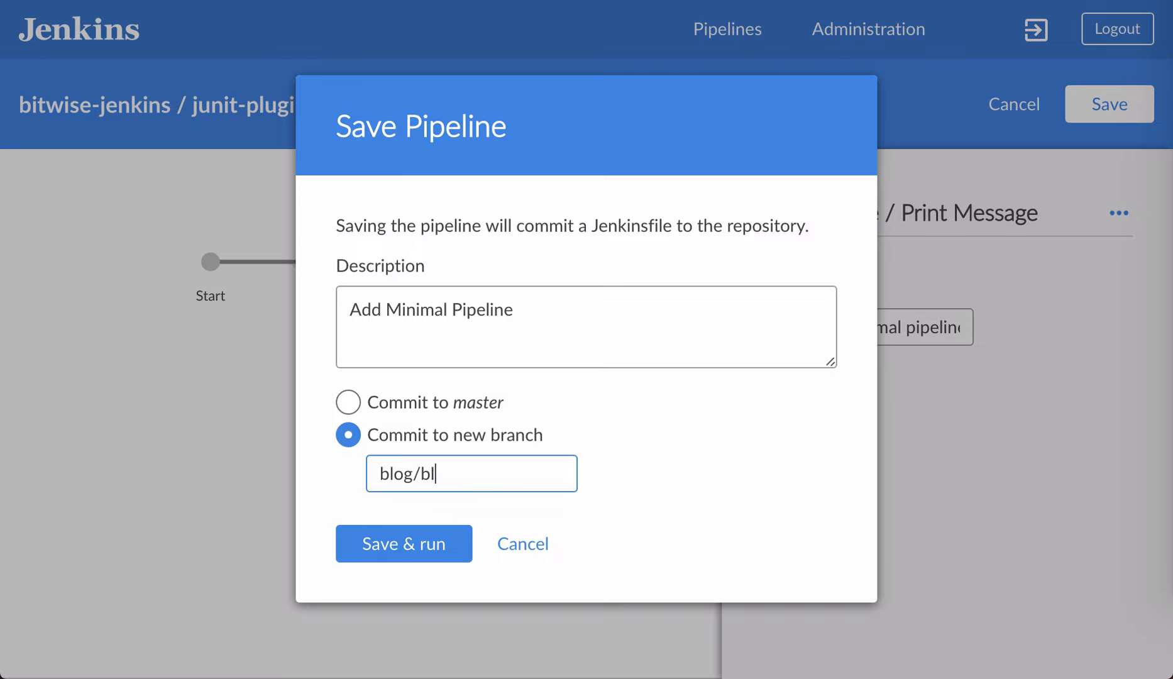
type("ue-")
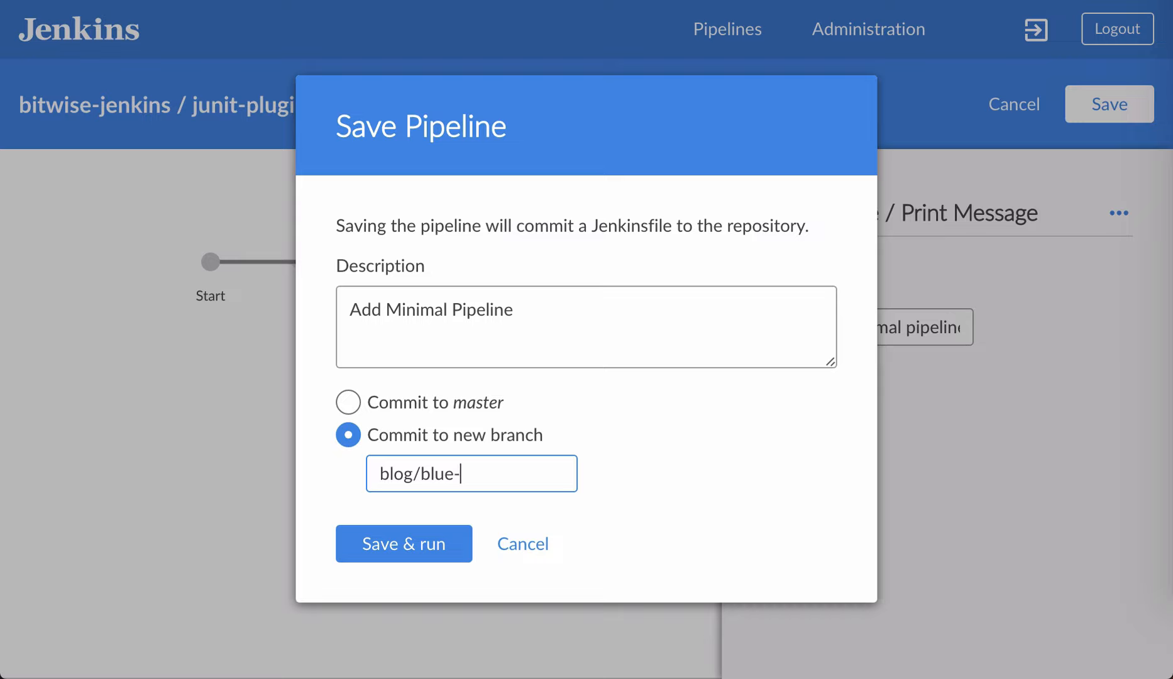
type("ocean-e")
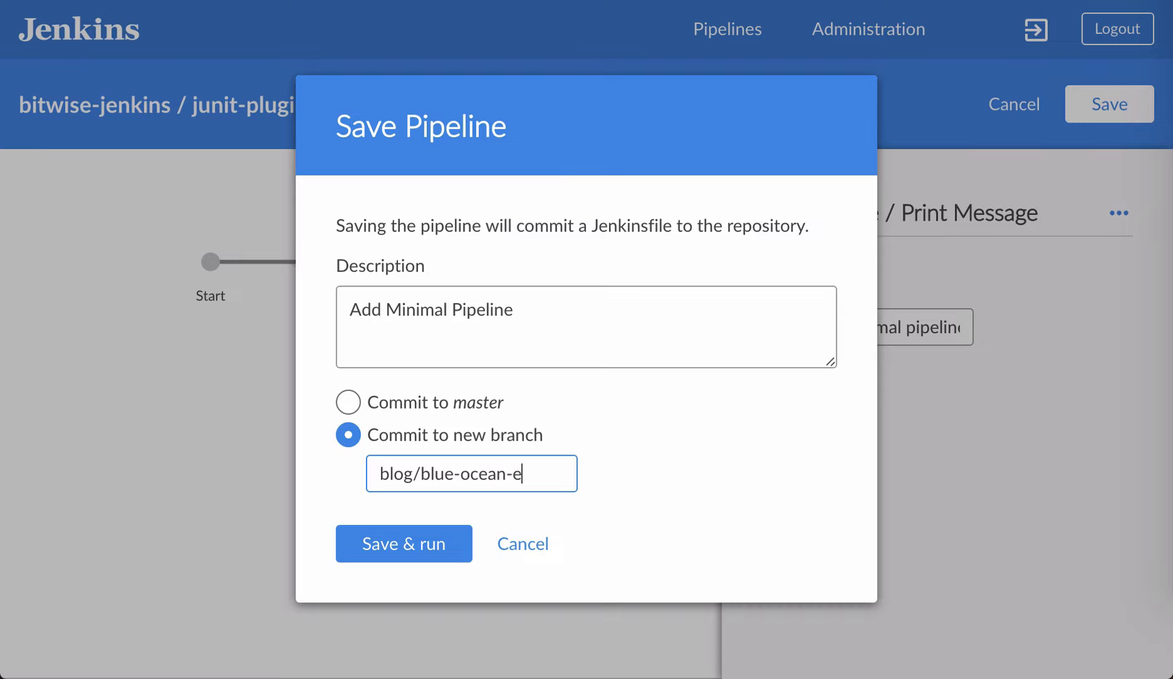
type("ditor")
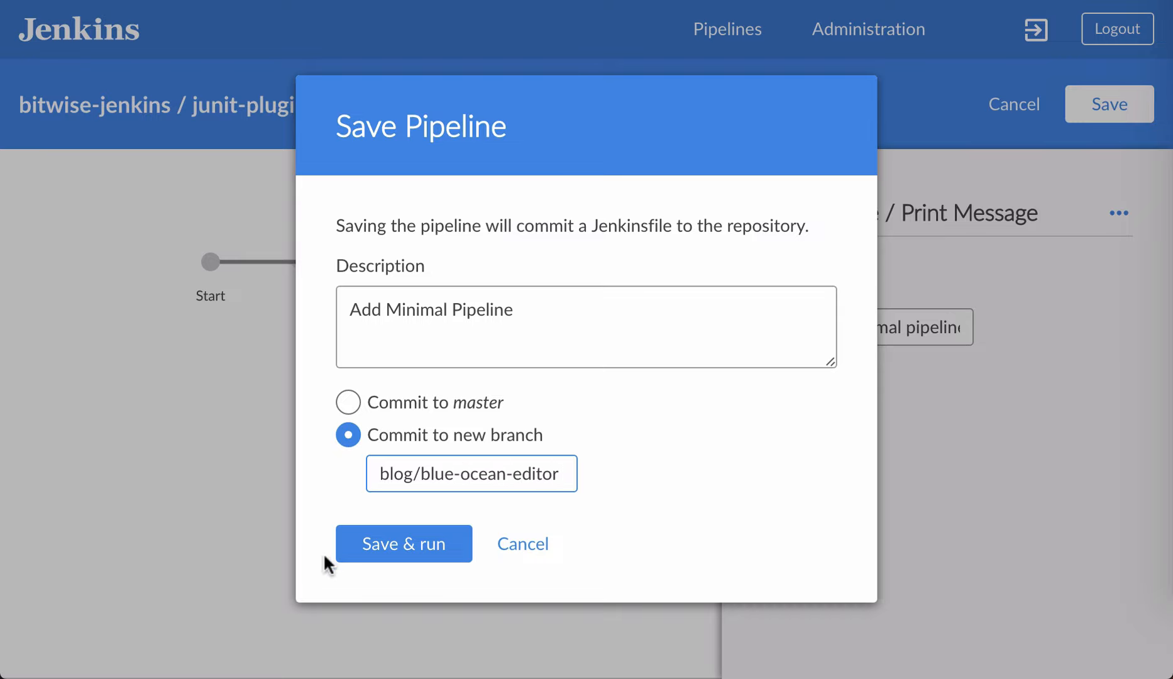
left_click(403, 543)
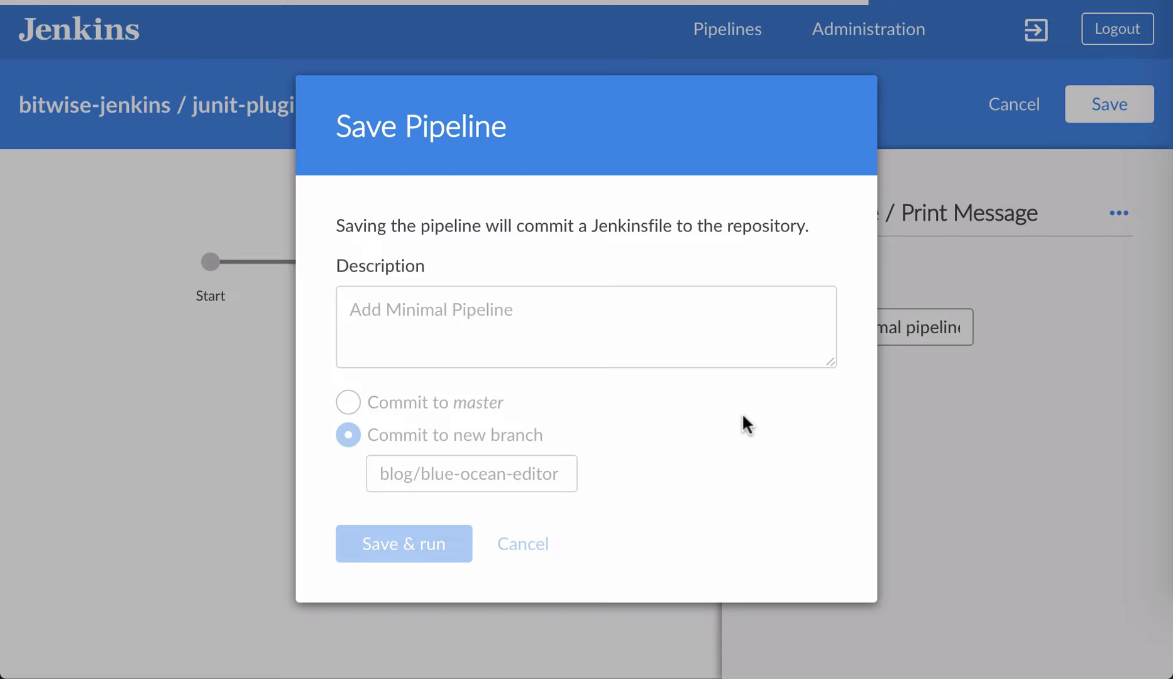
Wait for run 1 on blog/blue-ocean-editor to finish in the activity list
left_click(403, 544)
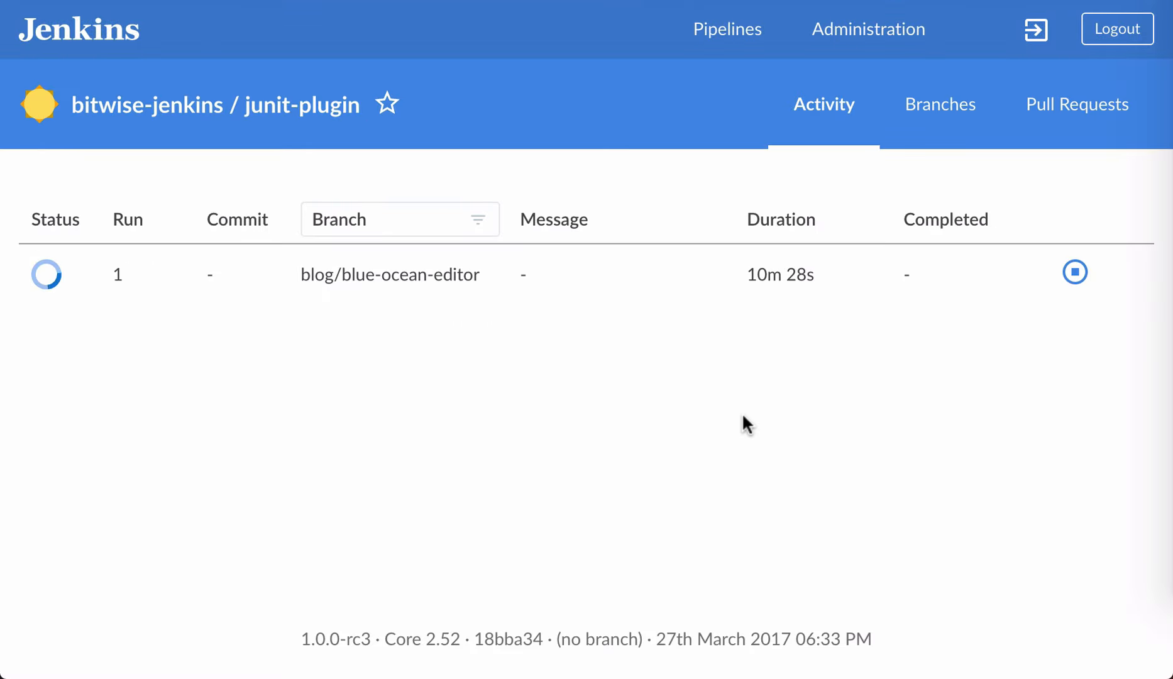
mouse_move(549, 173)
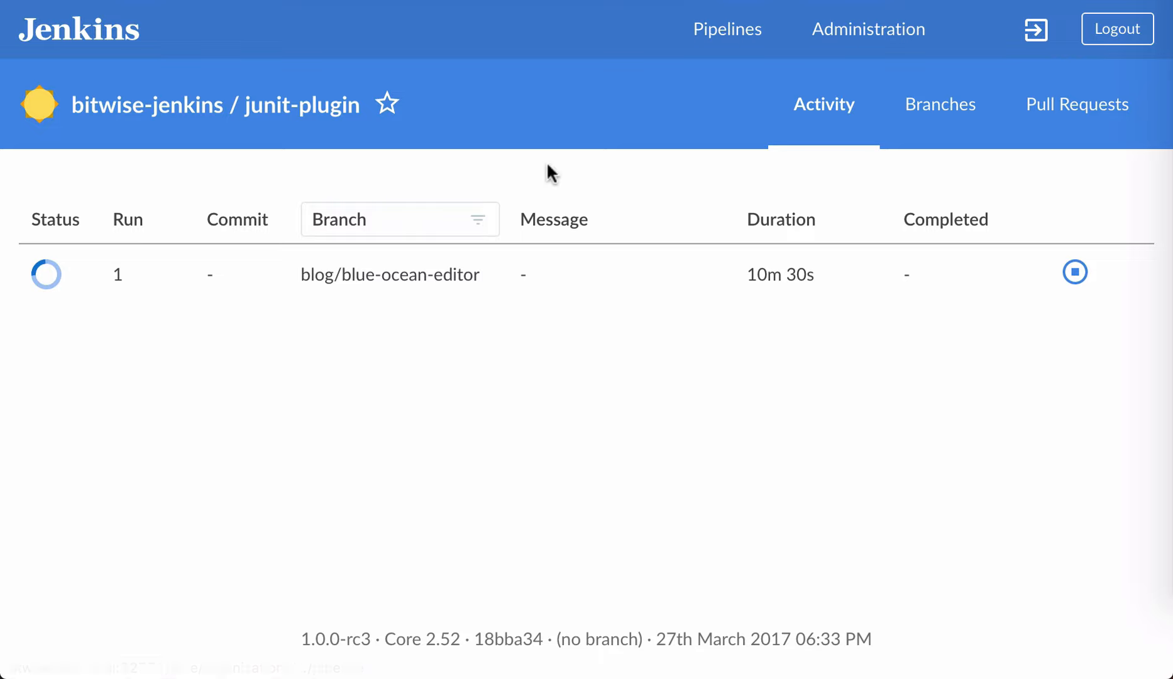
mouse_move(592, 164)
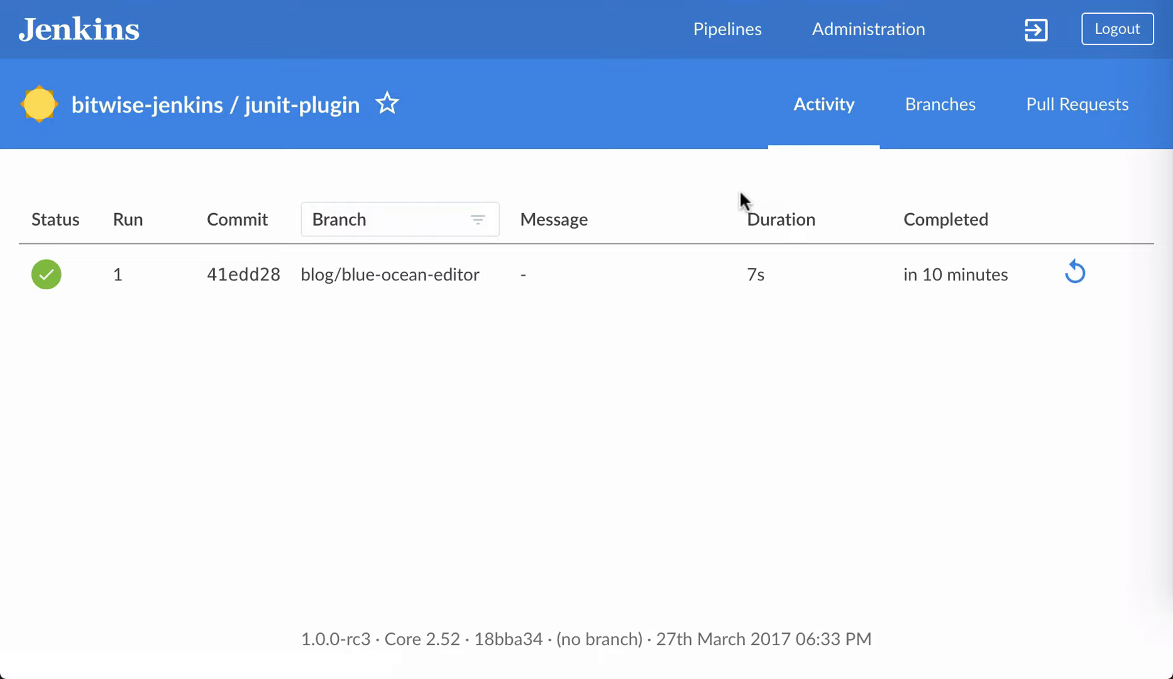
mouse_move(392, 317)
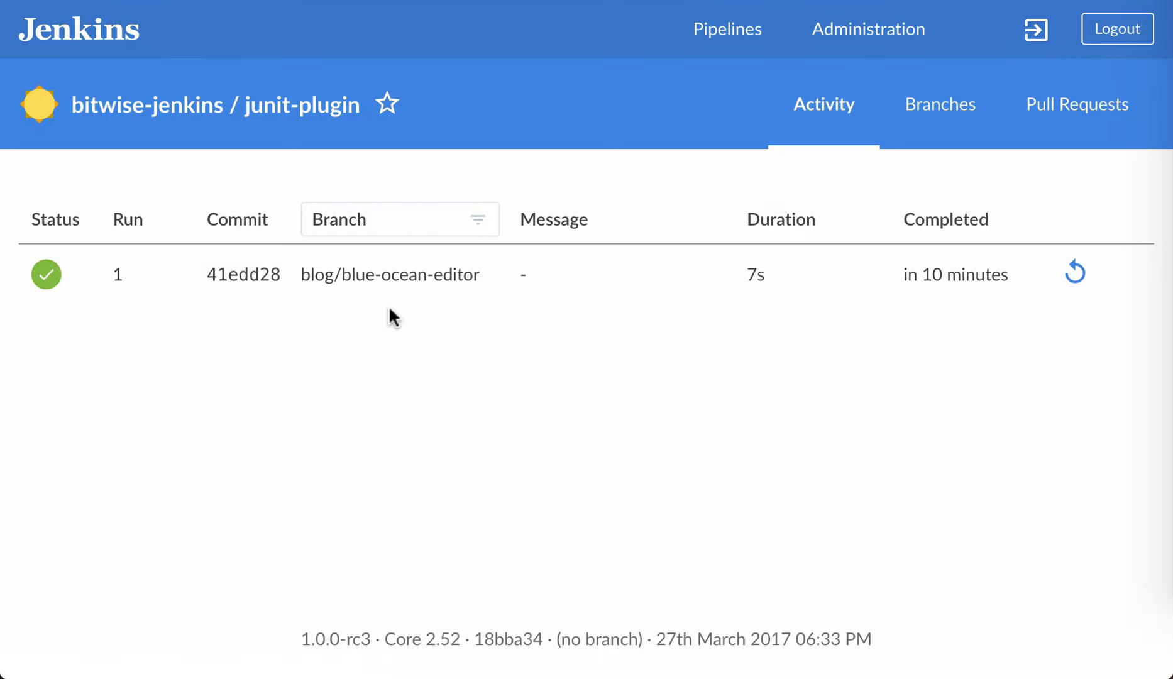
mouse_move(967, 200)
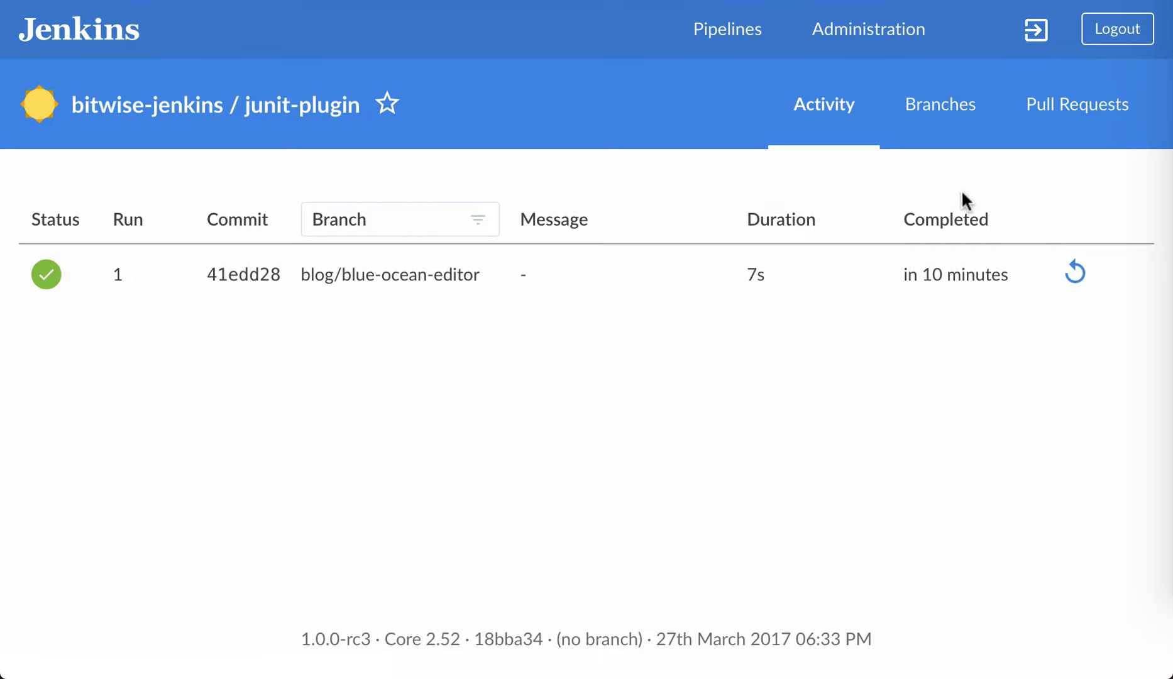
mouse_move(486, 192)
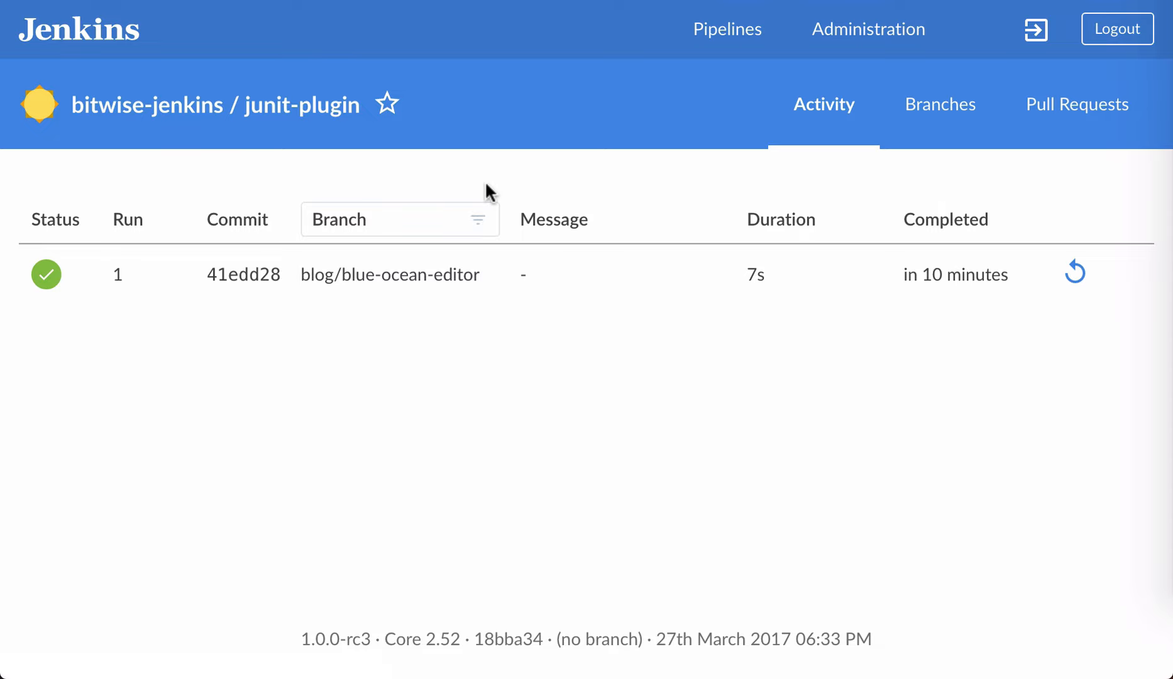
mouse_move(415, 185)
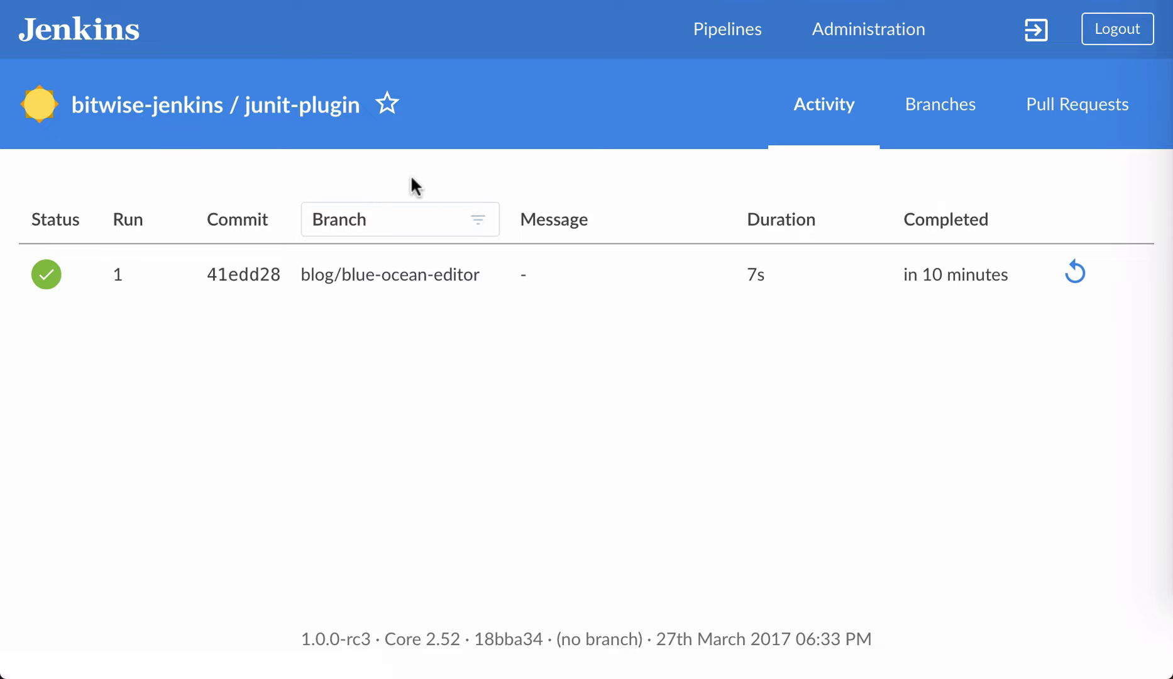
mouse_move(865, 149)
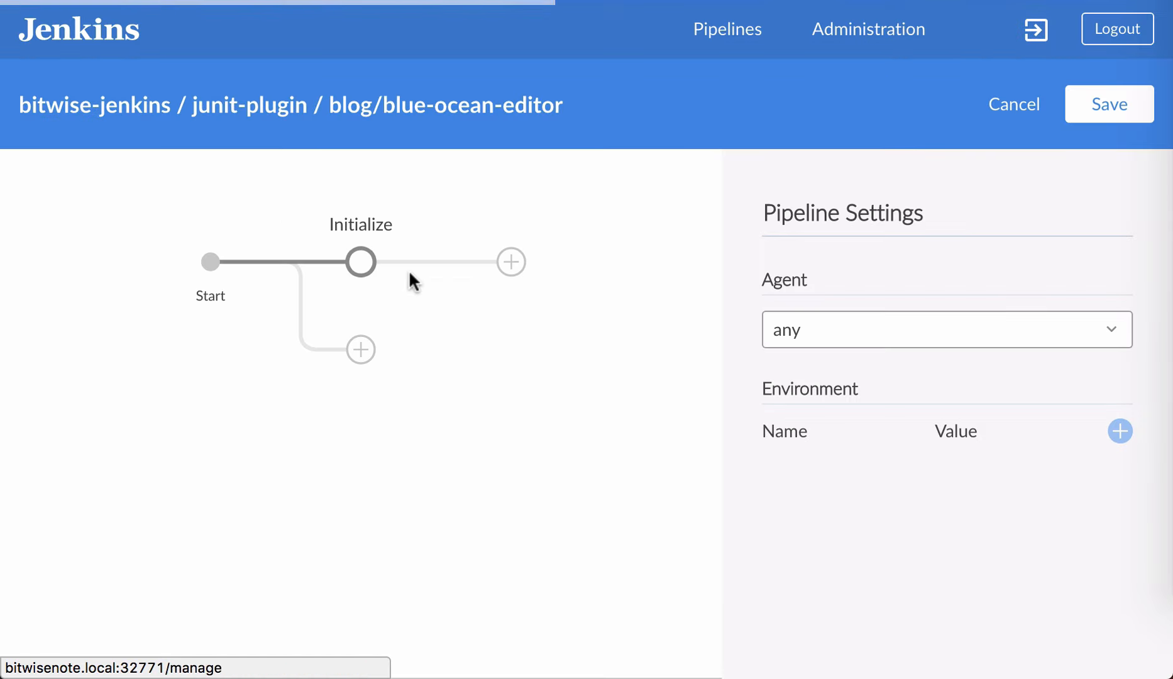
mouse_move(485, 329)
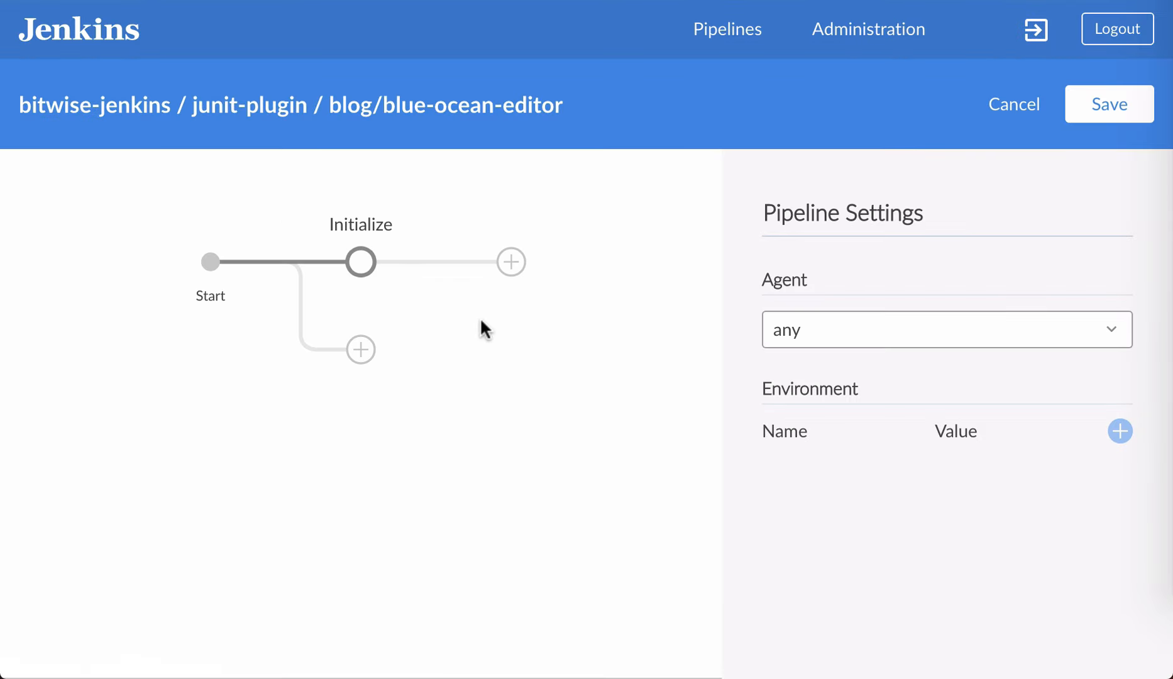
mouse_move(644, 345)
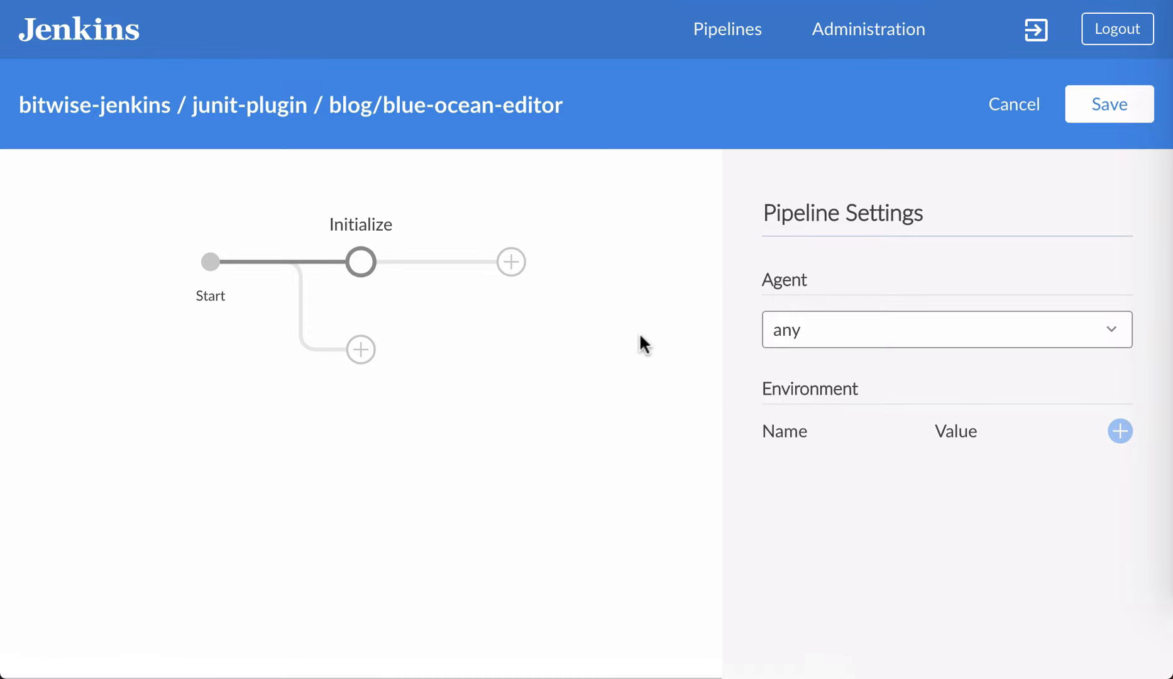
Set the pipeline agent to docker with image maven:3.3.9-jdk-8 and move to its Args field
left_click(946, 329)
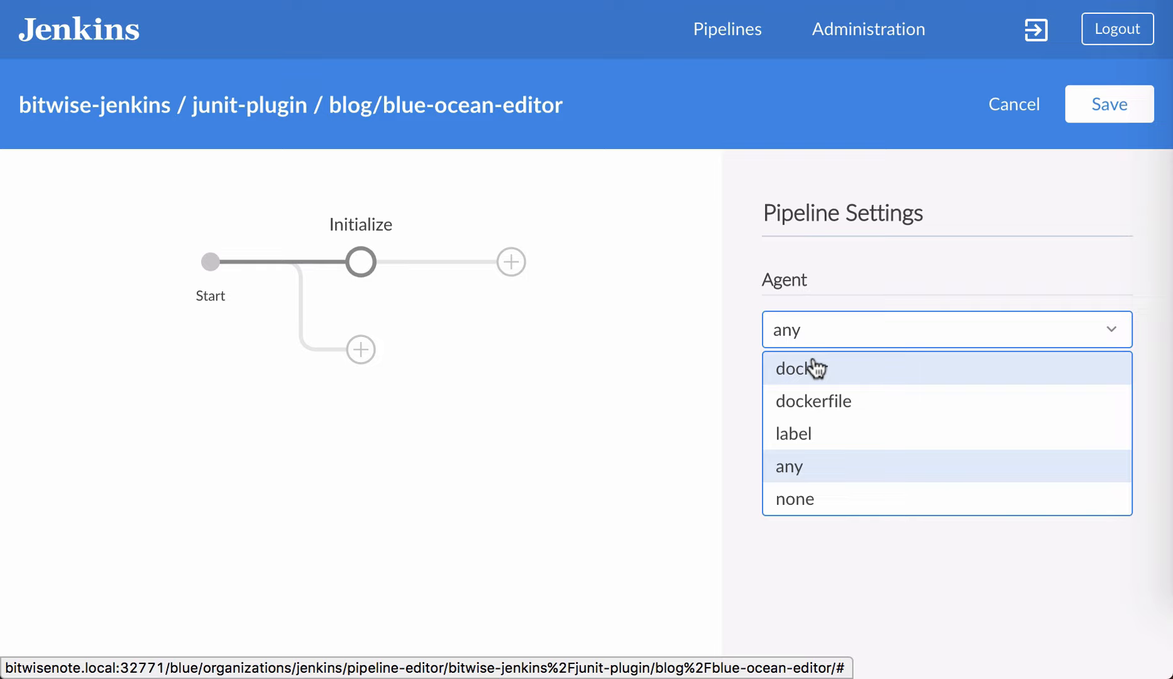
left_click(801, 368)
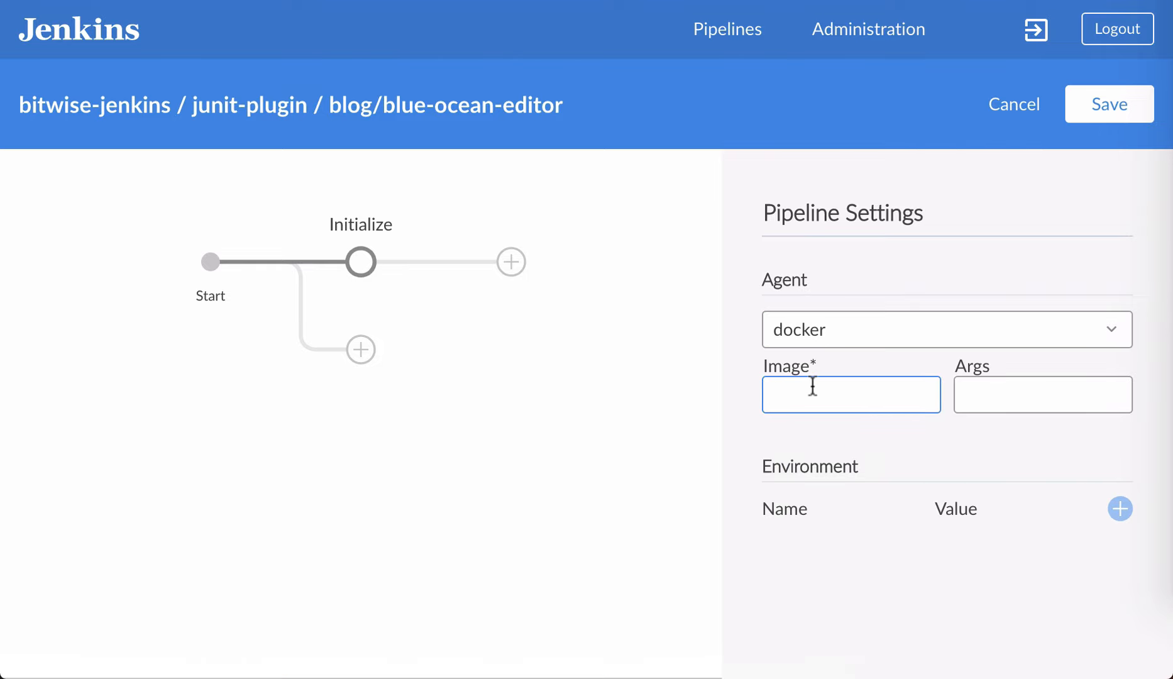
type("m")
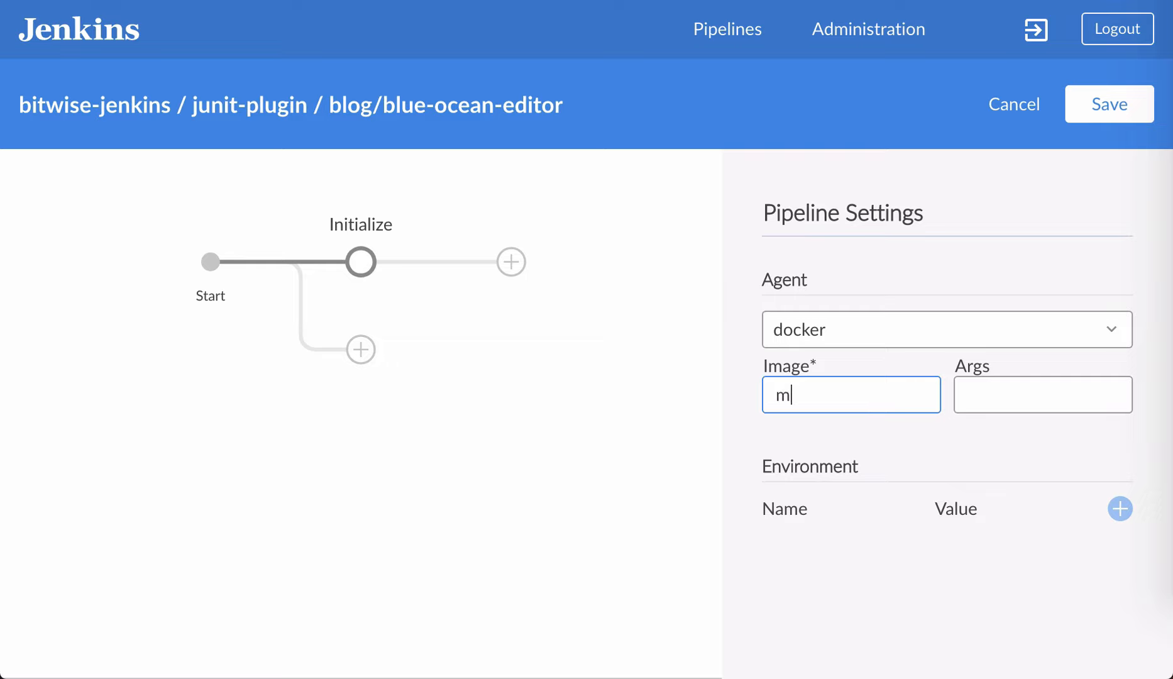
type("aven")
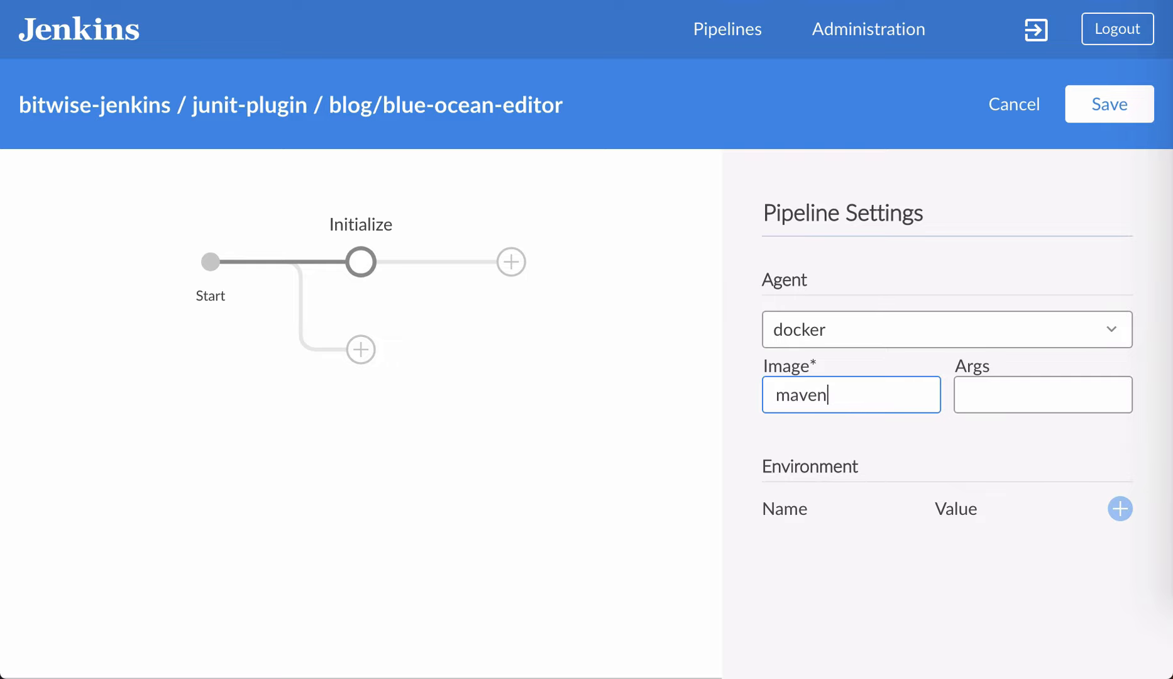
type(":")
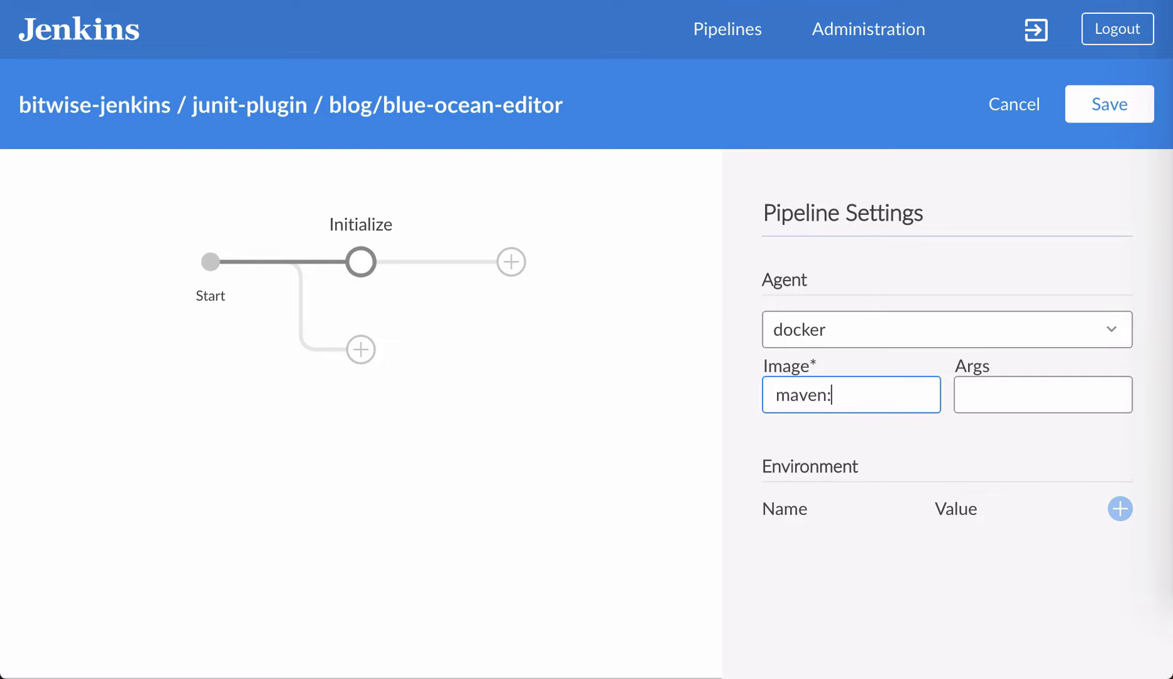
type("3.3")
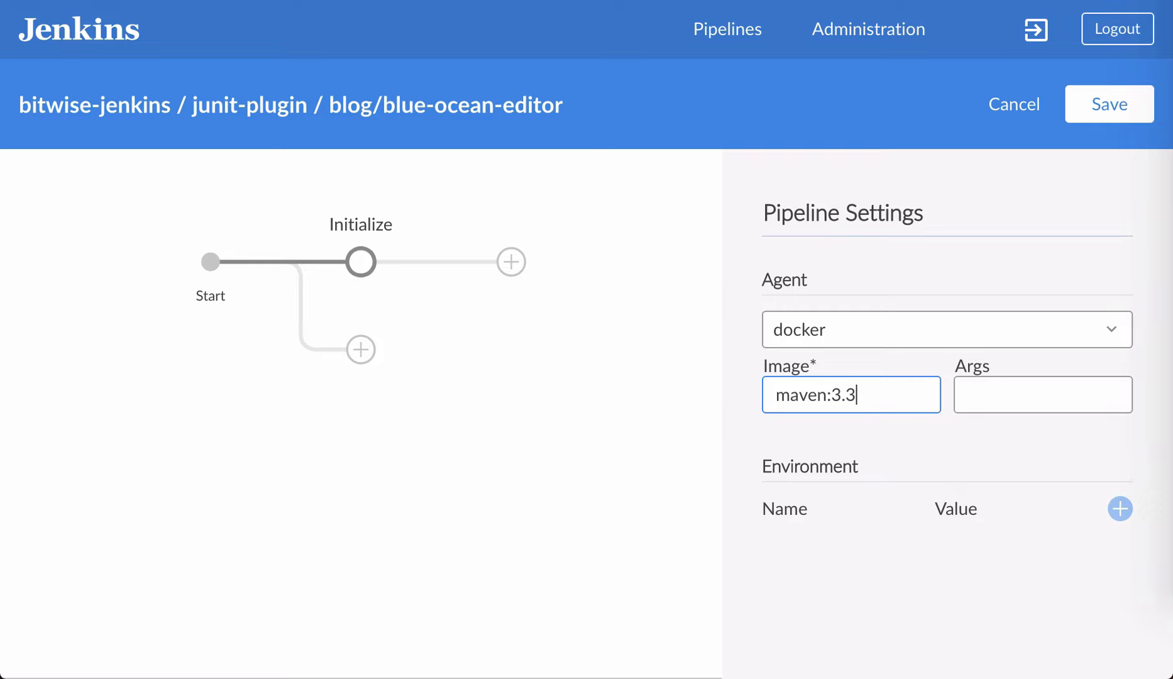
type("9-j")
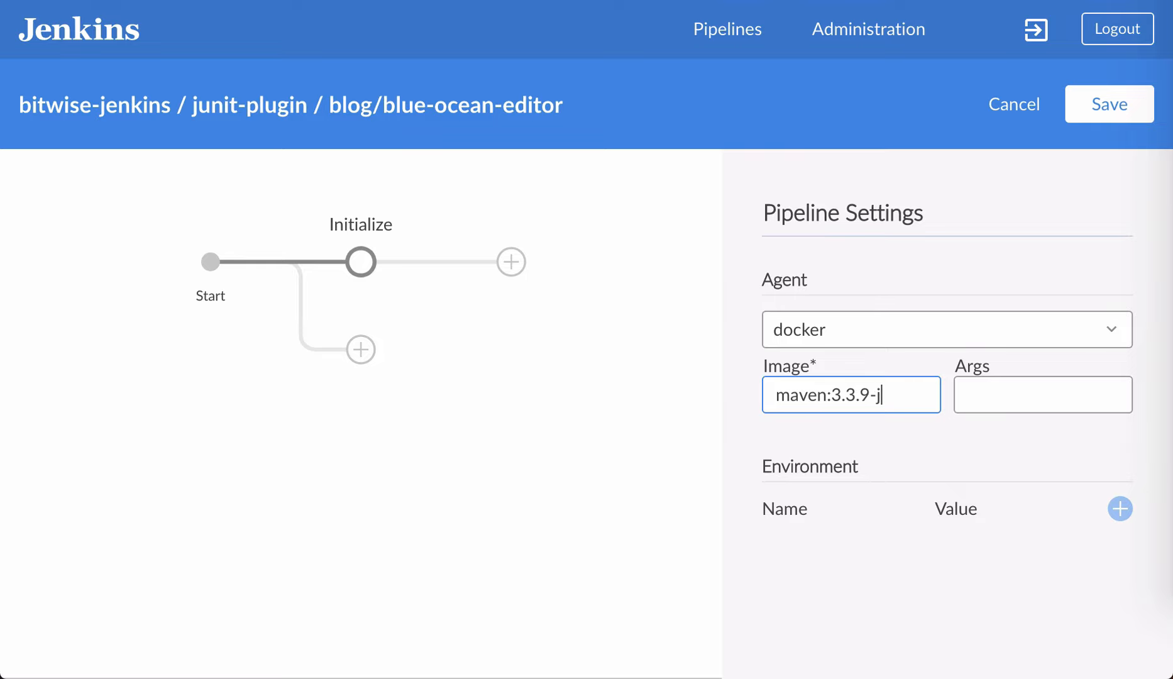
type("dk-8")
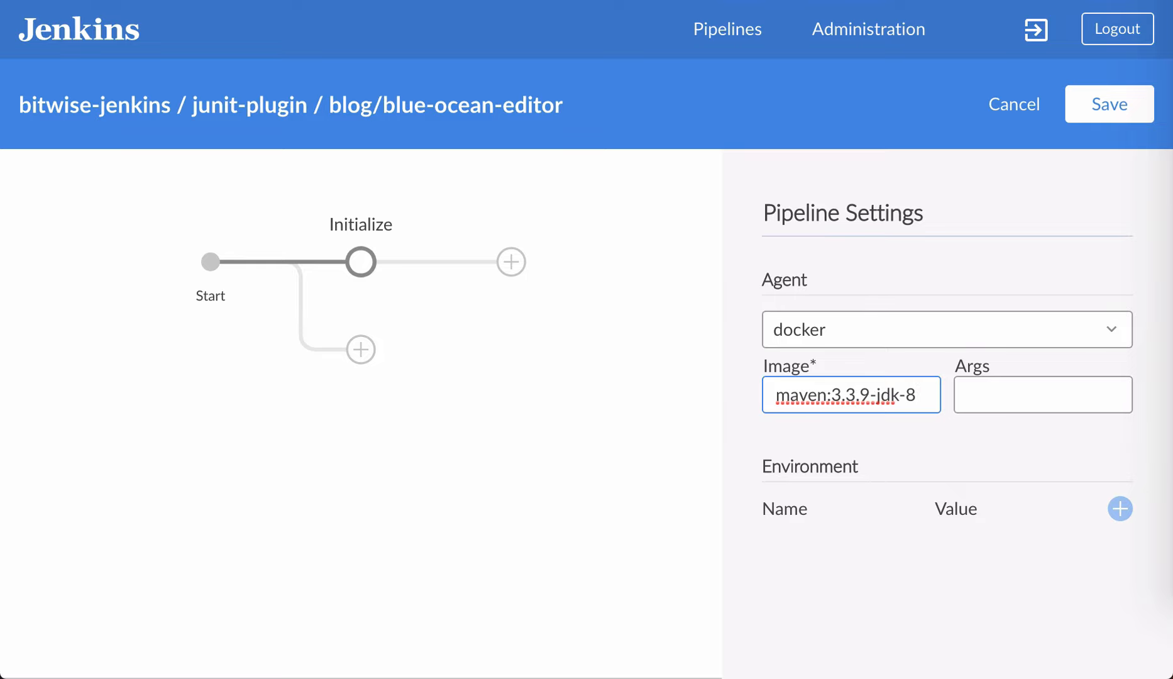
left_click(1043, 394)
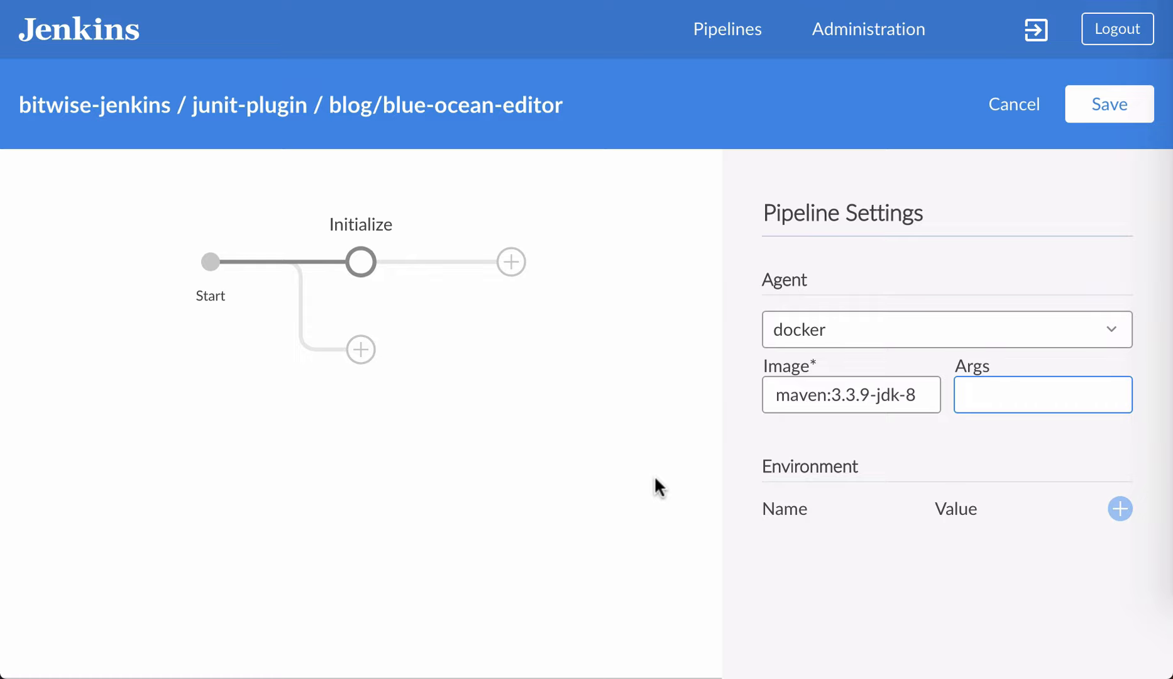
left_click(1042, 394)
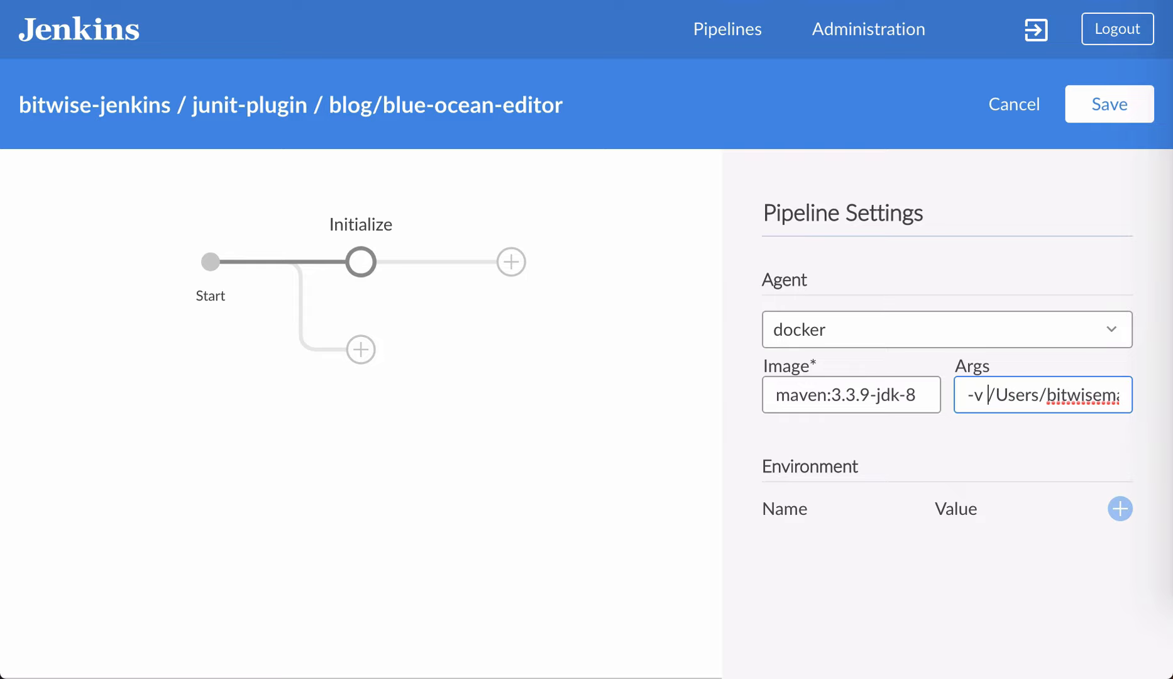
mouse_move(530, 265)
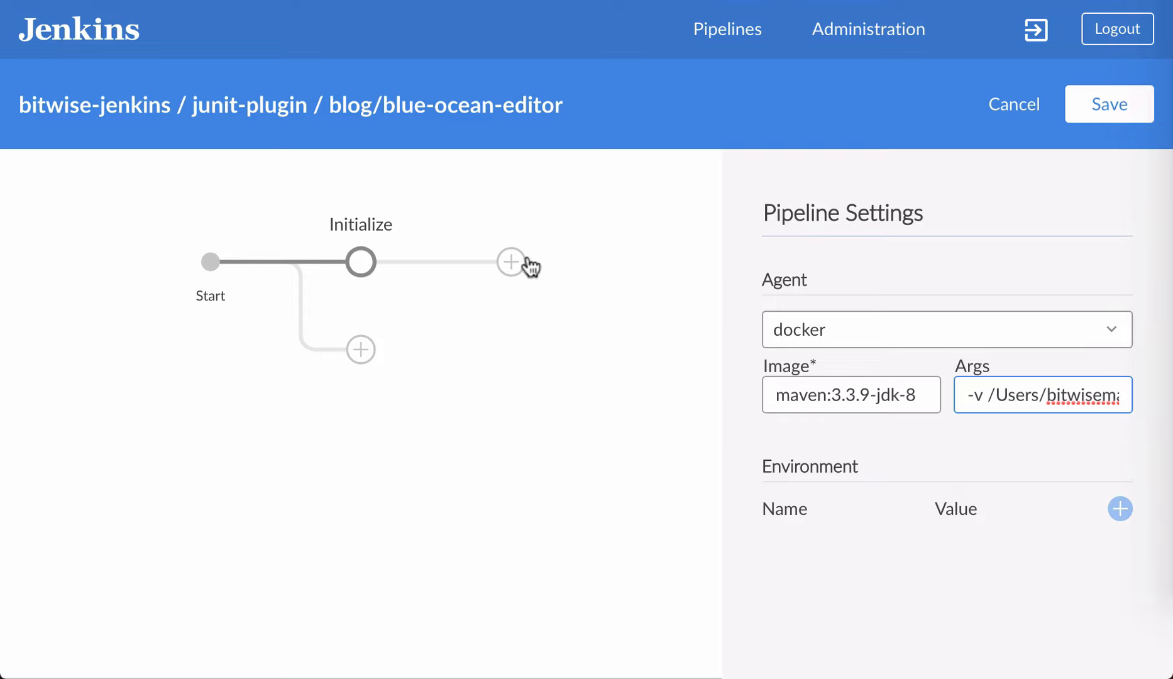
mouse_move(514, 269)
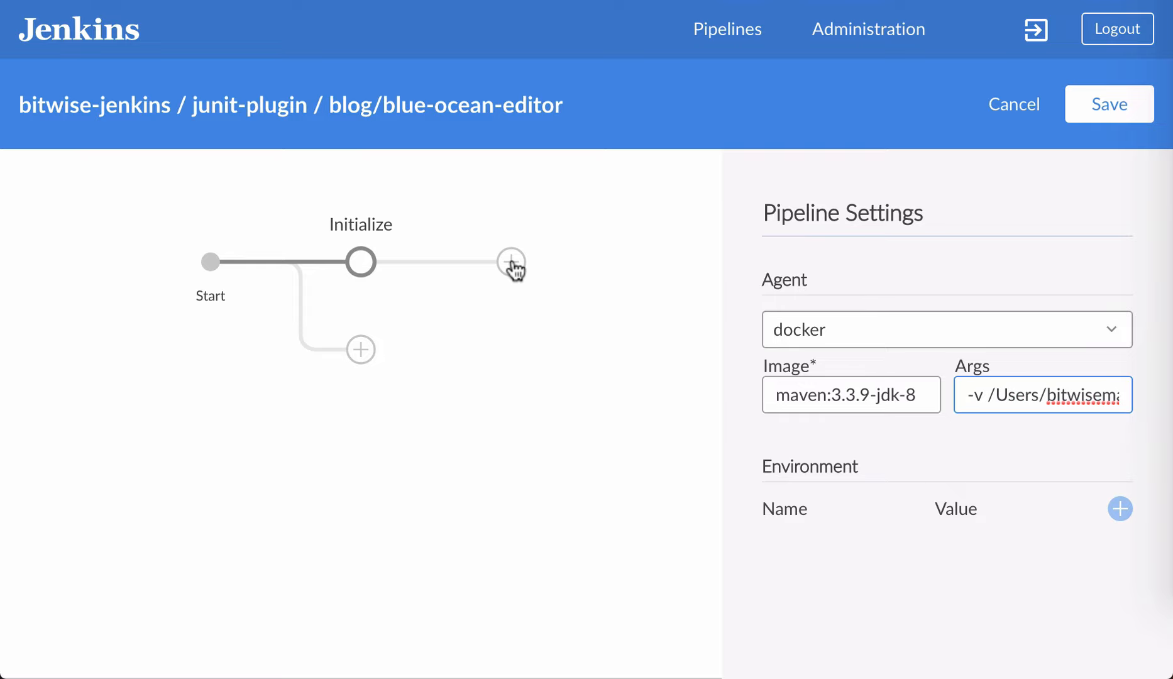
Delete the Print Message step from Initialize and begin adding a replacement step
left_click(361, 261)
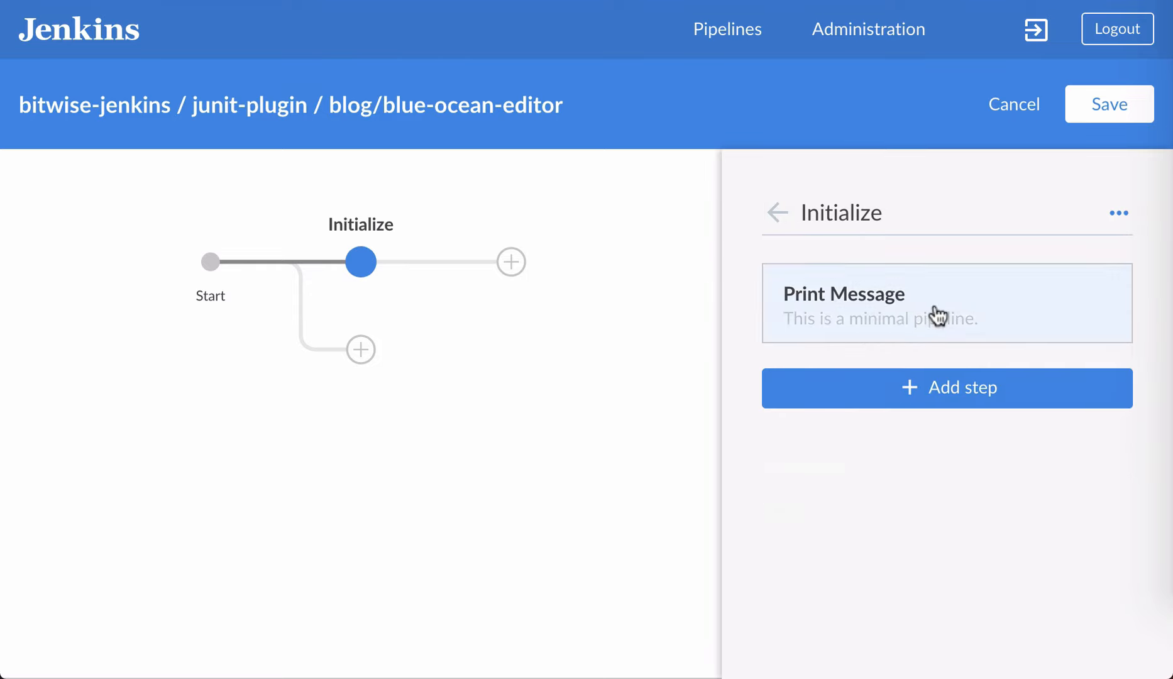
left_click(947, 303)
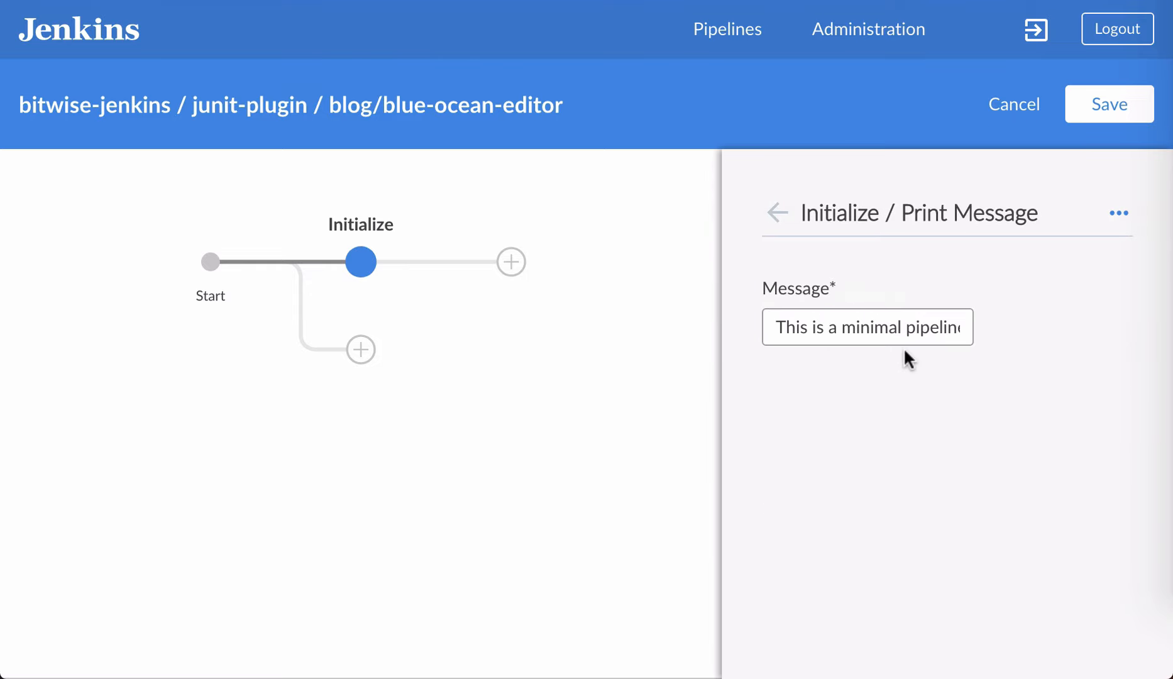
left_click(1120, 213)
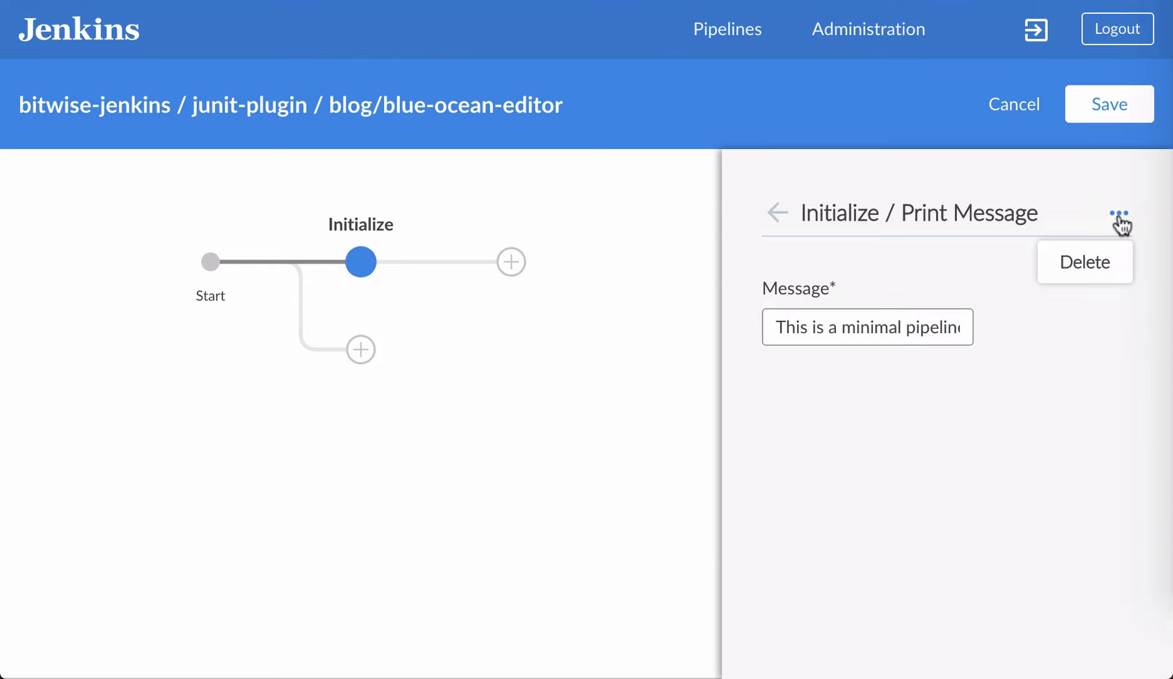
left_click(1084, 263)
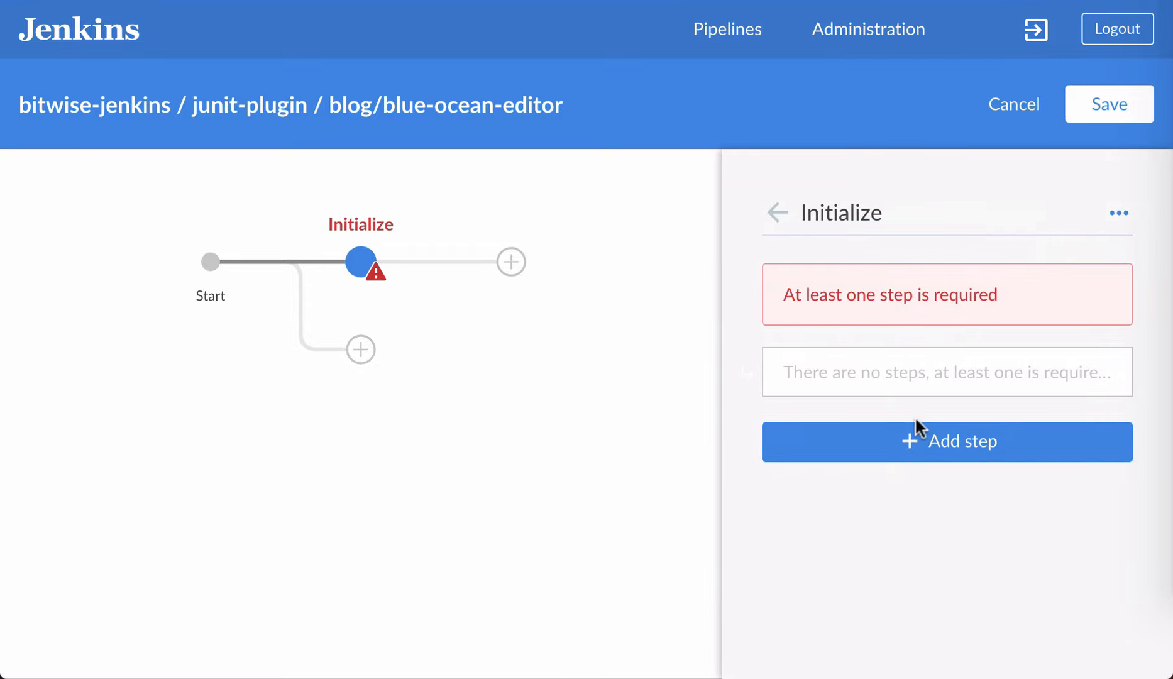
left_click(947, 441)
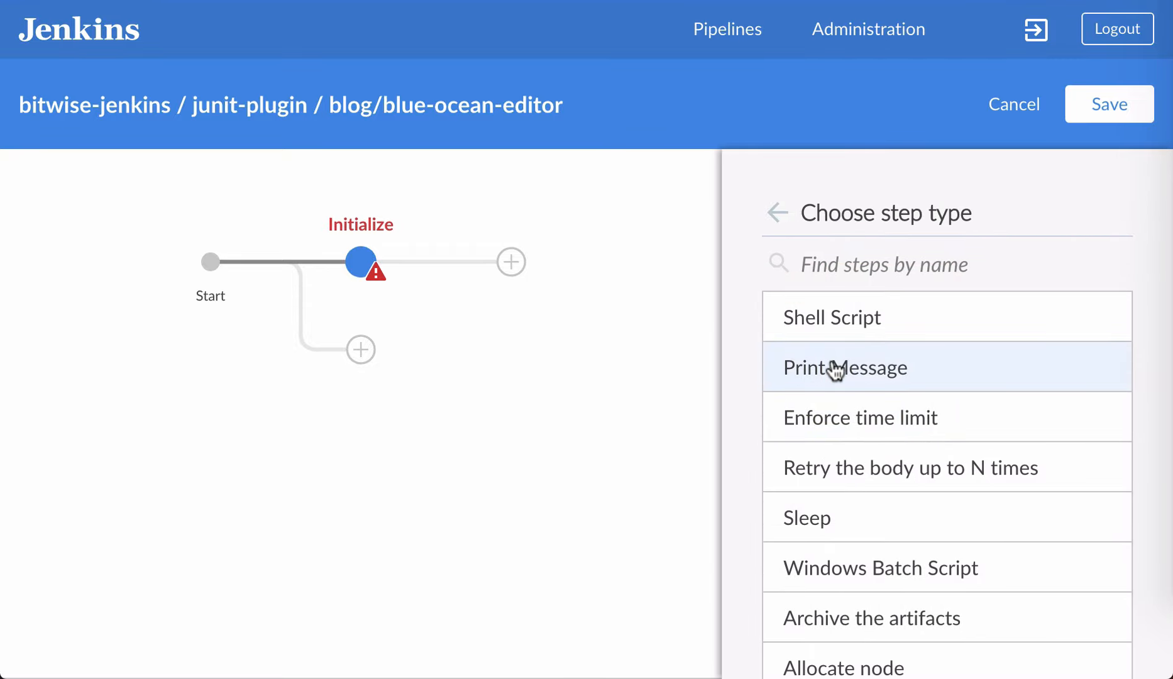
Give Initialize a Shell Script step echoing PATH and M2_HOME and running mvn clean, then add a stage after it
left_click(831, 317)
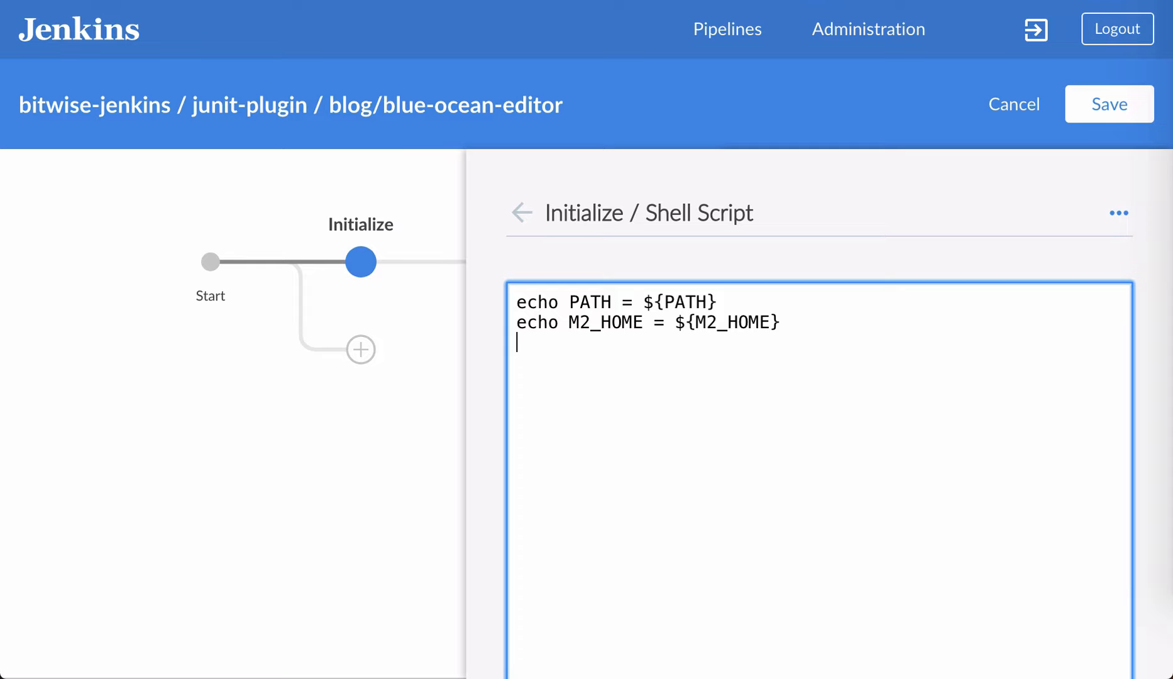
type("mvn")
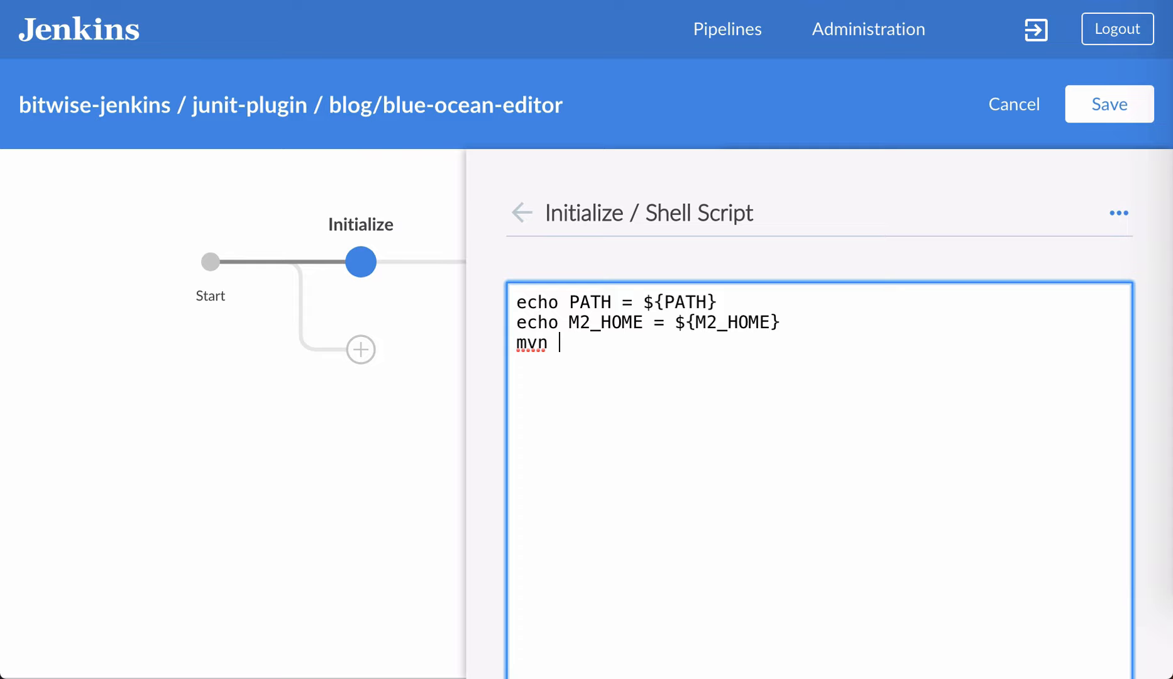
type("clean")
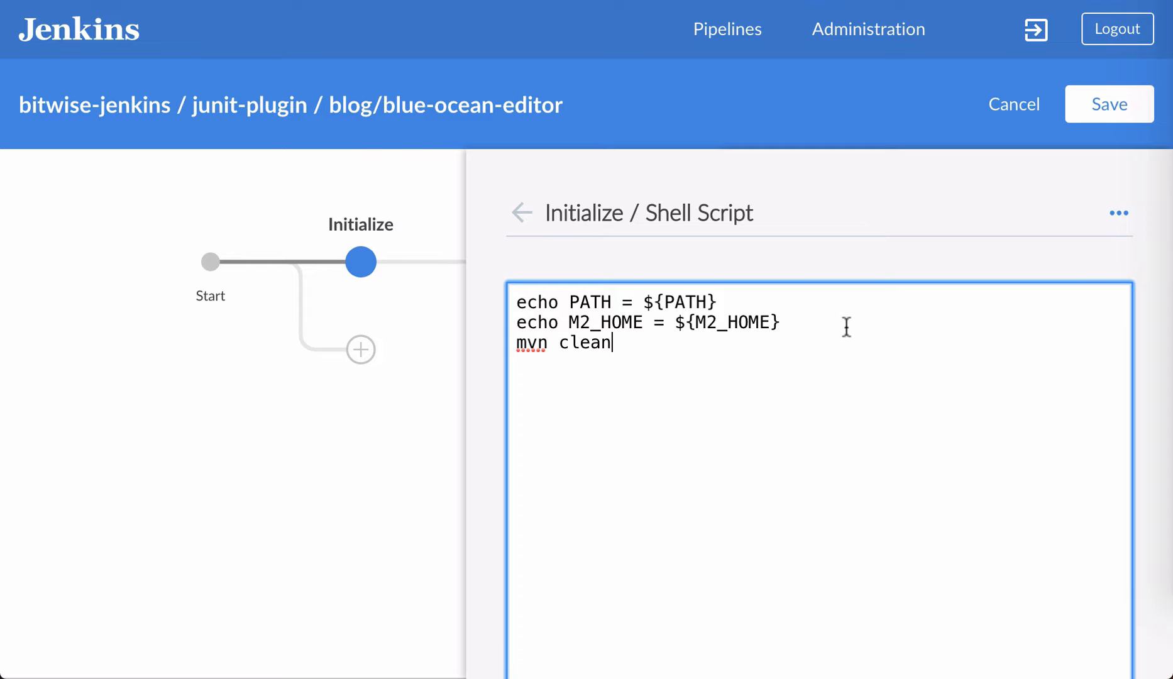
left_click(522, 212)
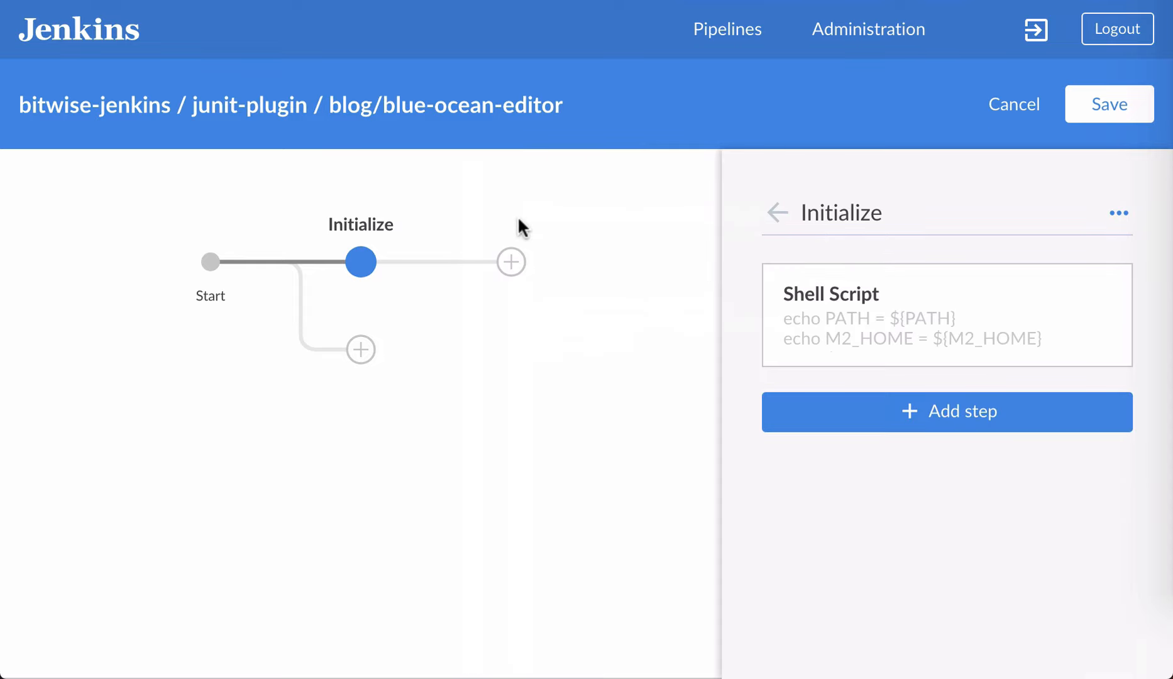
left_click(511, 262)
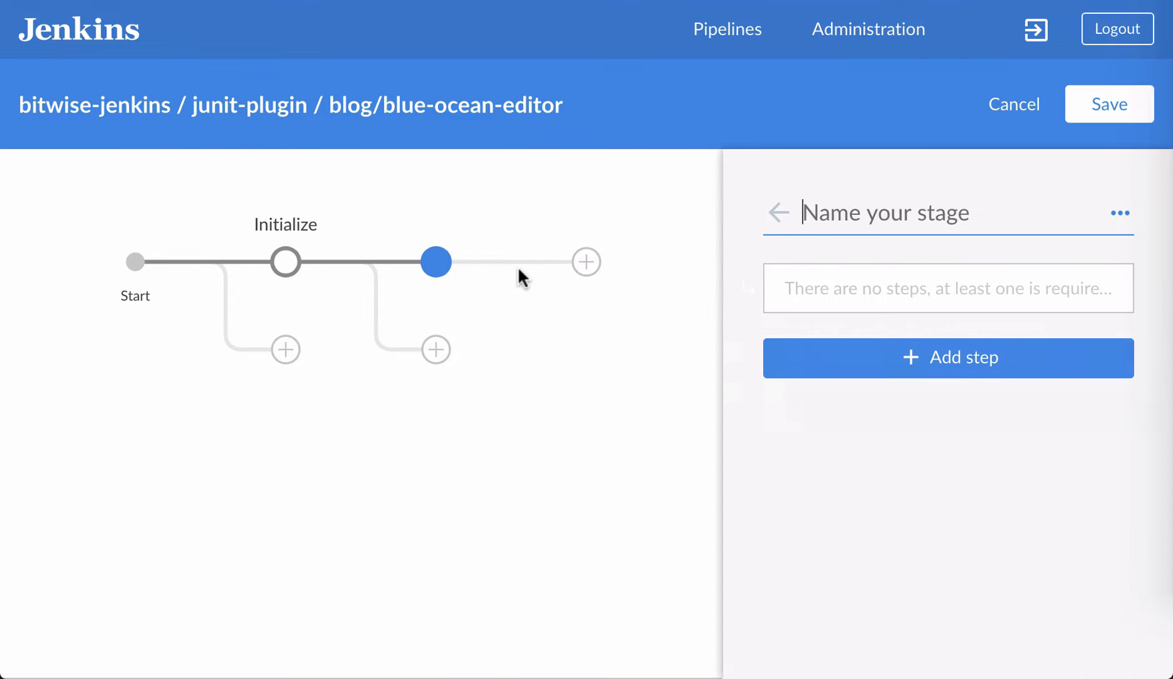
Name the stage Build with a Shell Script step running mvn -Dmaven.test.failure.ignore=true install
type("Build")
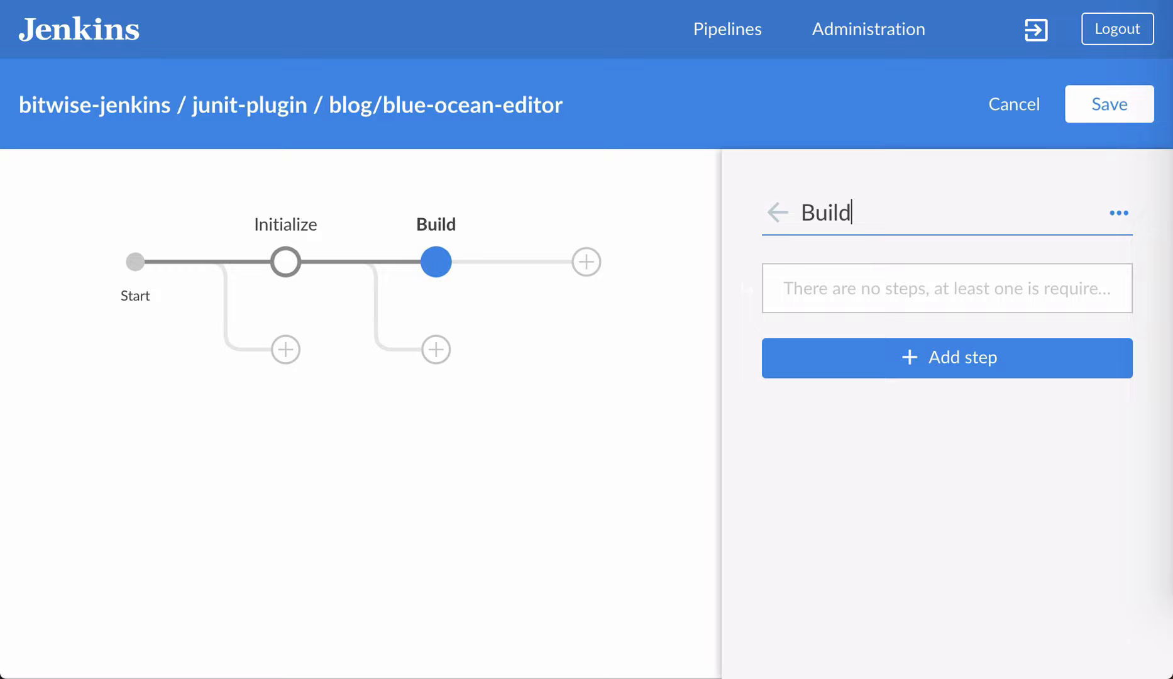
mouse_move(870, 368)
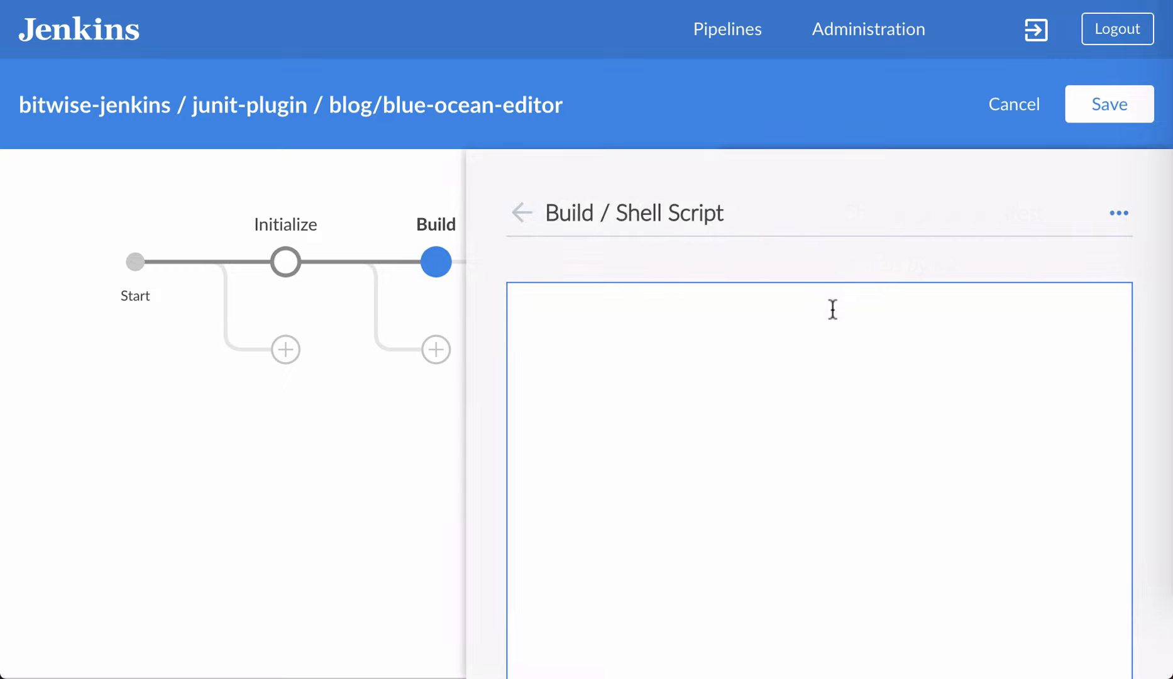
type("mvn -Dmaven.test.failure.ignore=true install")
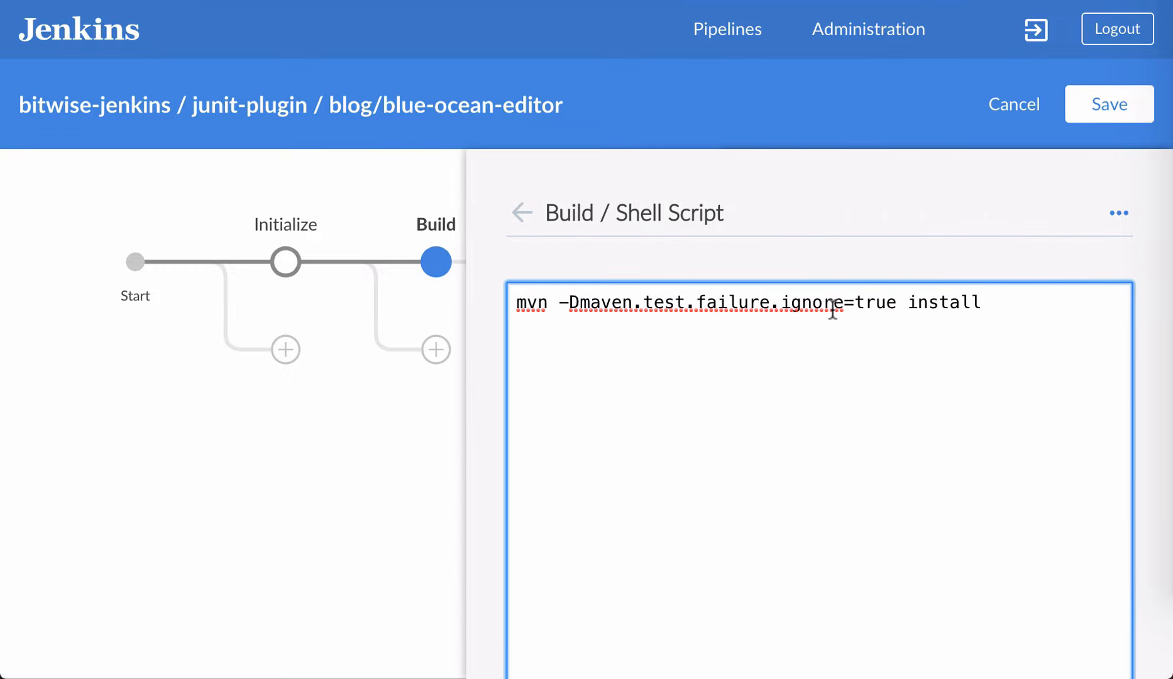
mouse_move(986, 321)
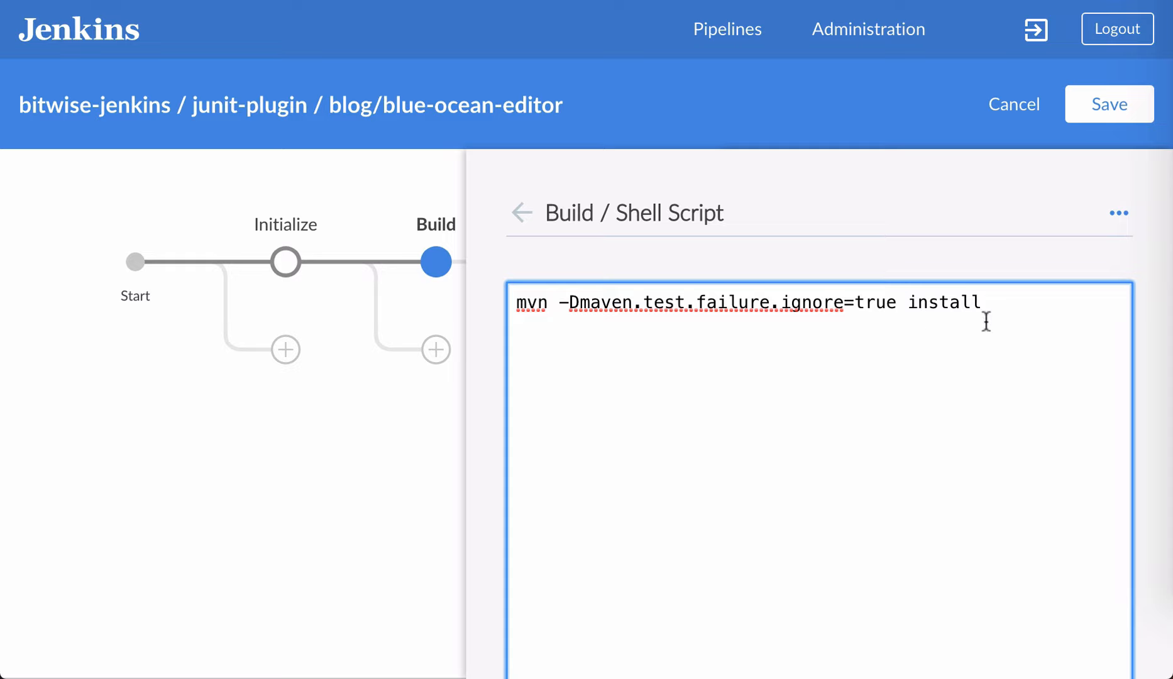
mouse_move(952, 338)
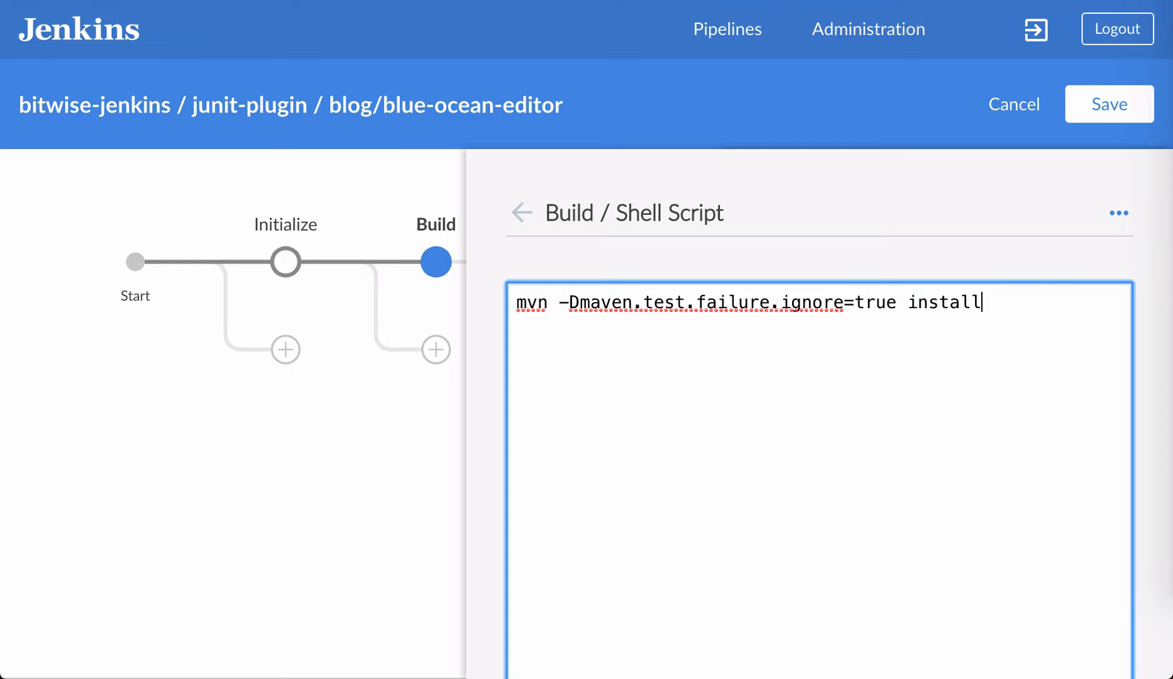
mouse_move(520, 223)
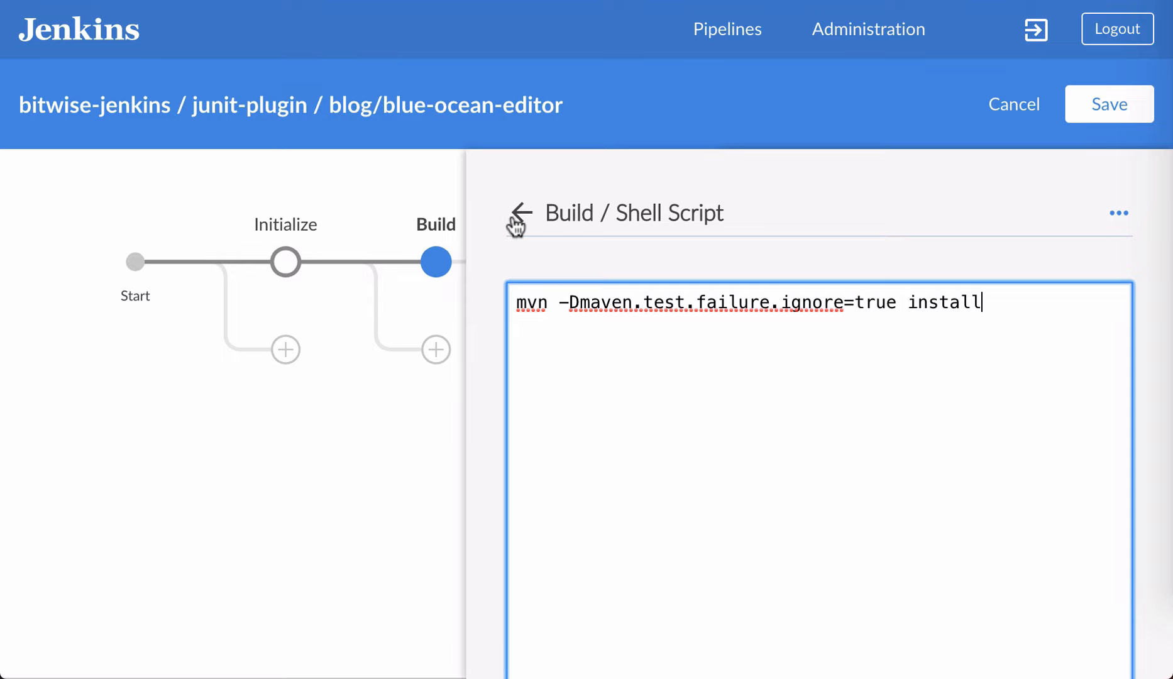
left_click(522, 213)
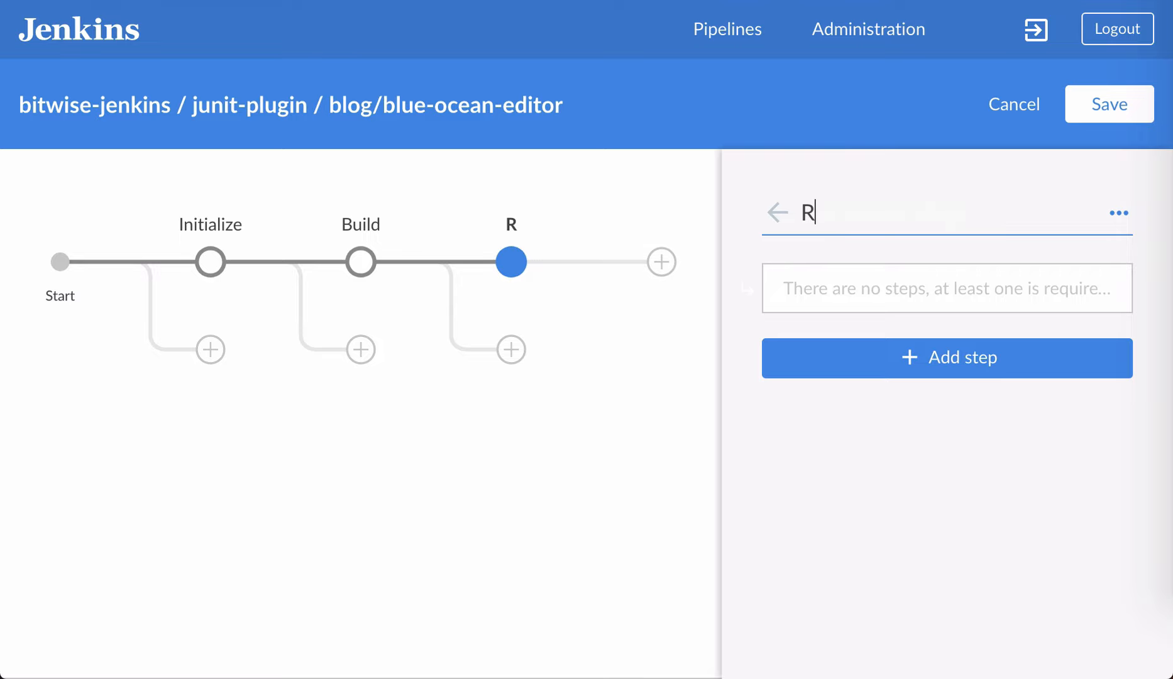
Add a third stage named Report and start adding a step to it
type("epot")
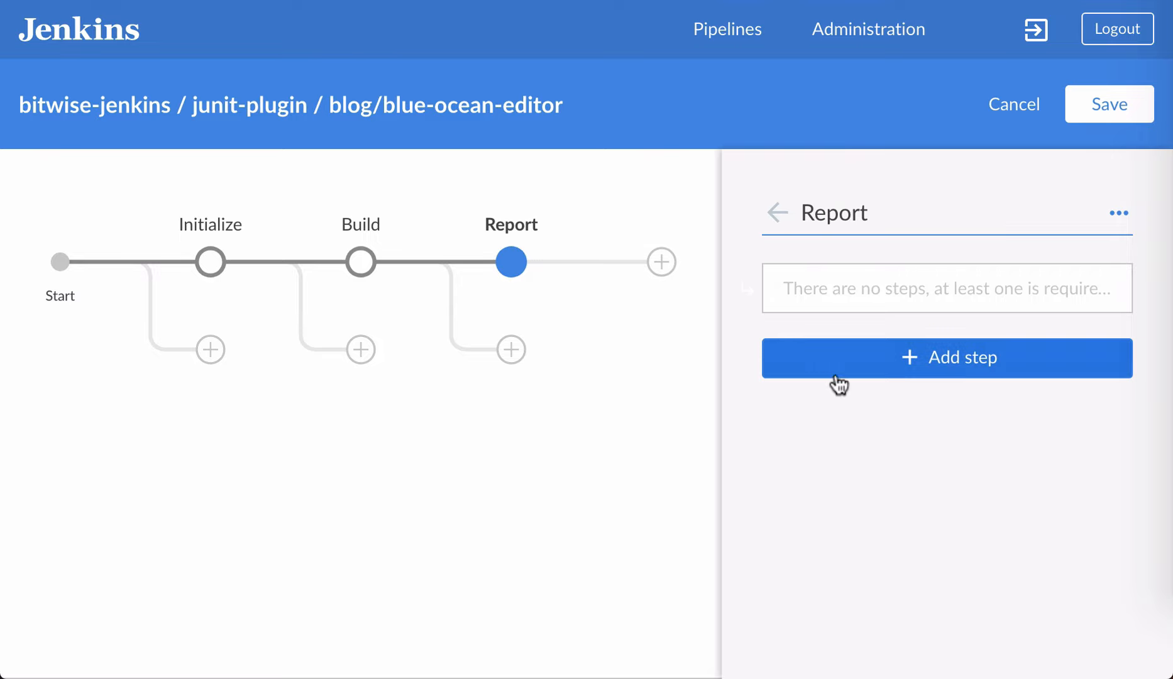
left_click(830, 212)
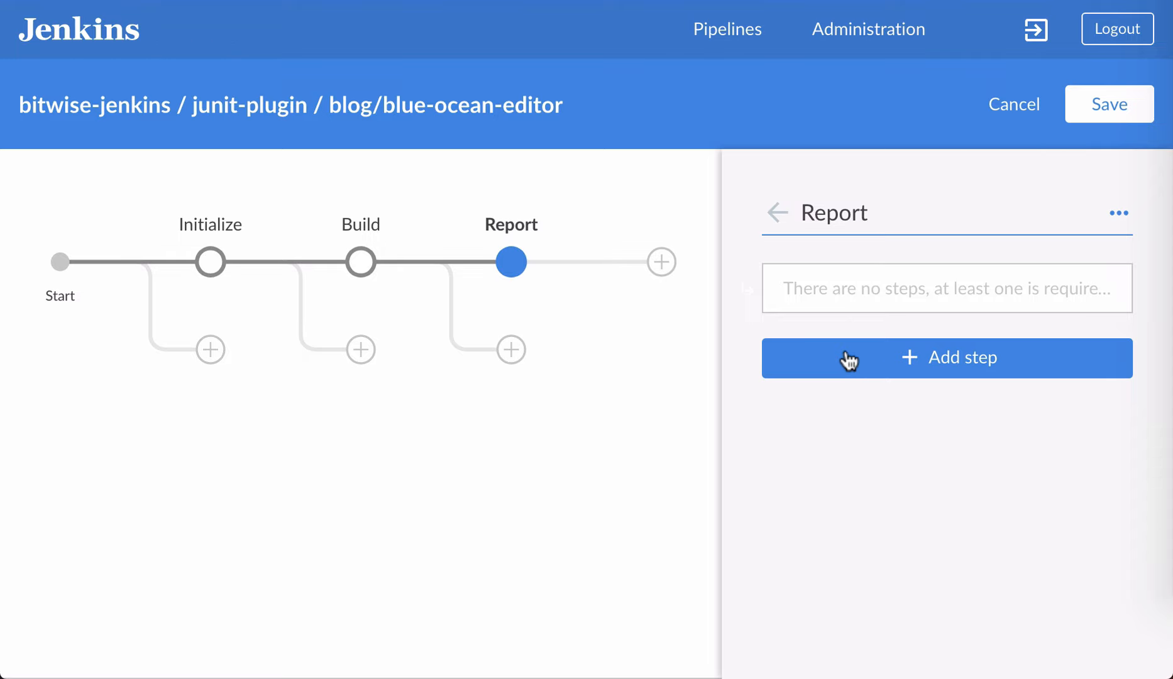
left_click(946, 357)
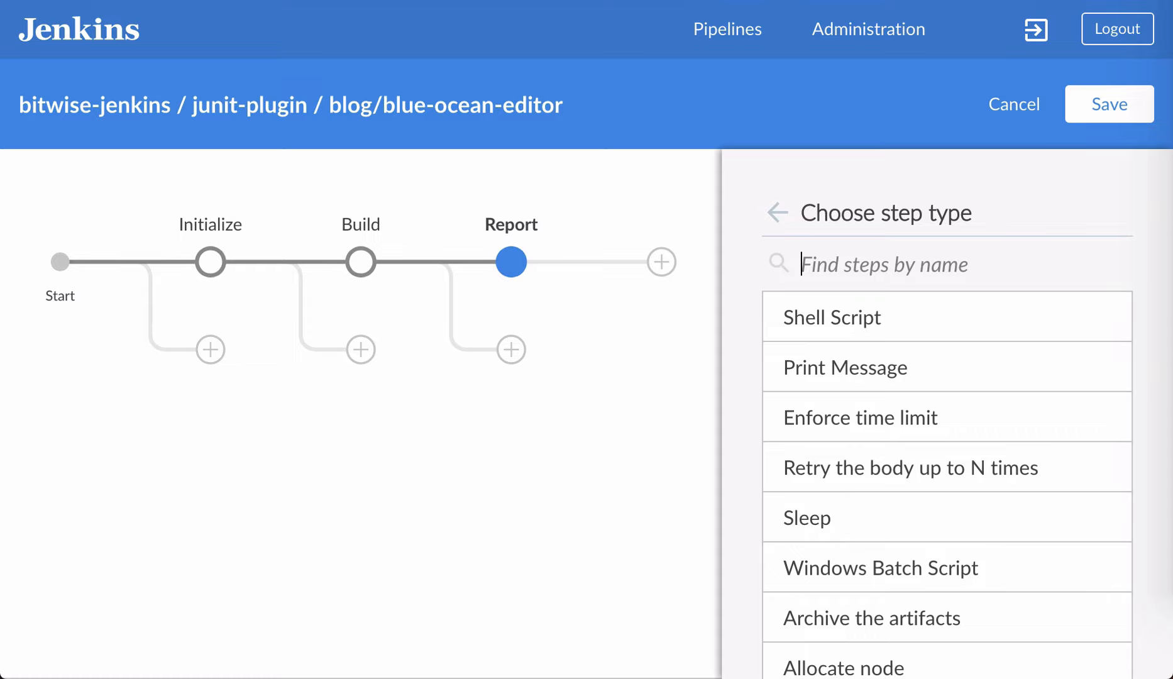
Add a Publish JUnit test result report step with TestResults target/surefire-reports/**/*.xml
type("junit")
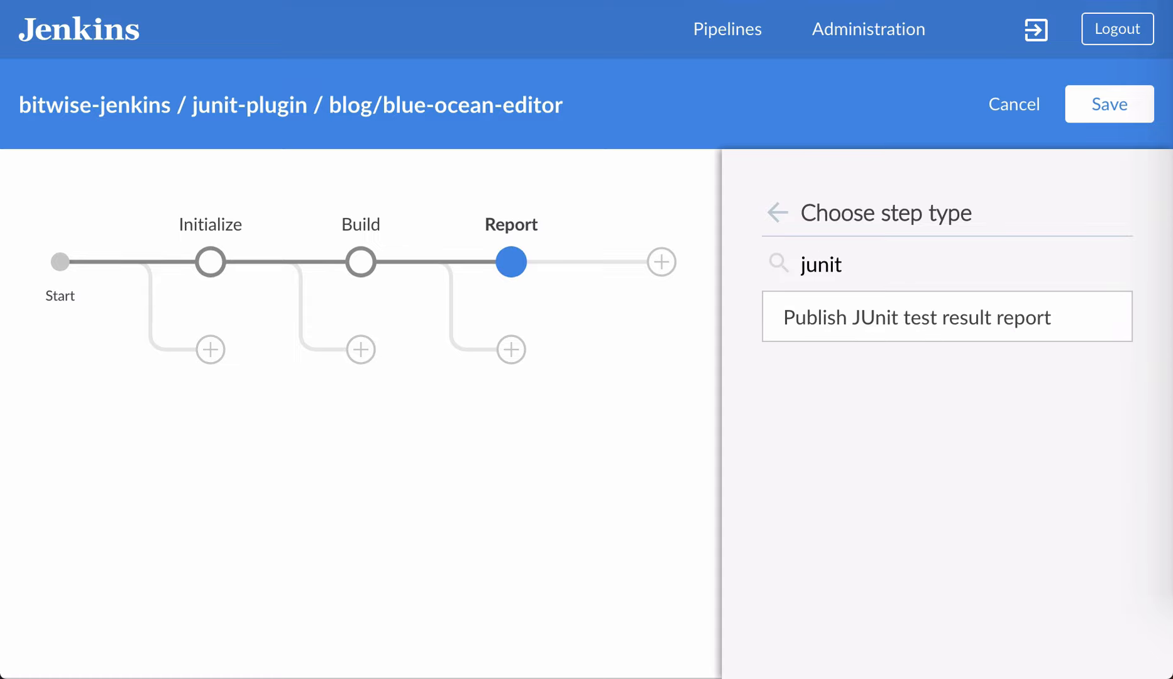
mouse_move(876, 330)
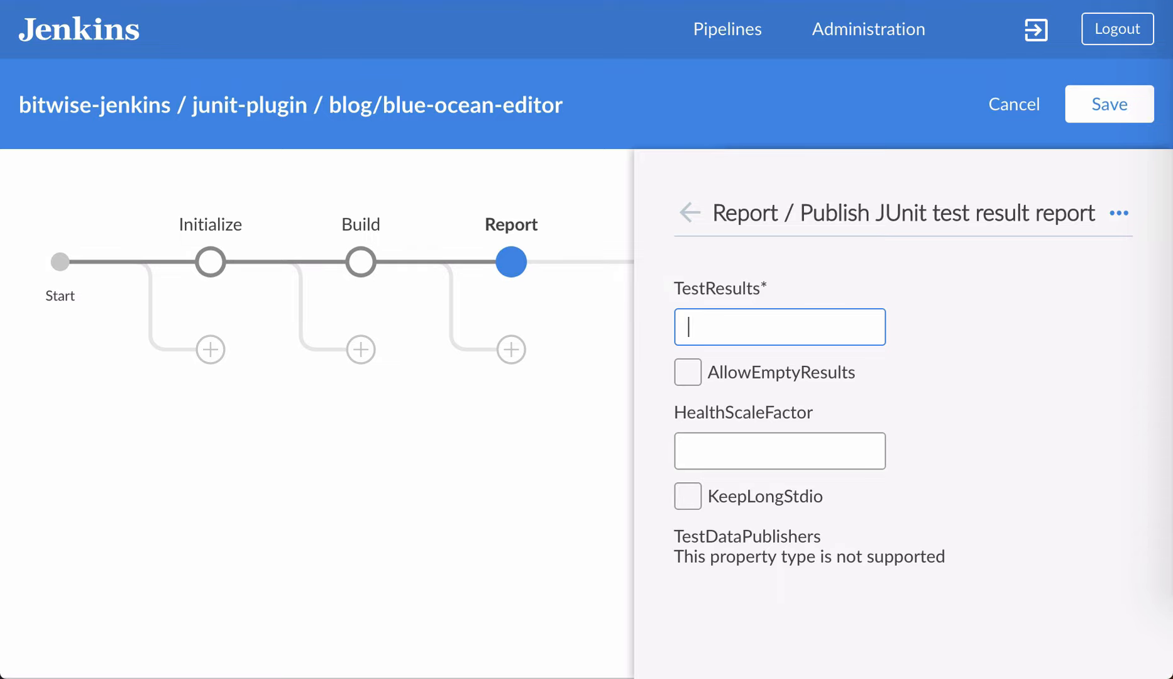
type("surefire-reports/**/*.xml")
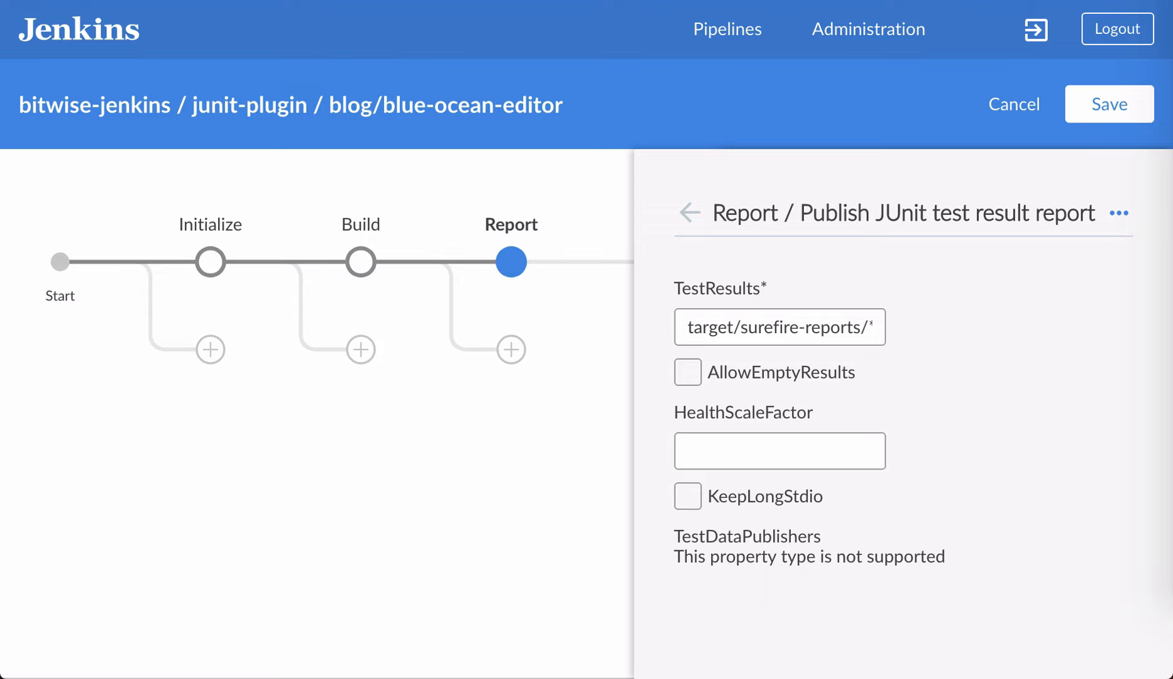
left_click(688, 212)
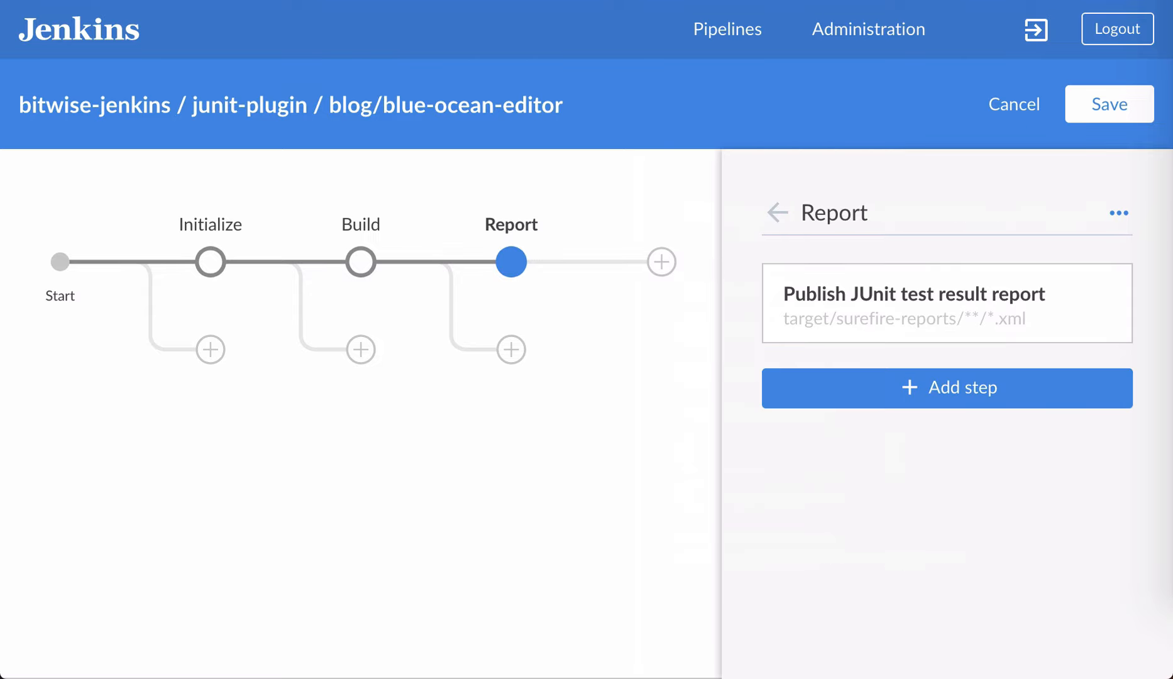
Add an Archive the artifacts step to the Report stage
left_click(947, 387)
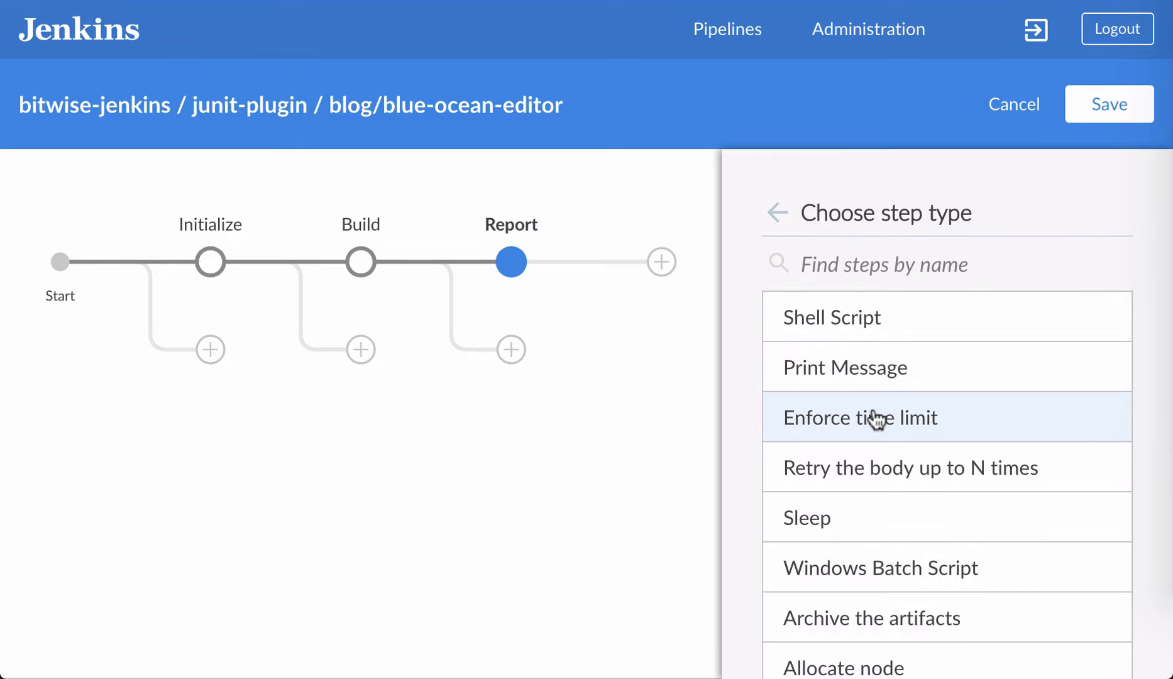
scroll("down", 3)
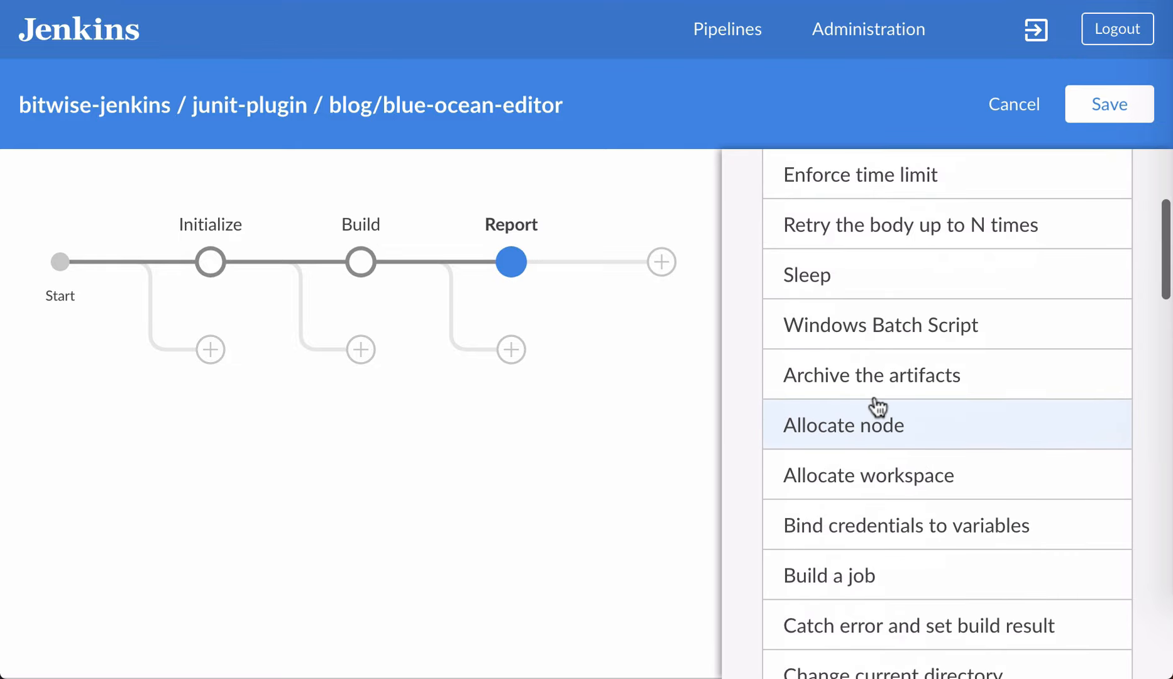
left_click(871, 375)
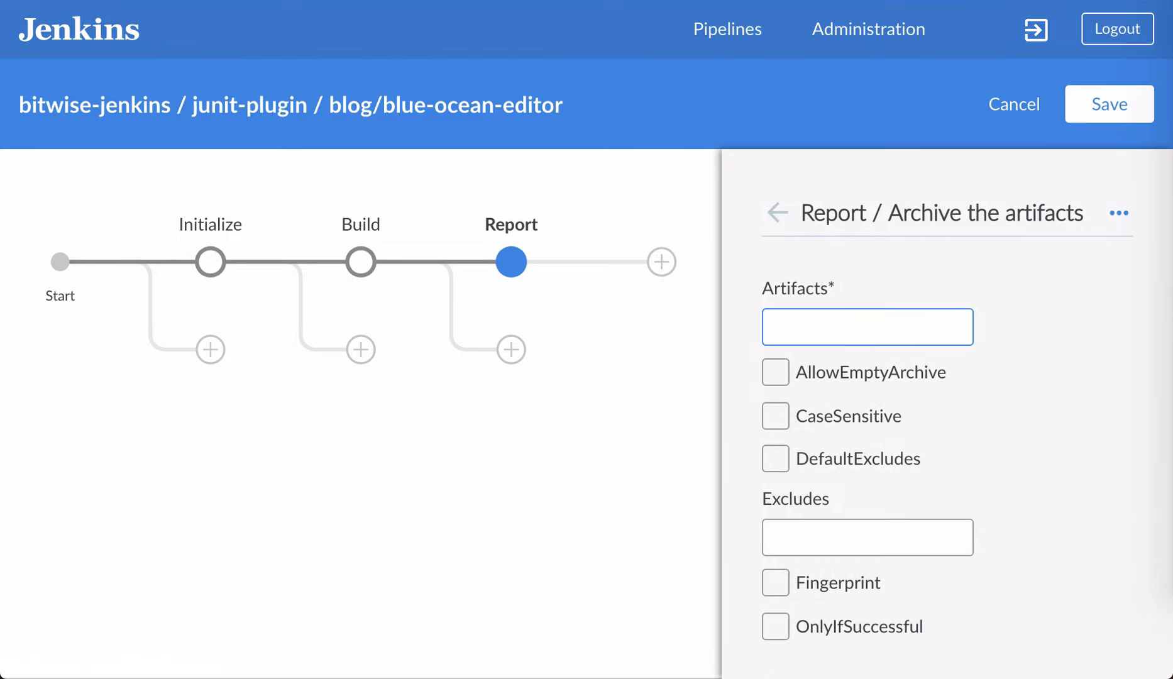
mouse_move(1156, 6)
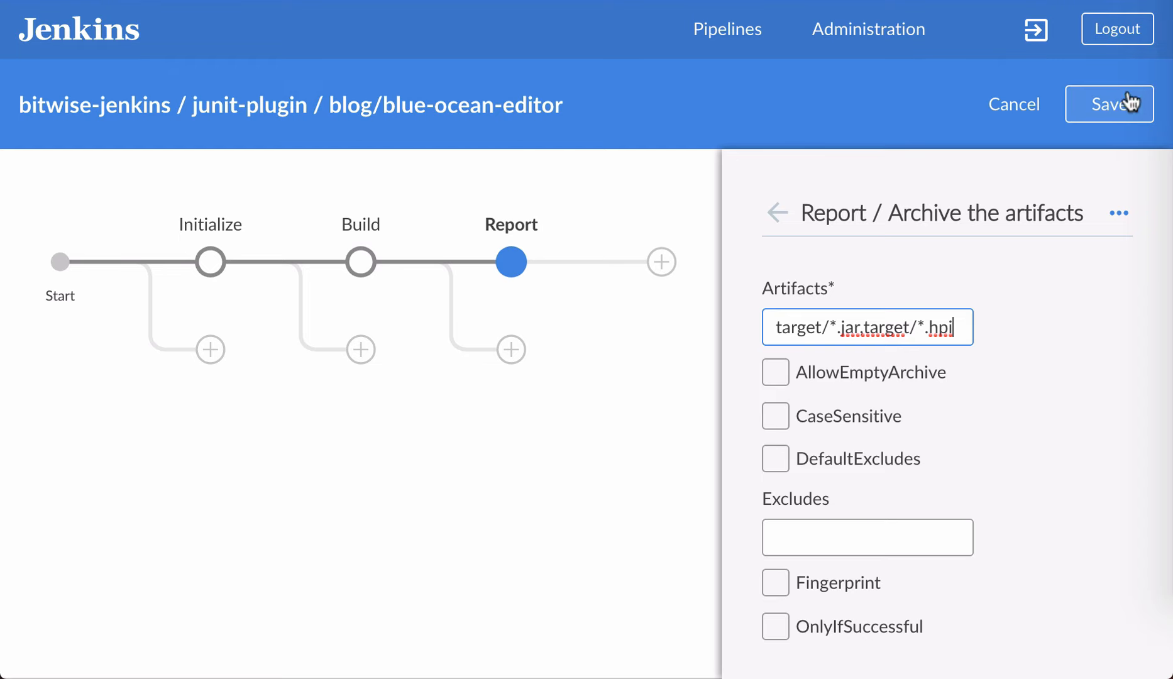
Save the pipeline as 'Building Maven In Docker', committing to blog/blue-ocean-editor, and run it
left_click(1109, 104)
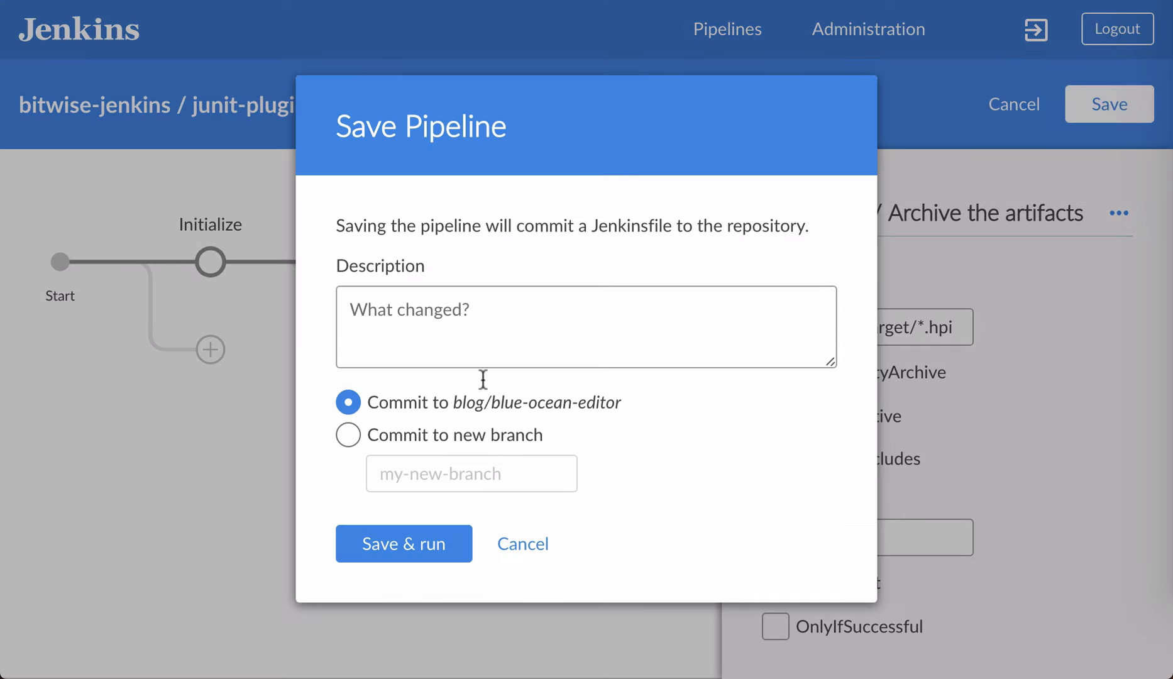
type("B")
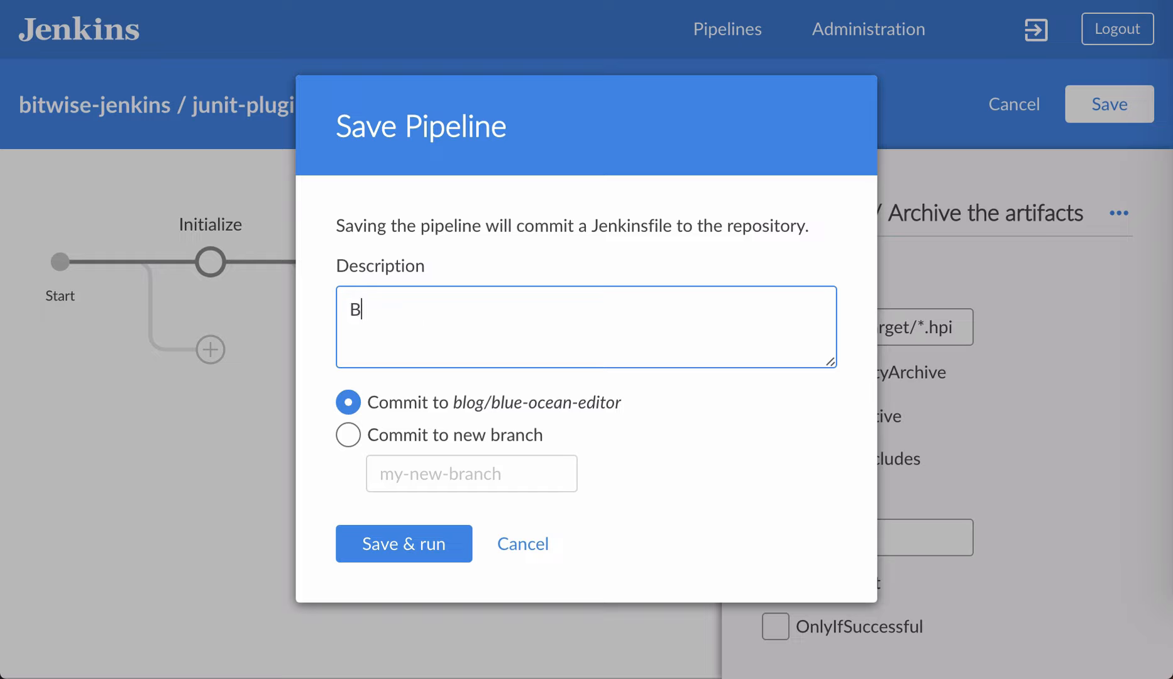
type("uildin")
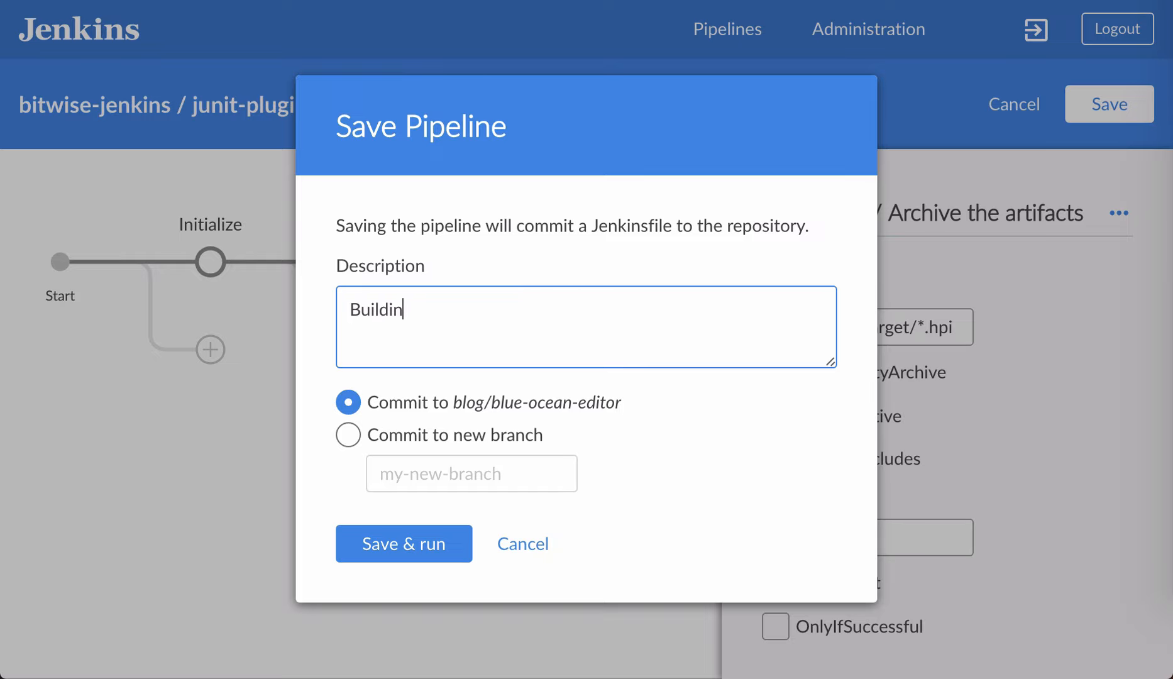
type("g Maven")
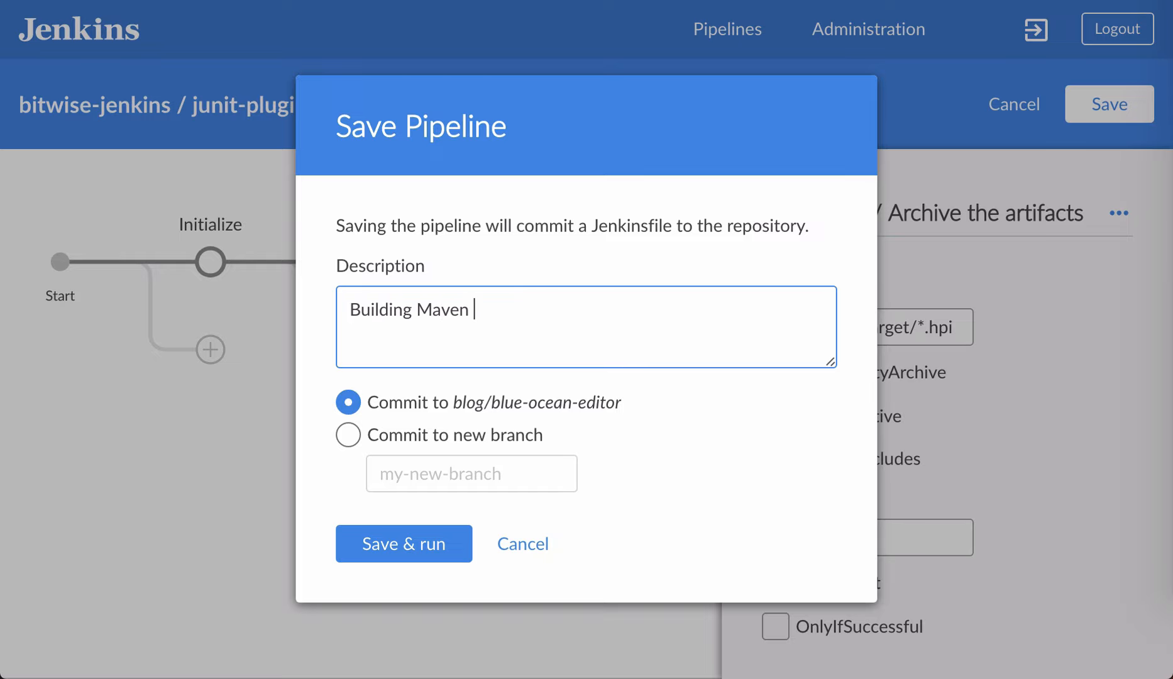
type("In Dock")
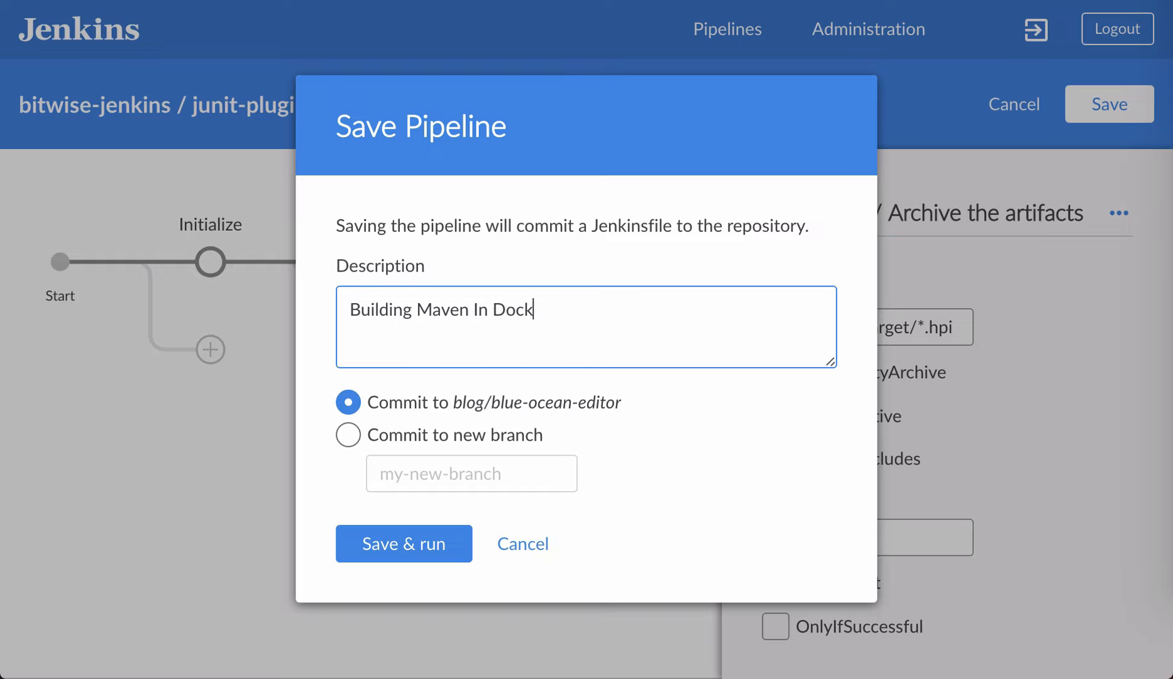
type("er")
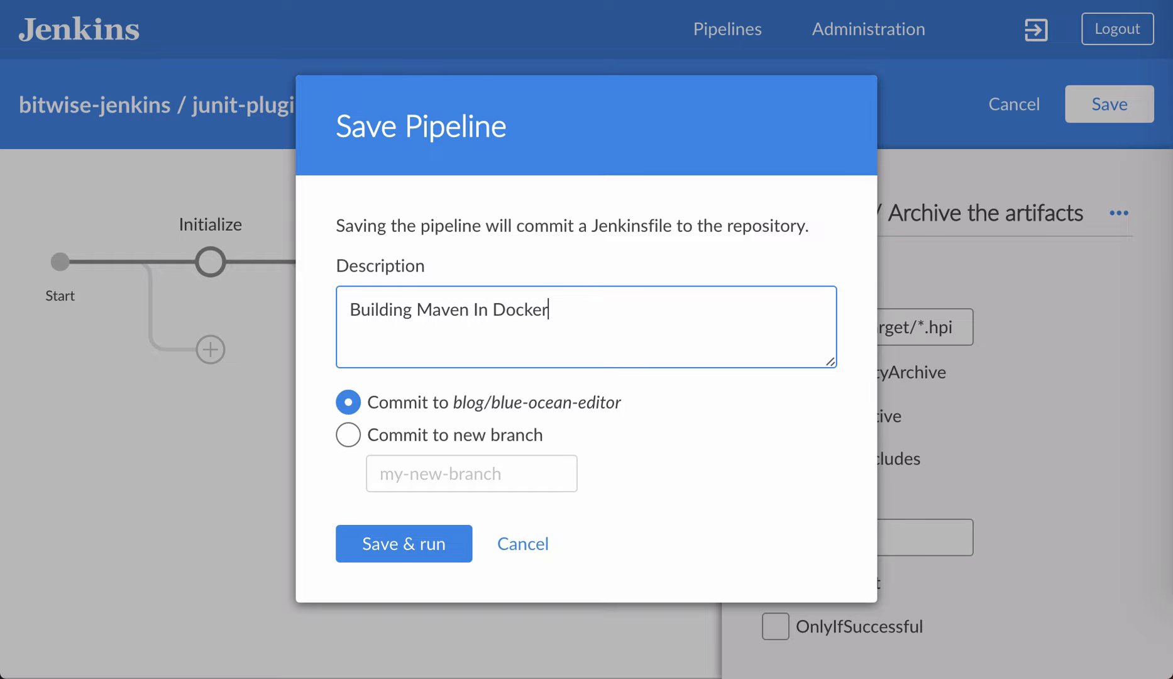
mouse_move(624, 200)
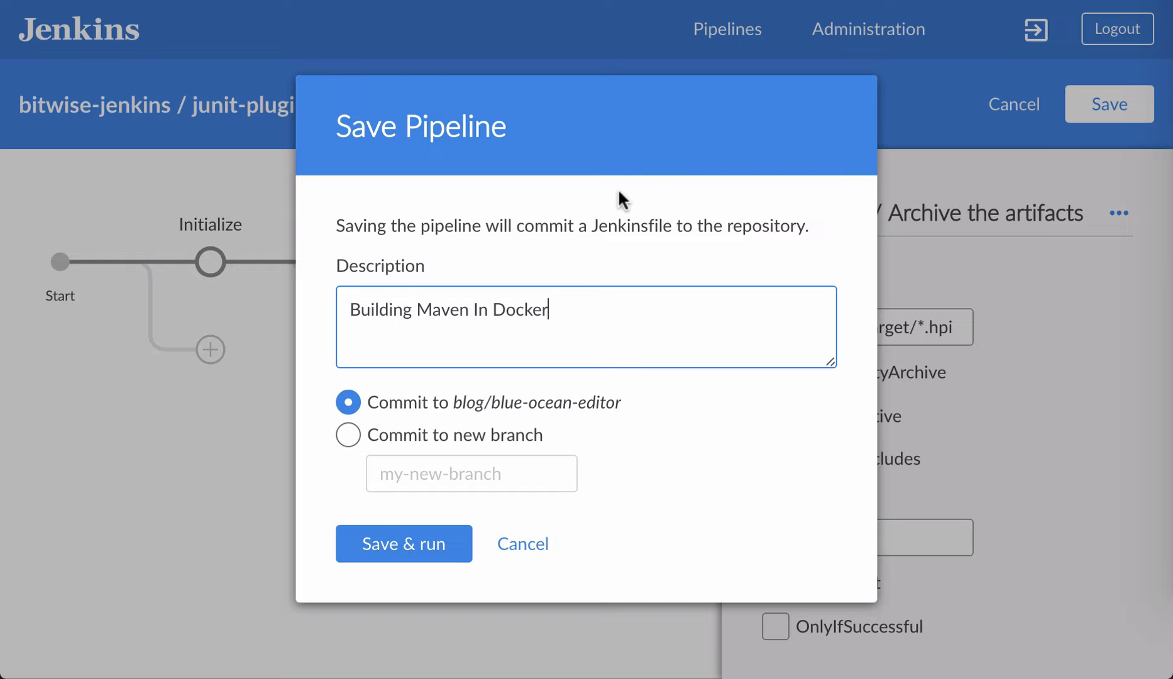
mouse_move(407, 407)
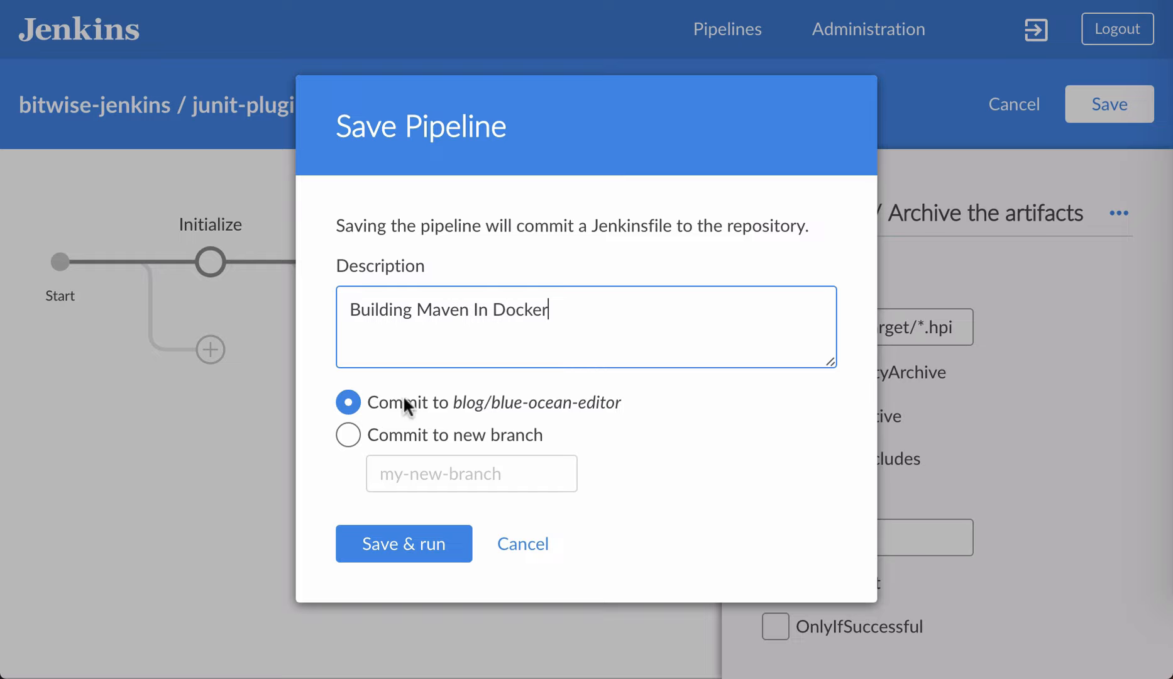
left_click(404, 543)
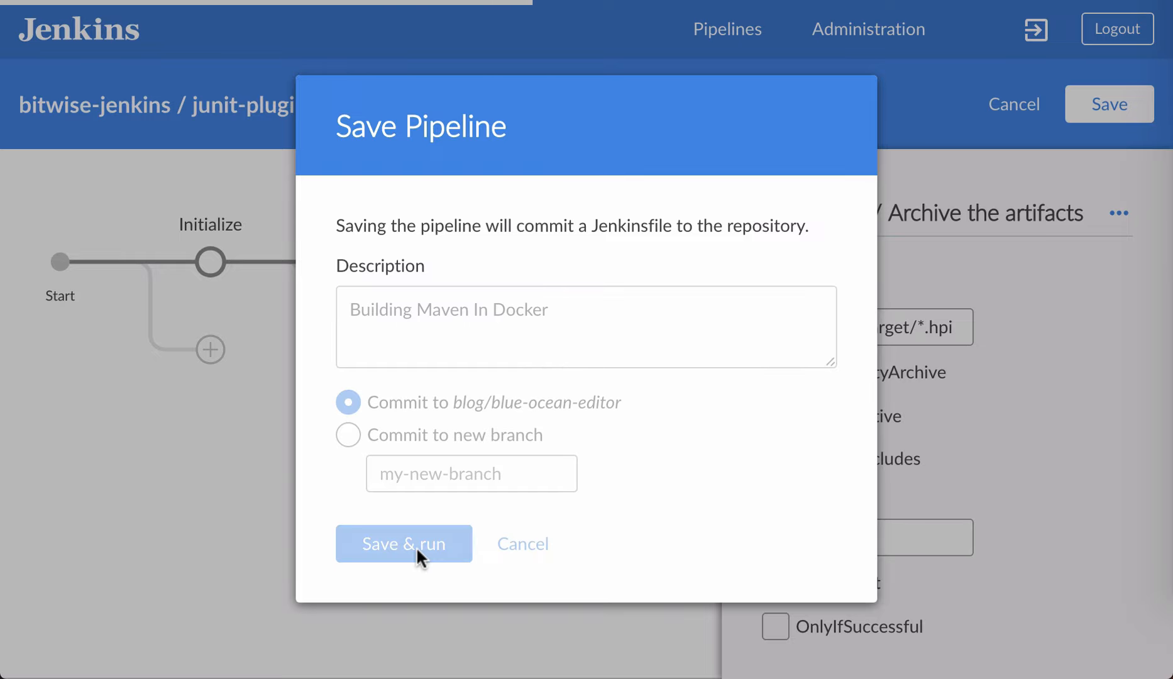
Show the Activity list with run 2 in progress on blog/blue-ocean-editor
left_click(403, 543)
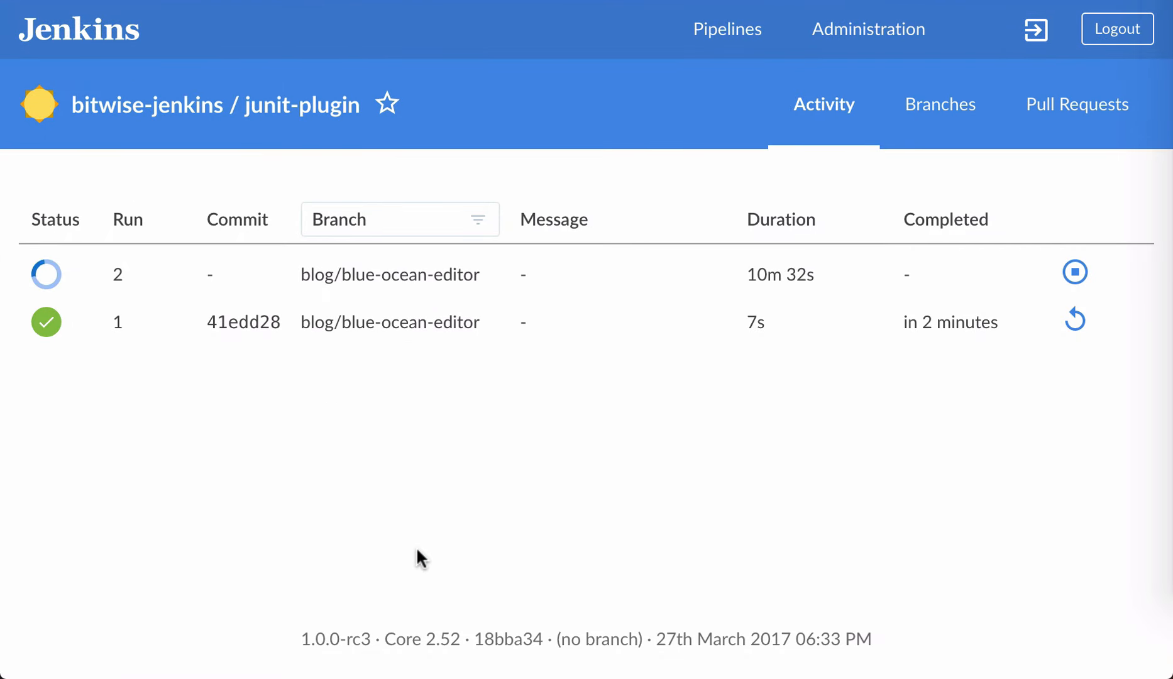
mouse_move(765, 131)
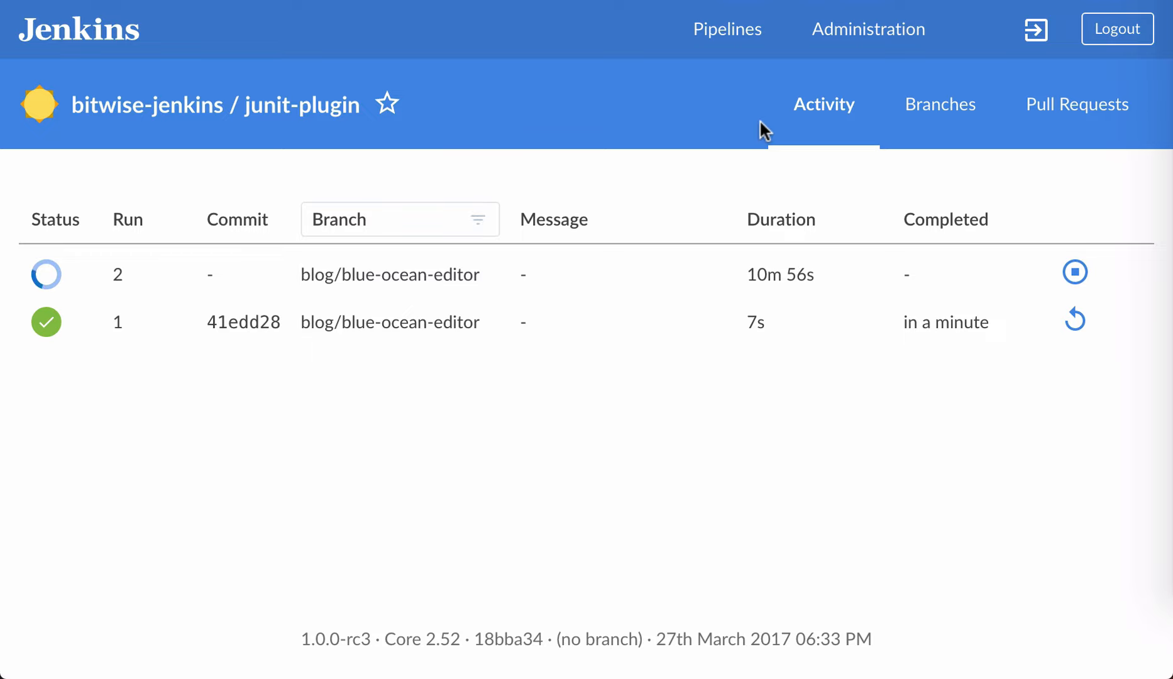
mouse_move(662, 123)
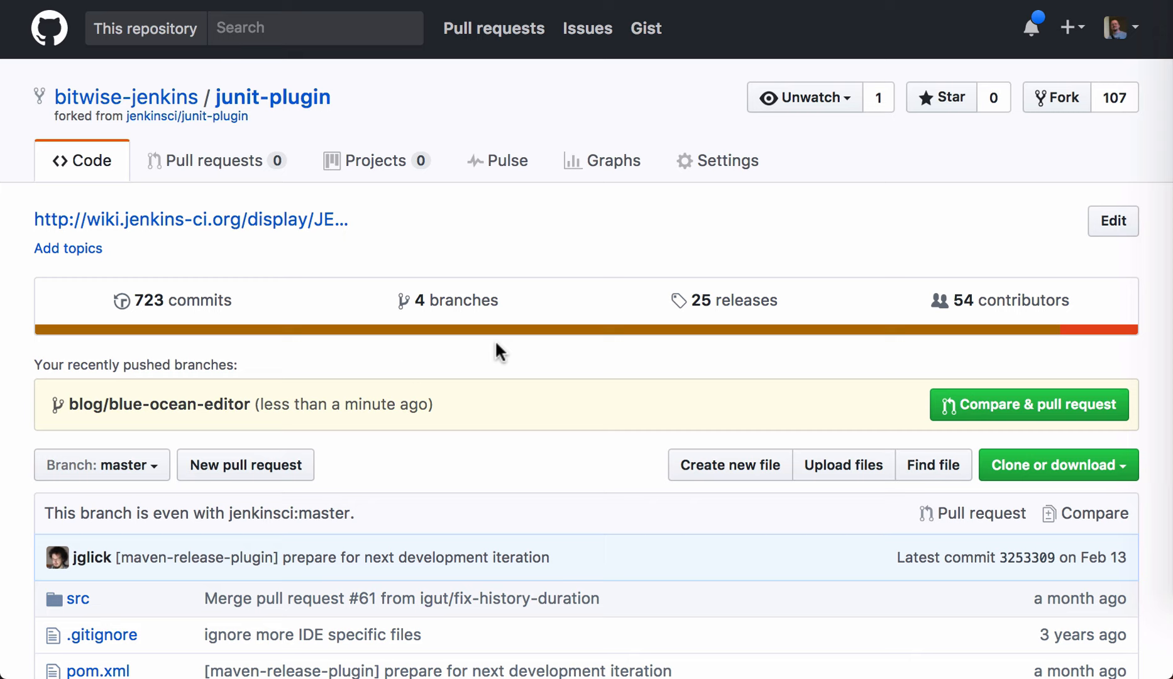
mouse_move(160, 404)
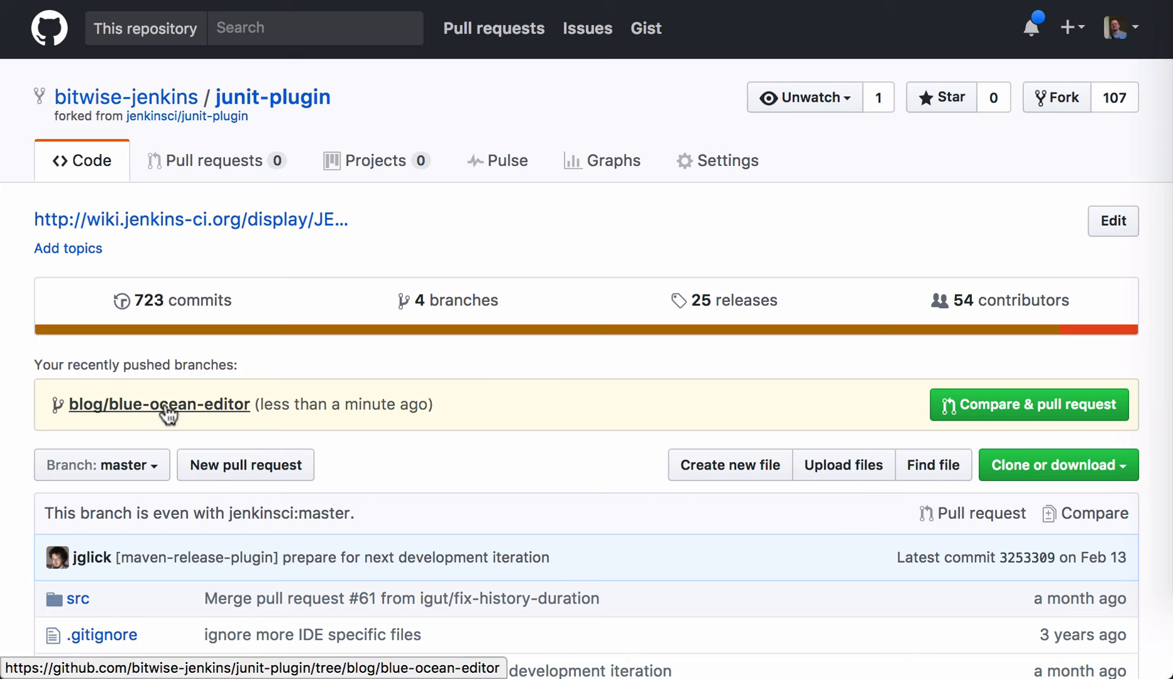
mouse_move(160, 403)
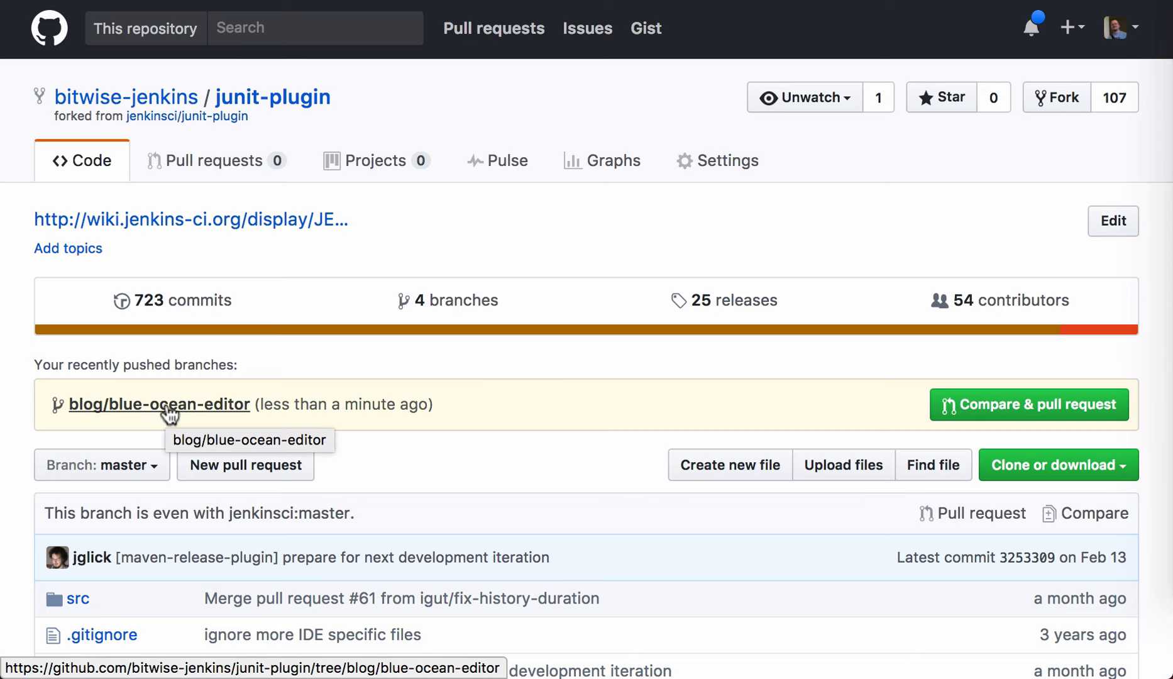
View the blog/blue-ocean-editor branch of junit-plugin showing the committed Jenkinsfile
left_click(160, 403)
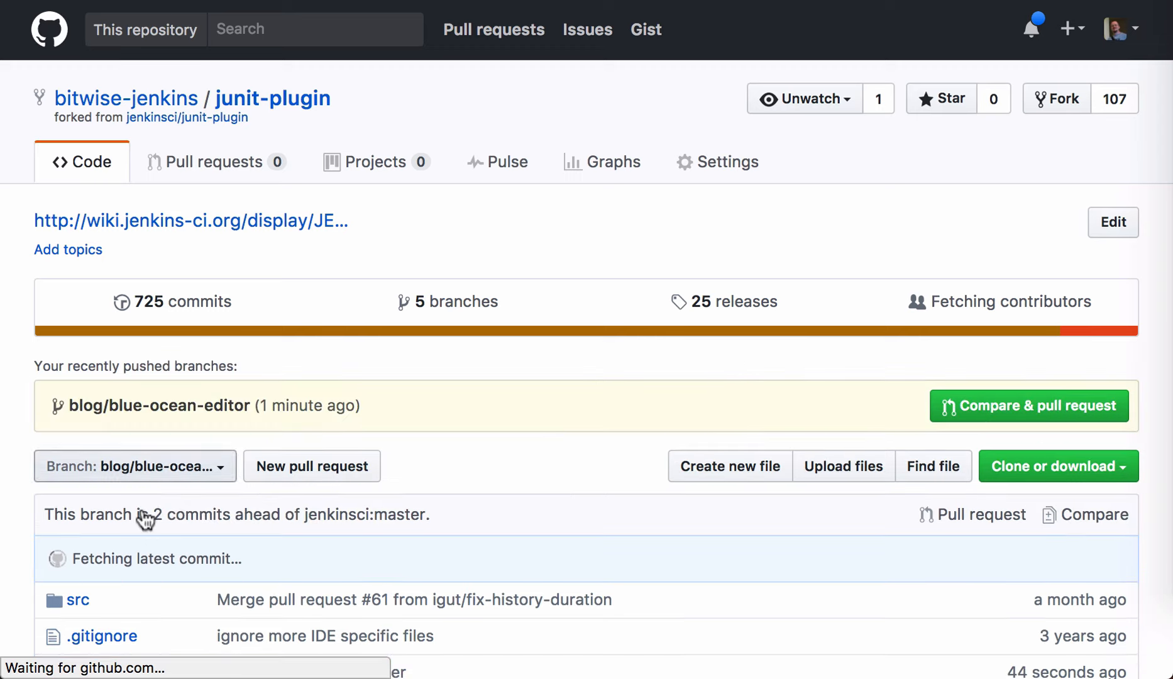
scroll("down", 3)
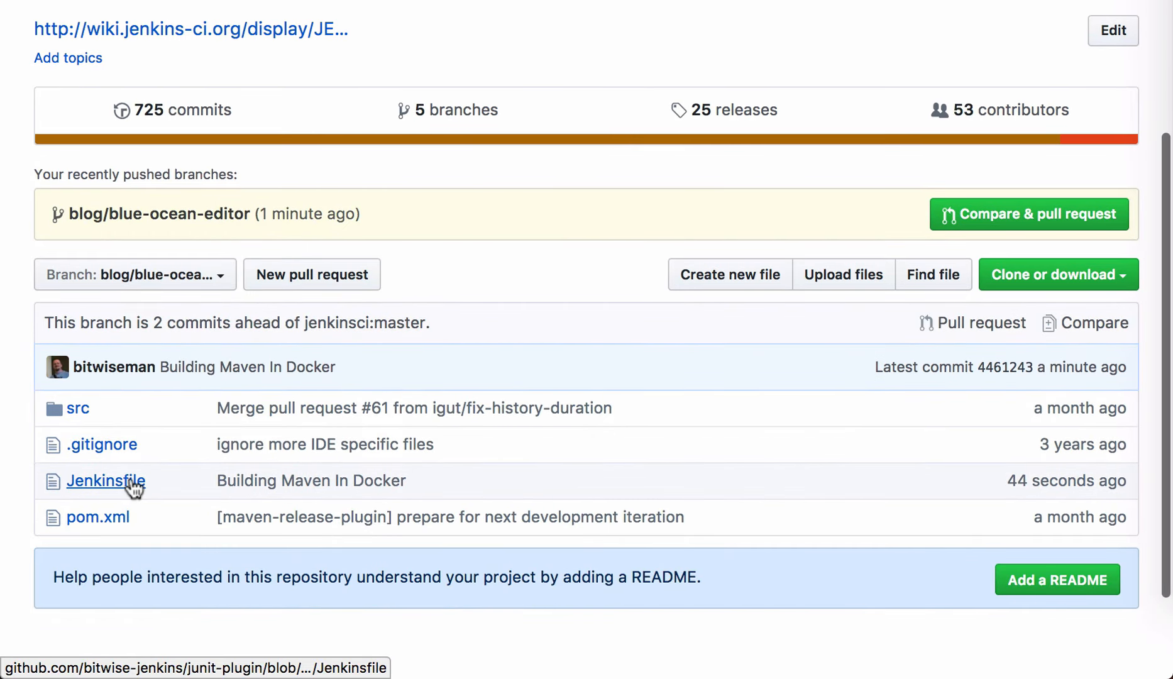
mouse_move(215, 491)
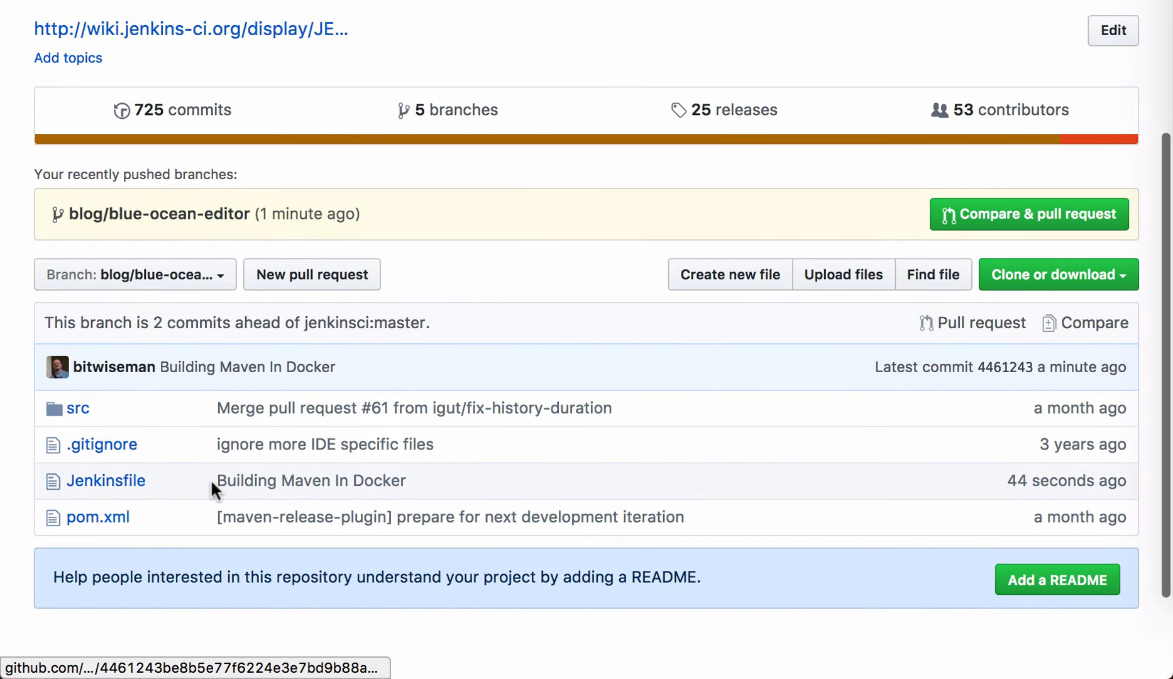
mouse_move(441, 494)
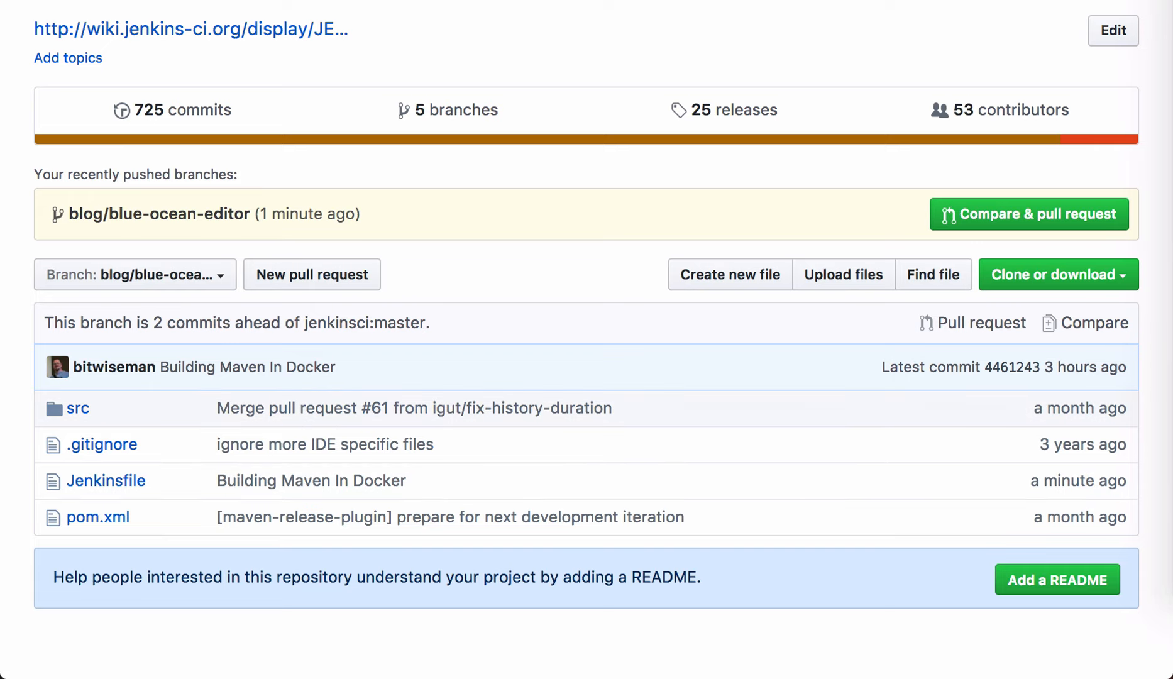
mouse_move(105, 481)
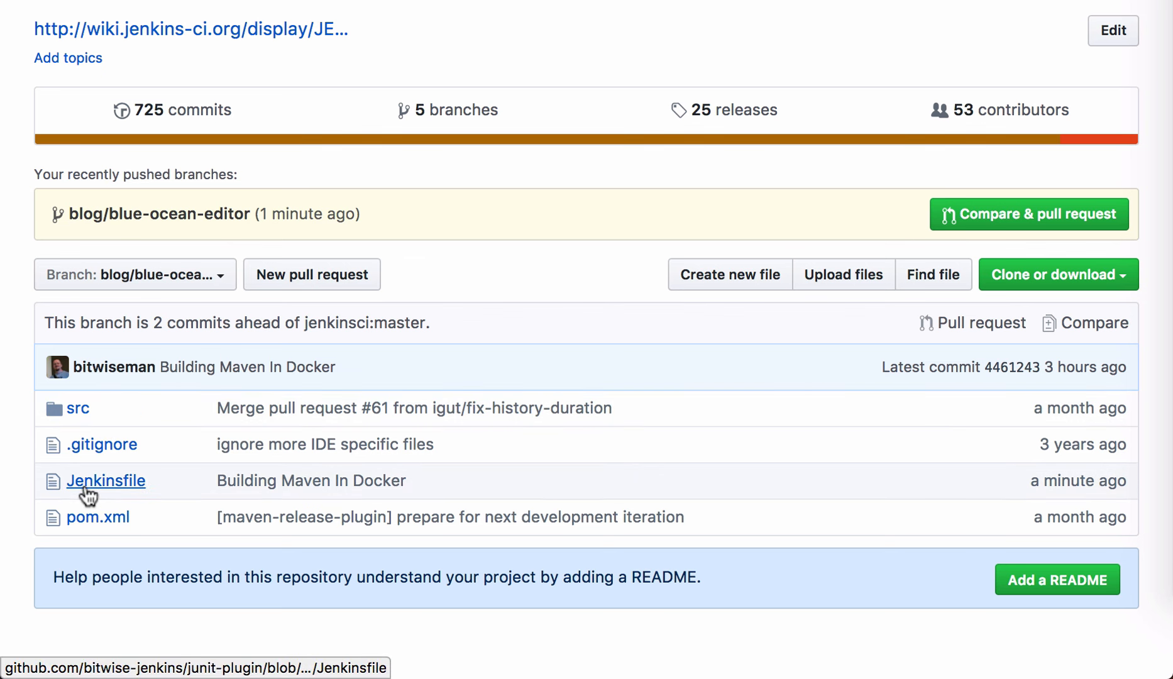
left_click(106, 481)
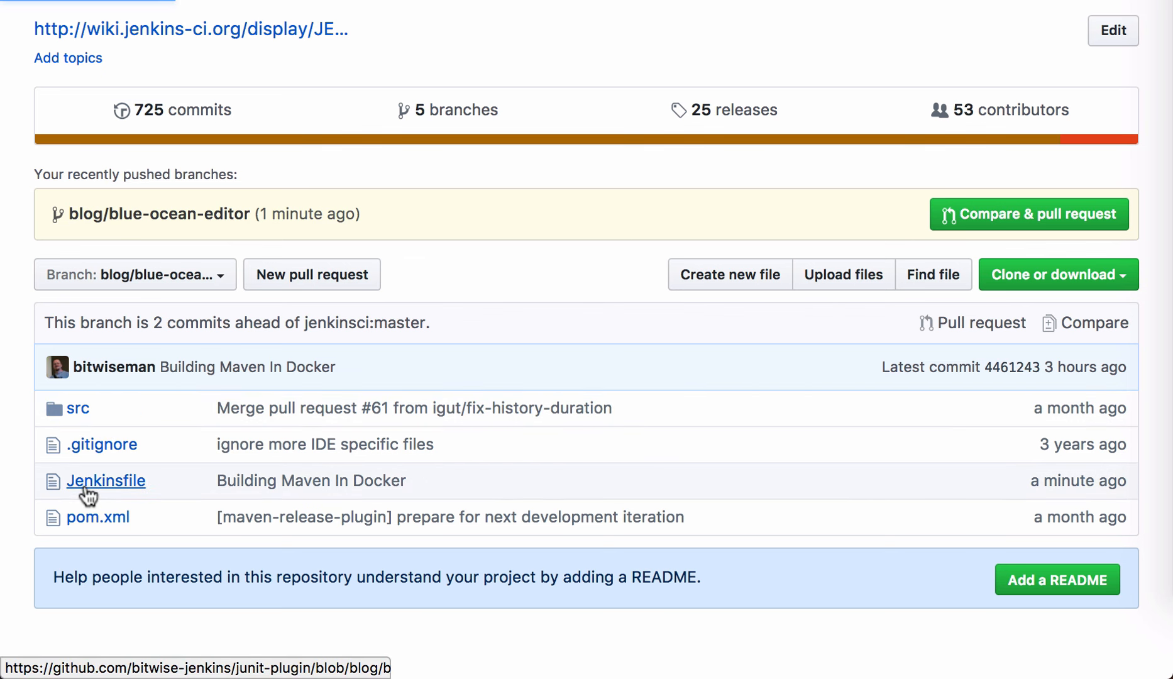
Read the Jenkinsfile's maven docker agent and Initialize, Build and Report stages
left_click(105, 481)
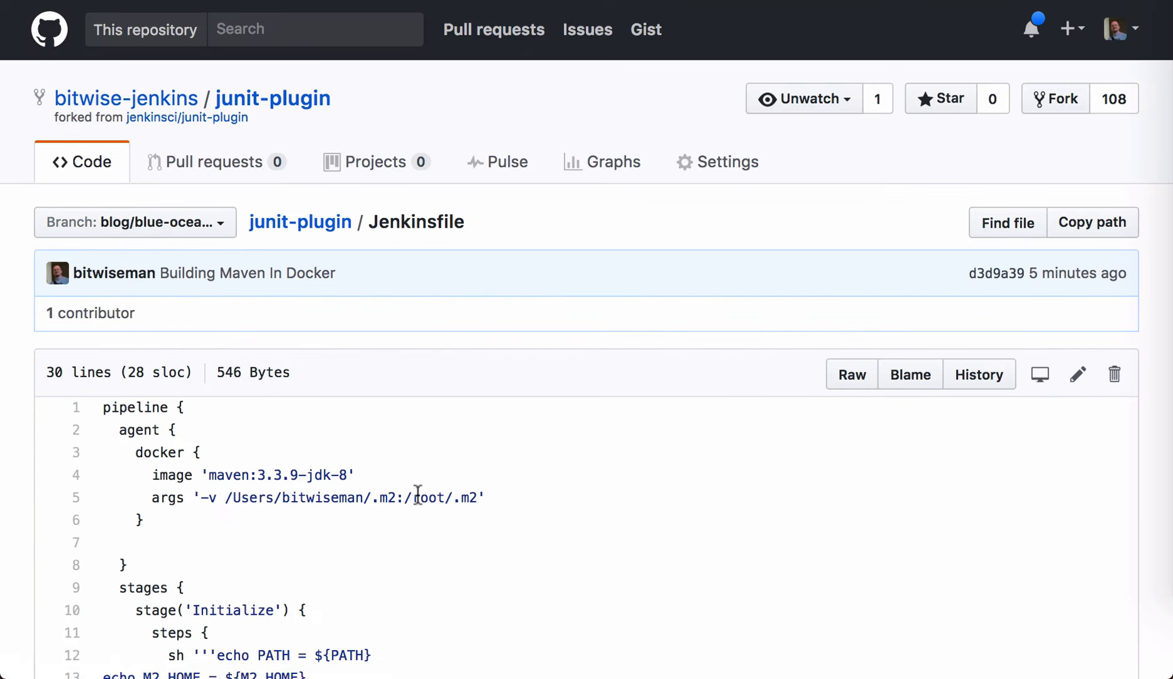
scroll("down", 3)
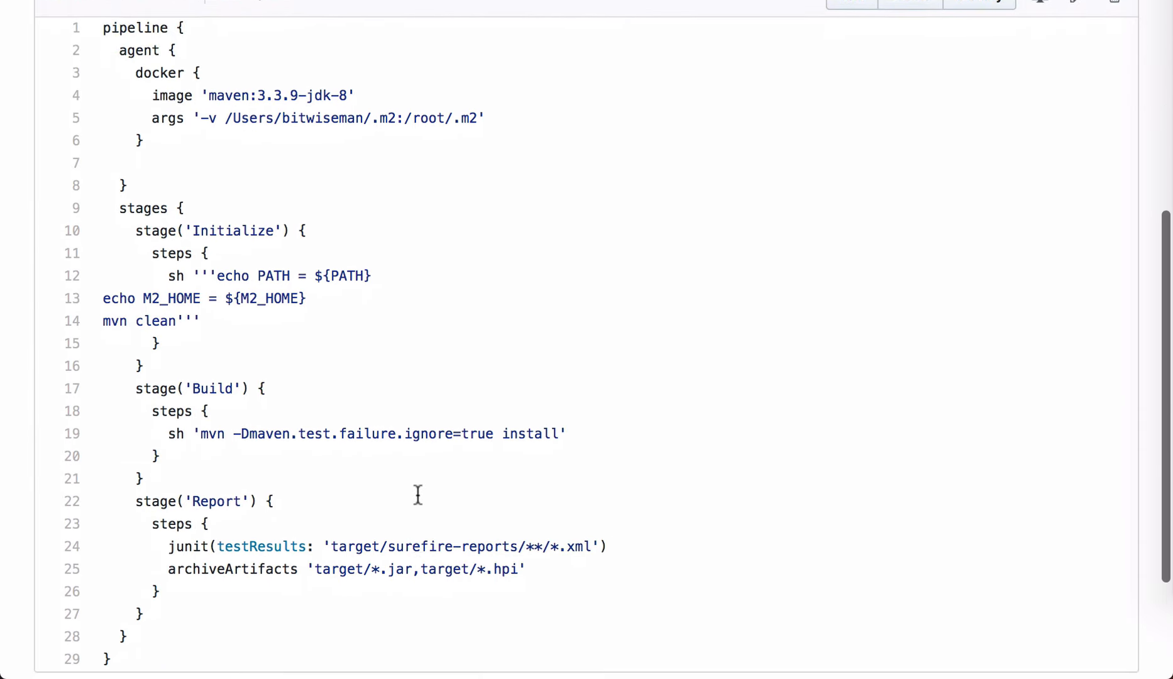
scroll("down", 3)
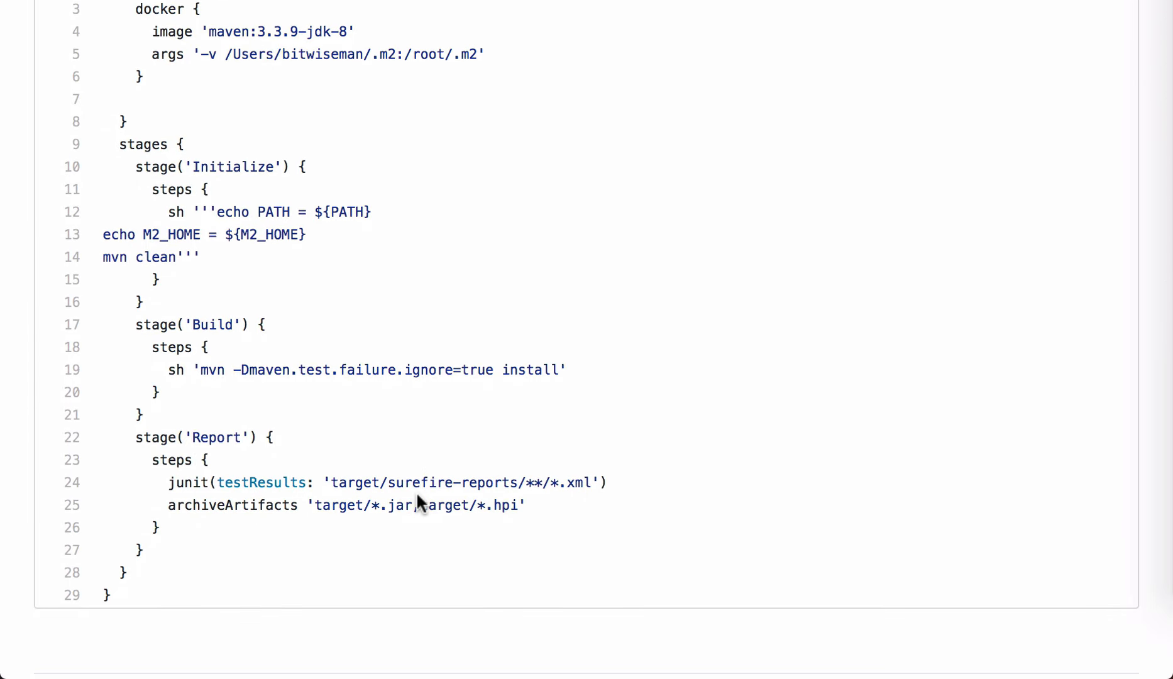
scroll("up", 3)
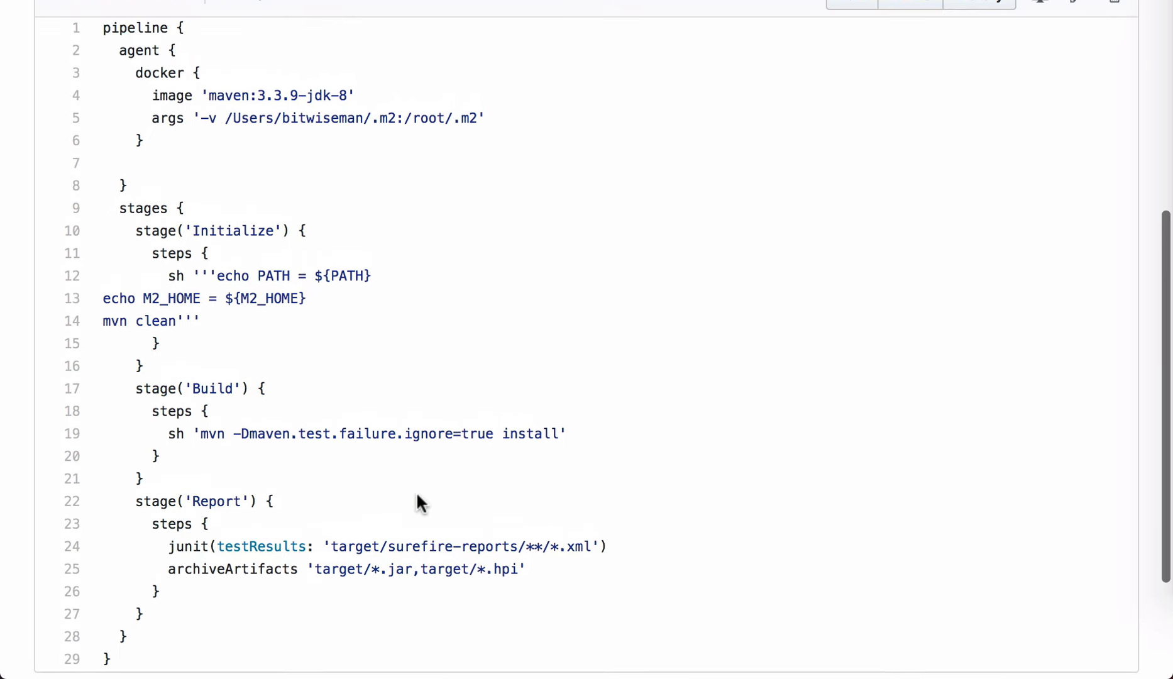
scroll("up", 3)
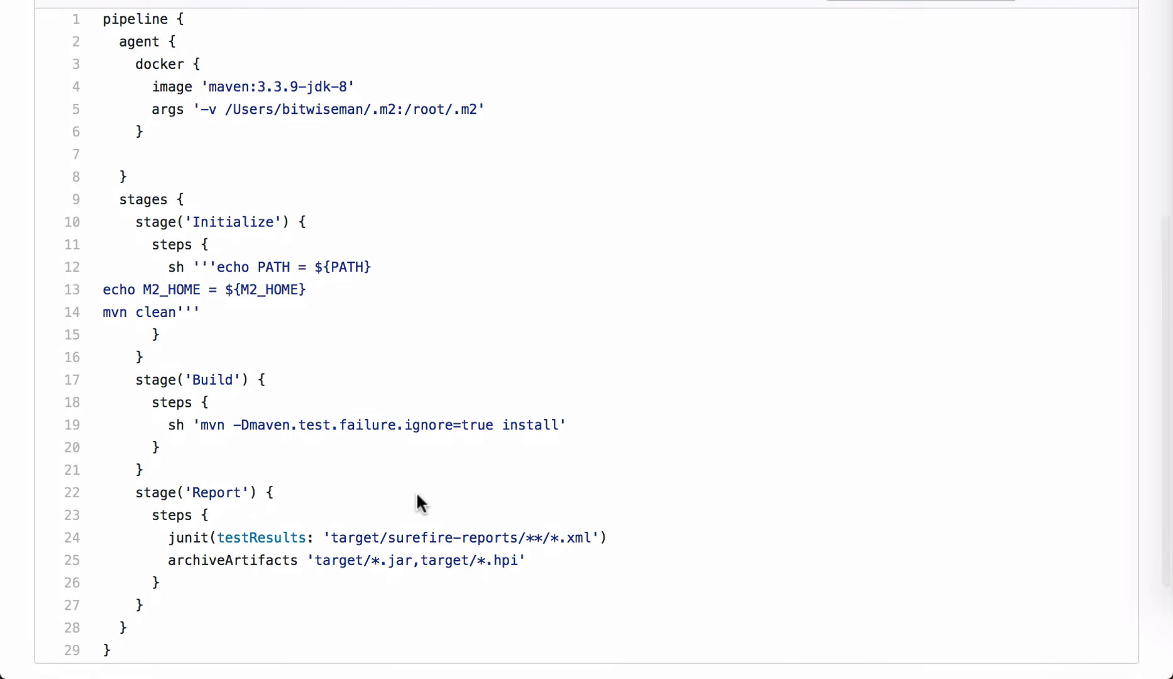